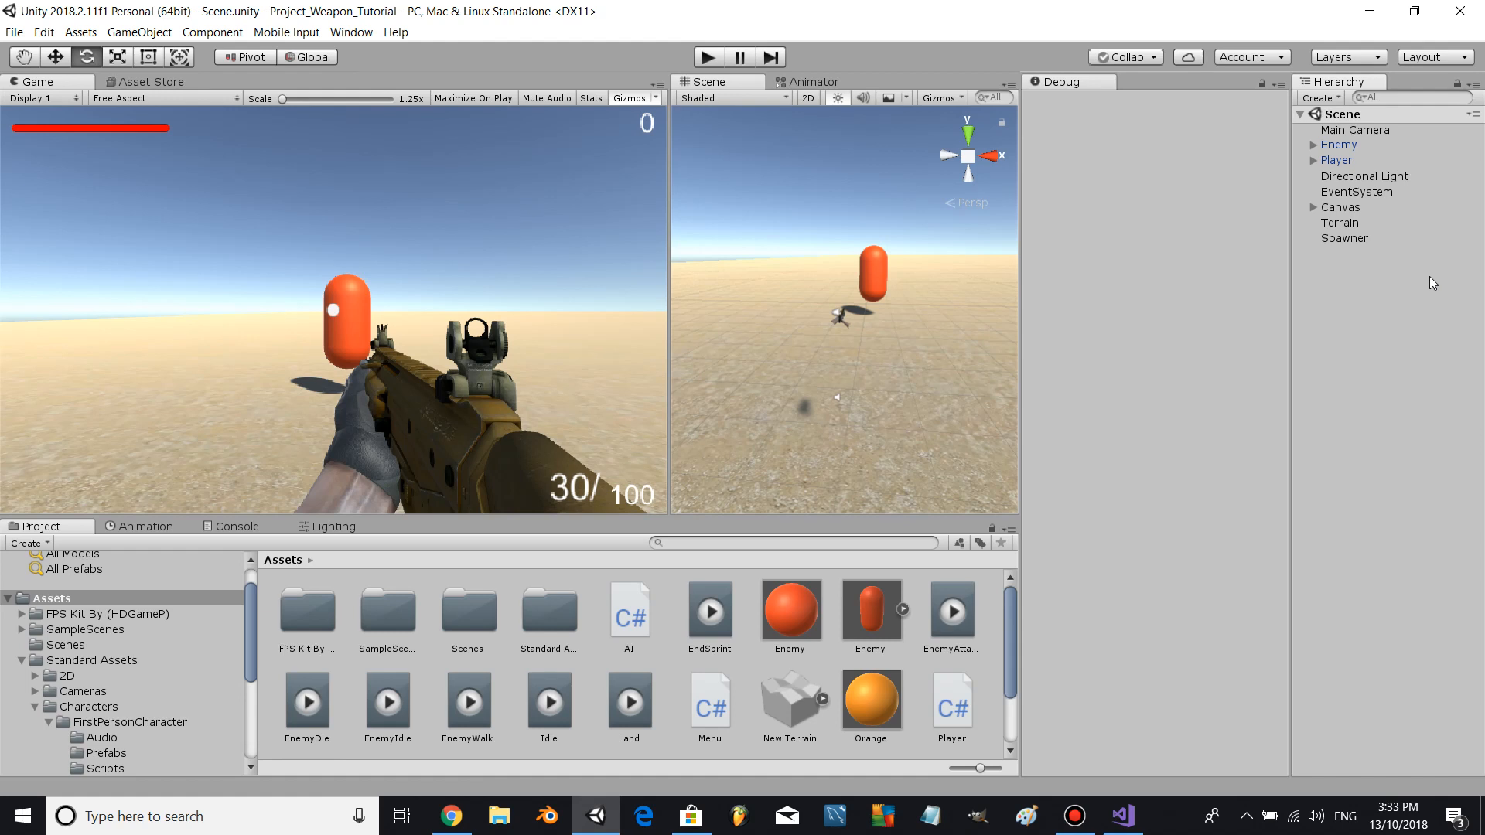
{"action": "mouse_move", "coordinate": [244, 688]}
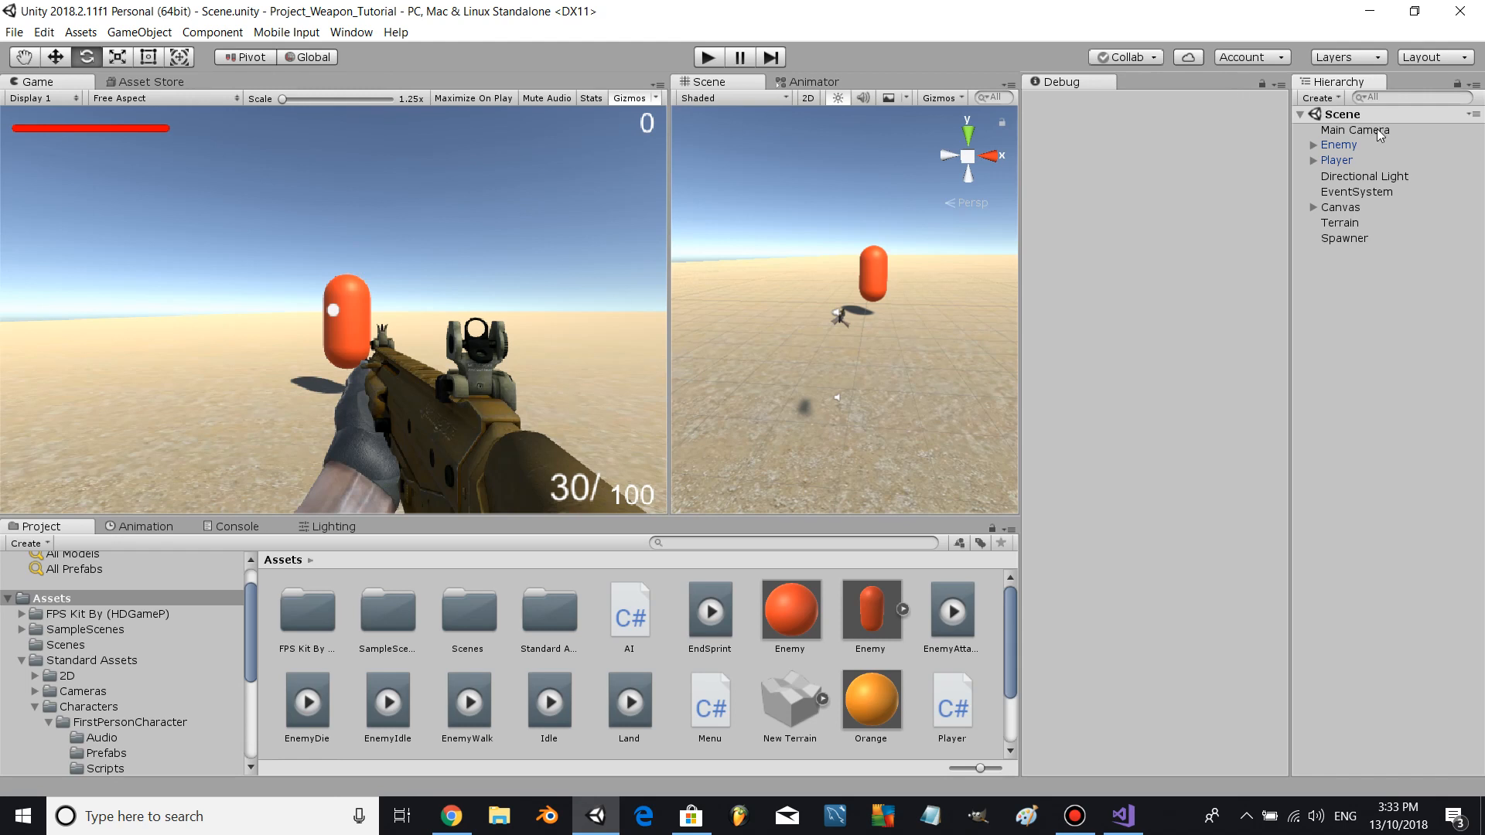
- Expand Player, Camera, Land_Animation and SprintAnimation in the Hierarchy until ACR shows
{"action": "left_click", "coordinate": [1313, 160]}
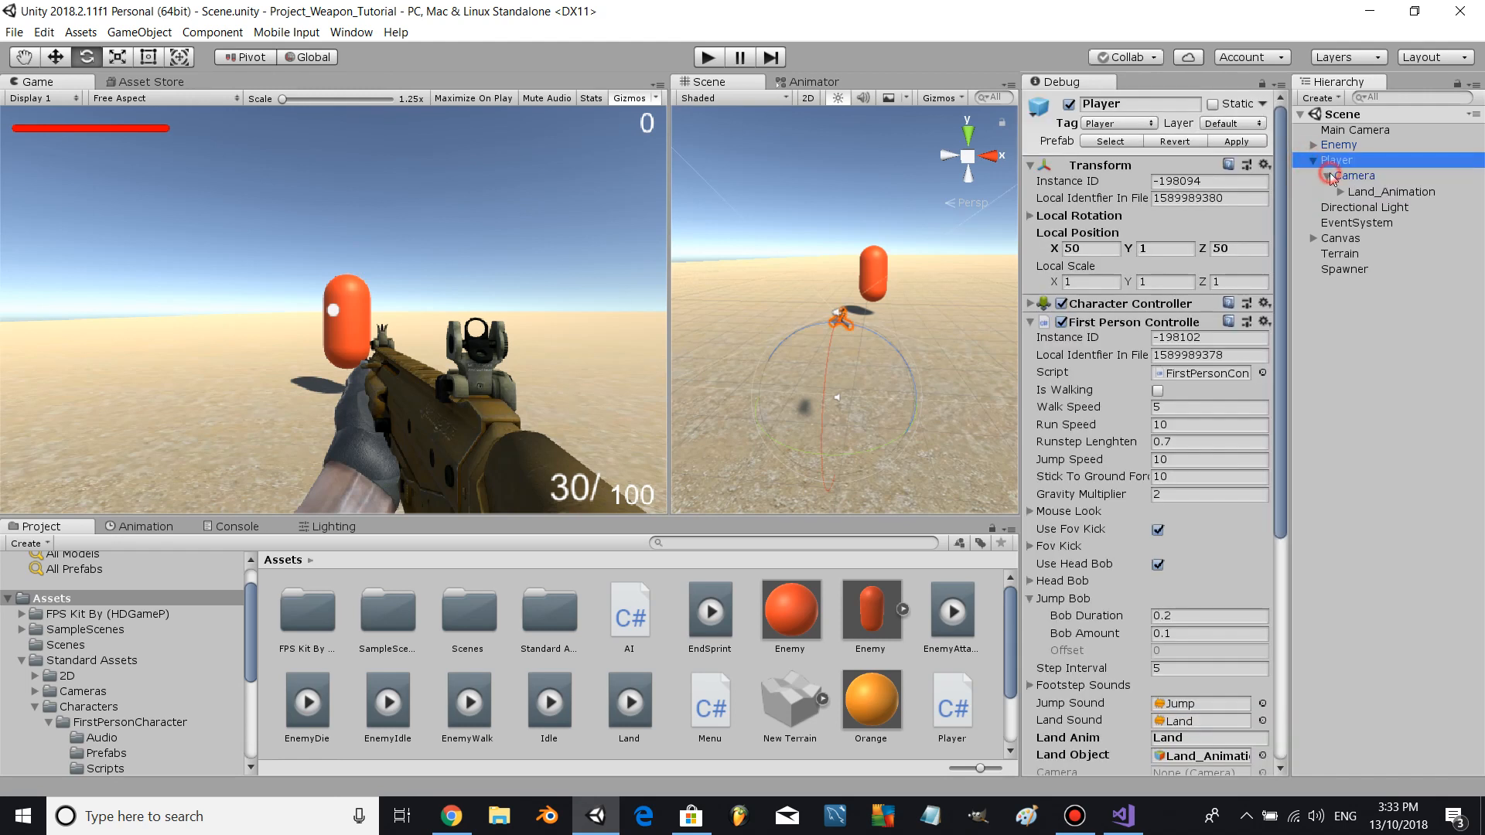
{"action": "left_click", "coordinate": [1324, 175]}
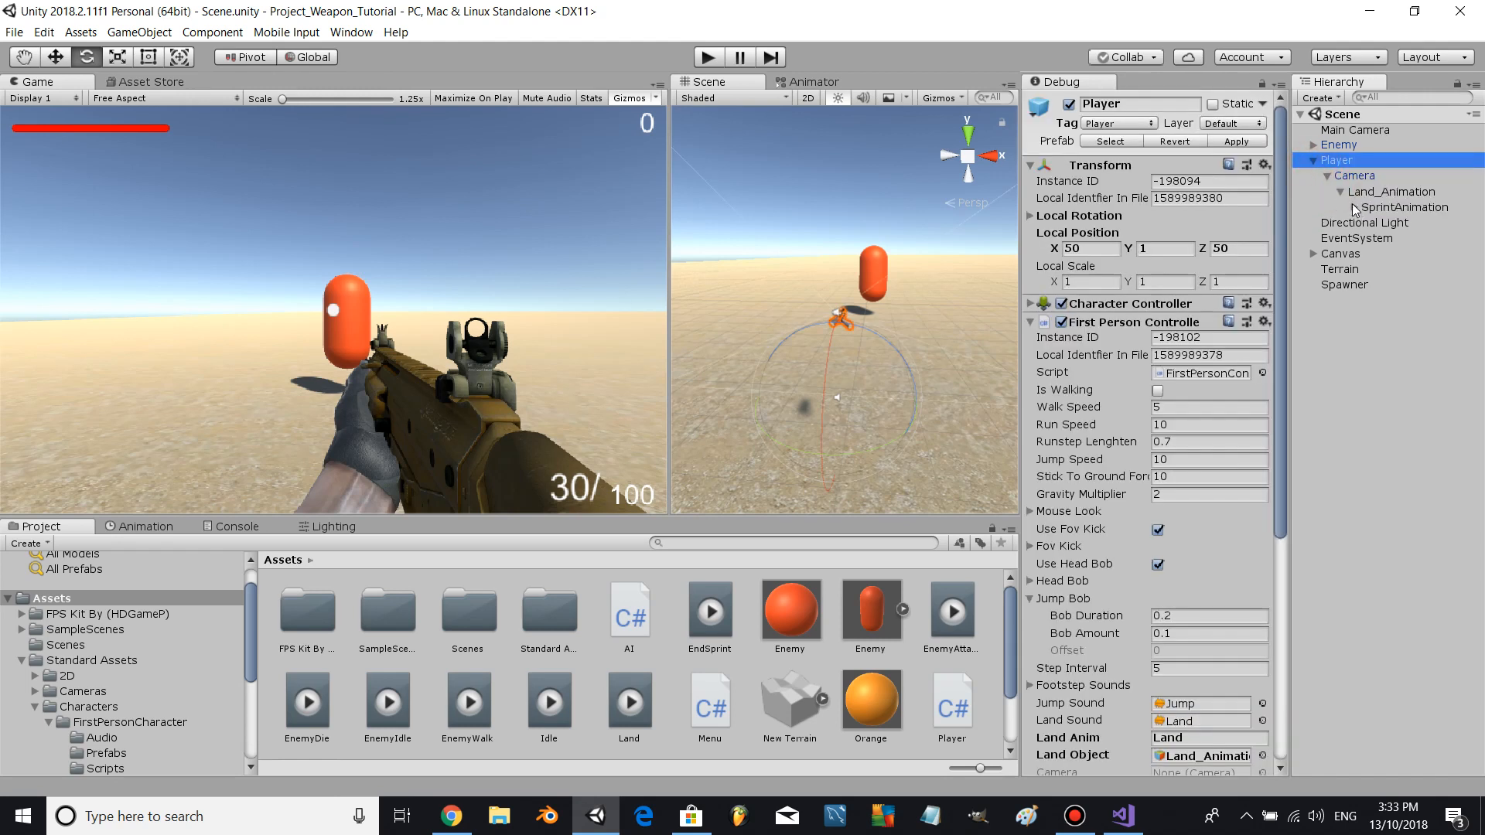
{"action": "left_click", "coordinate": [1341, 207]}
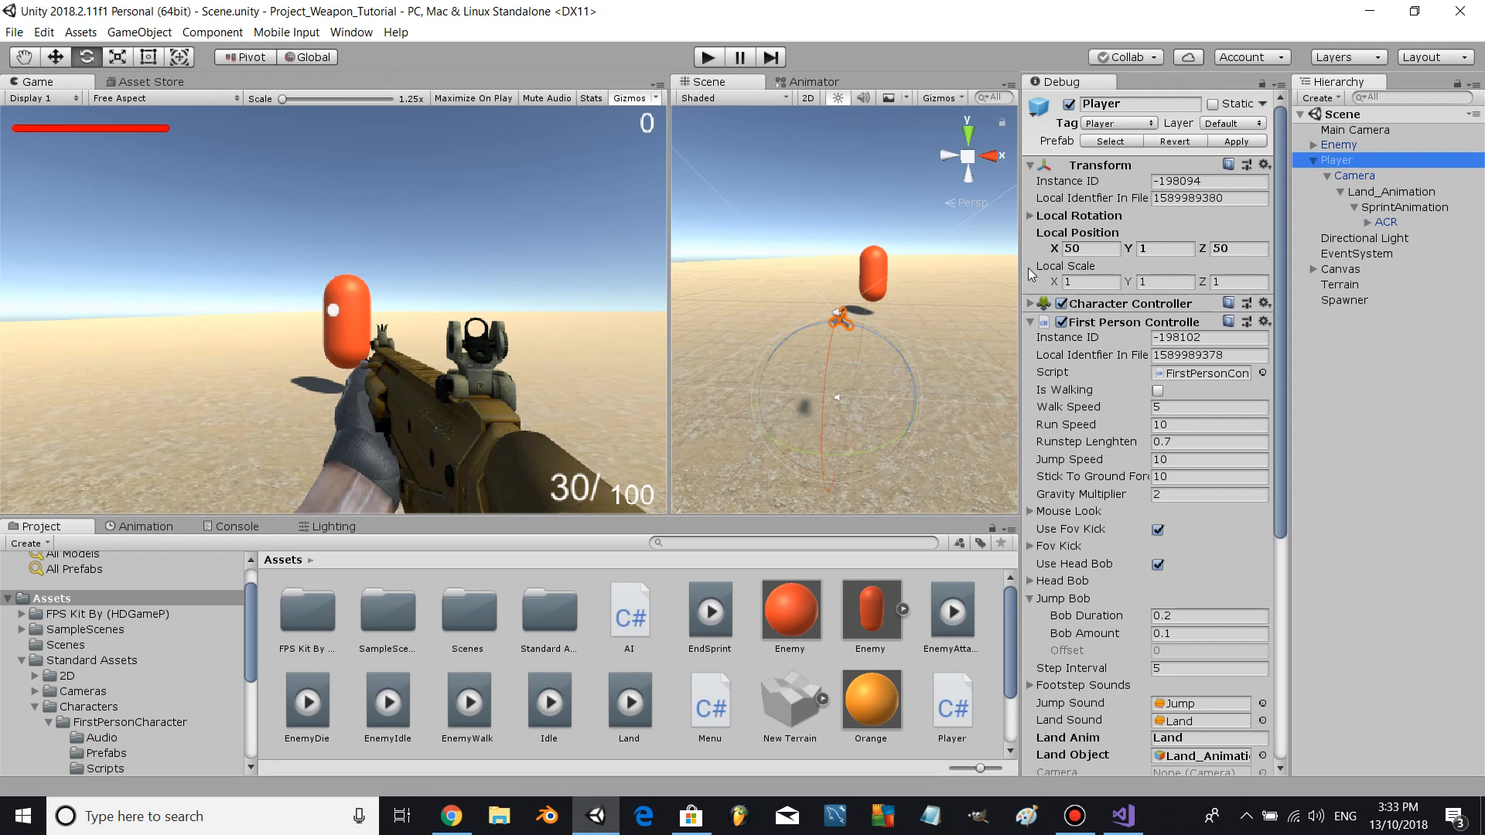
- Create an empty object under SprintAnimation and zero its position
{"action": "left_click", "coordinate": [139, 31]}
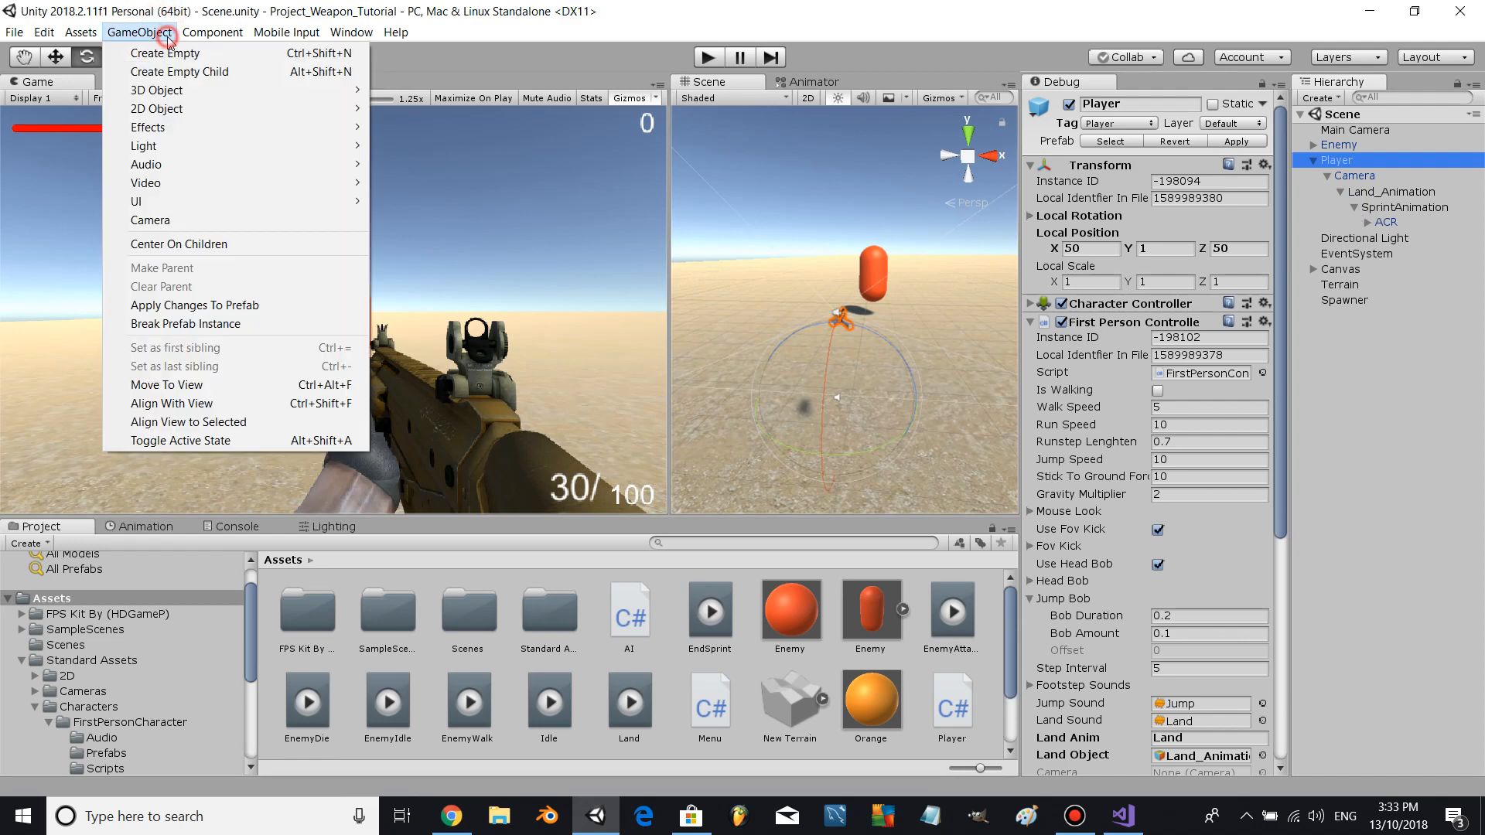
{"action": "left_click", "coordinate": [212, 31]}
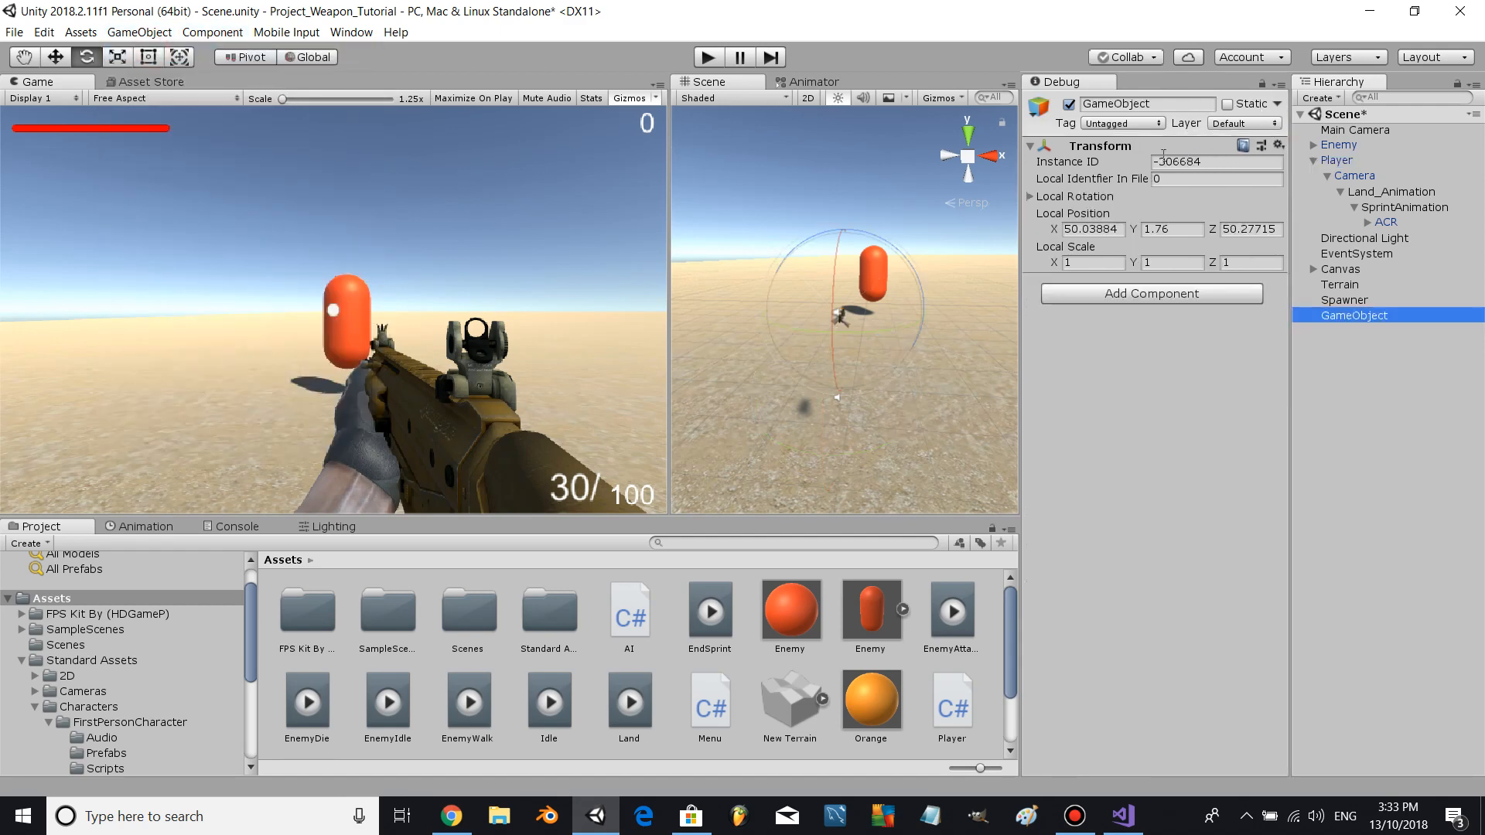
{"action": "left_click", "coordinate": [1060, 81]}
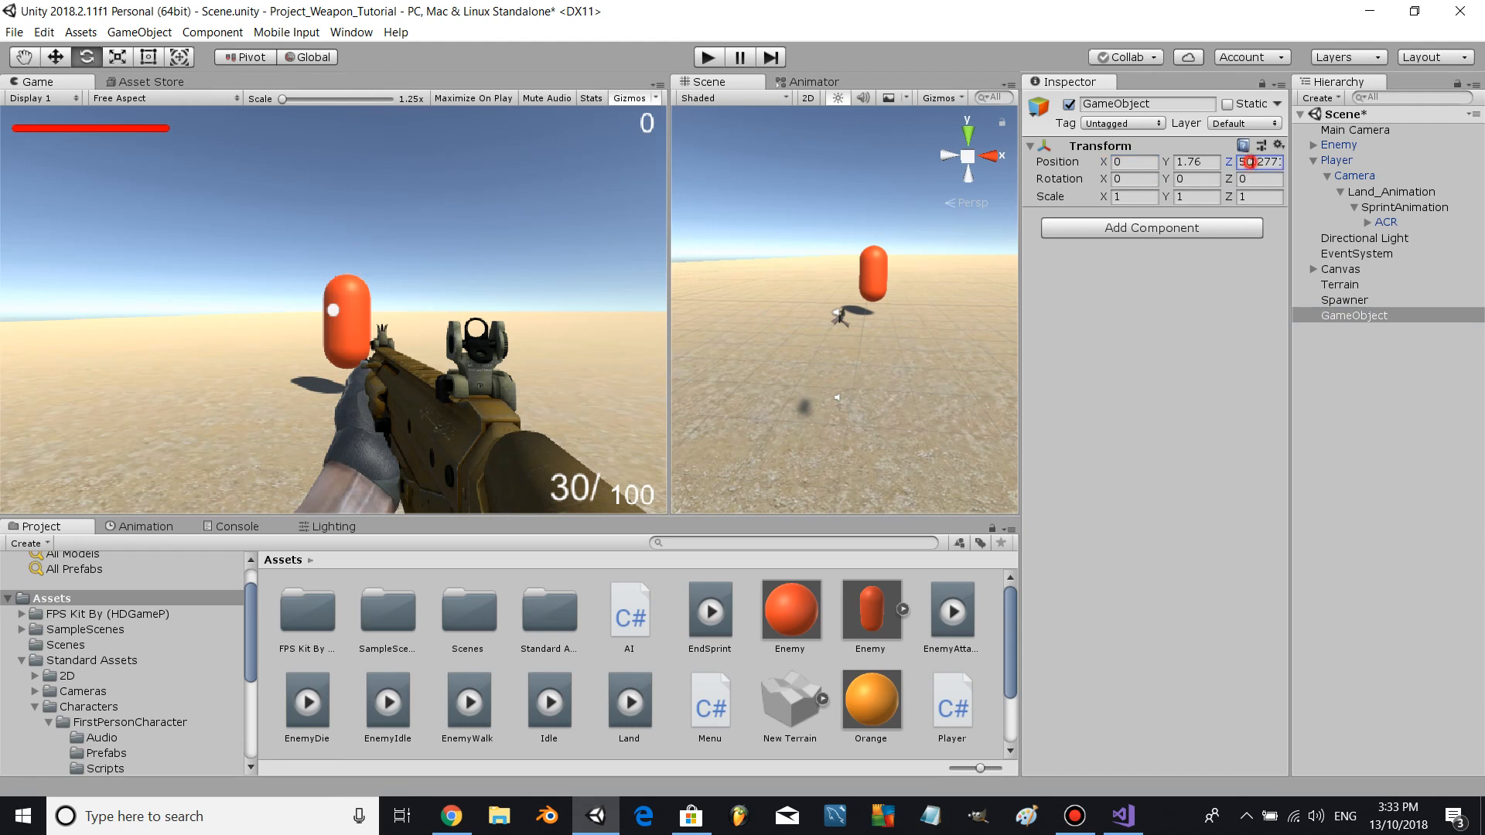
{"action": "left_click", "coordinate": [1356, 316]}
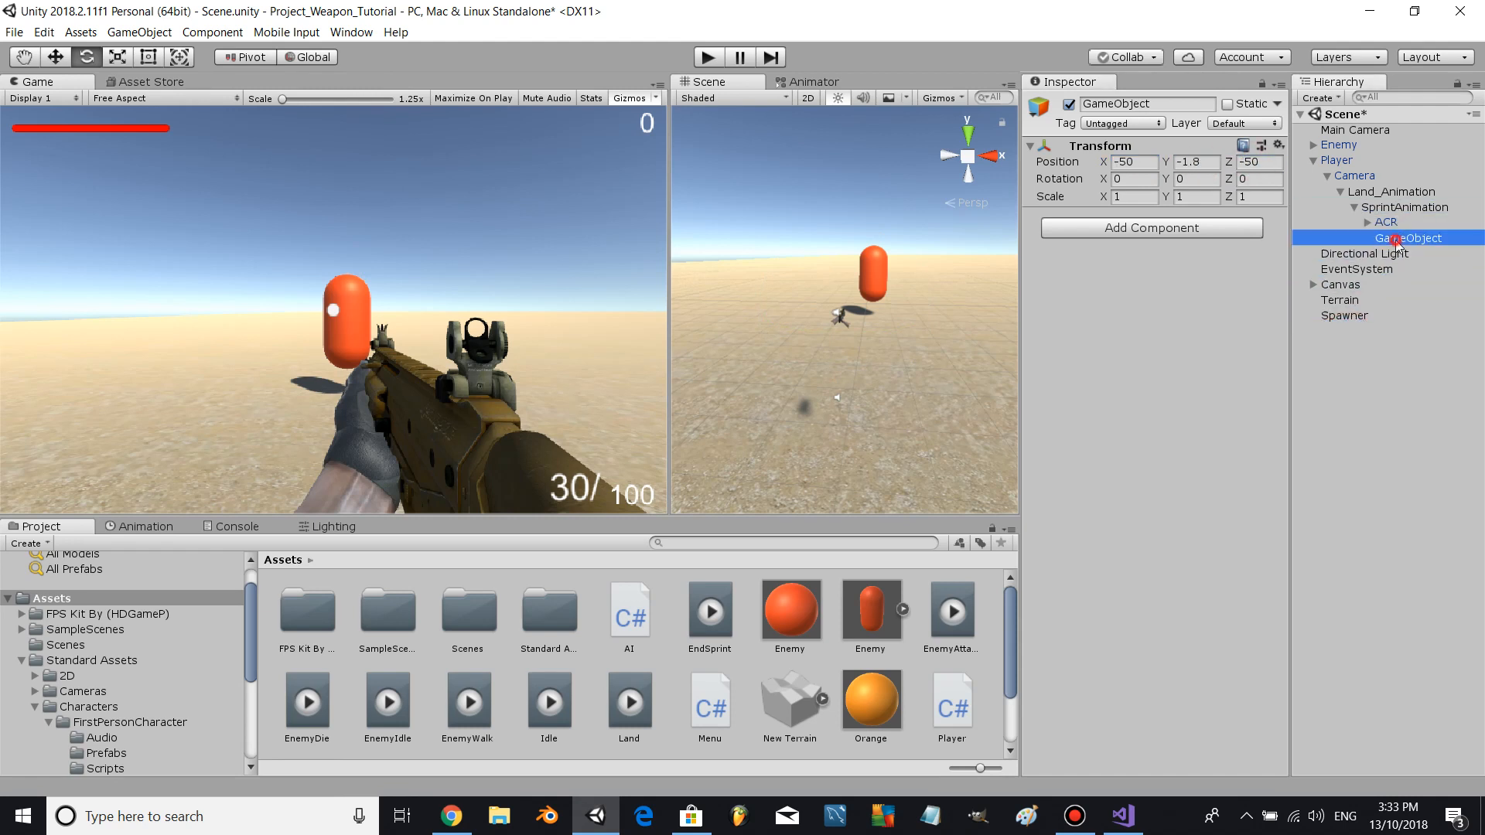
{"action": "left_click", "coordinate": [1195, 161]}
{"action": "type", "text": "0"}
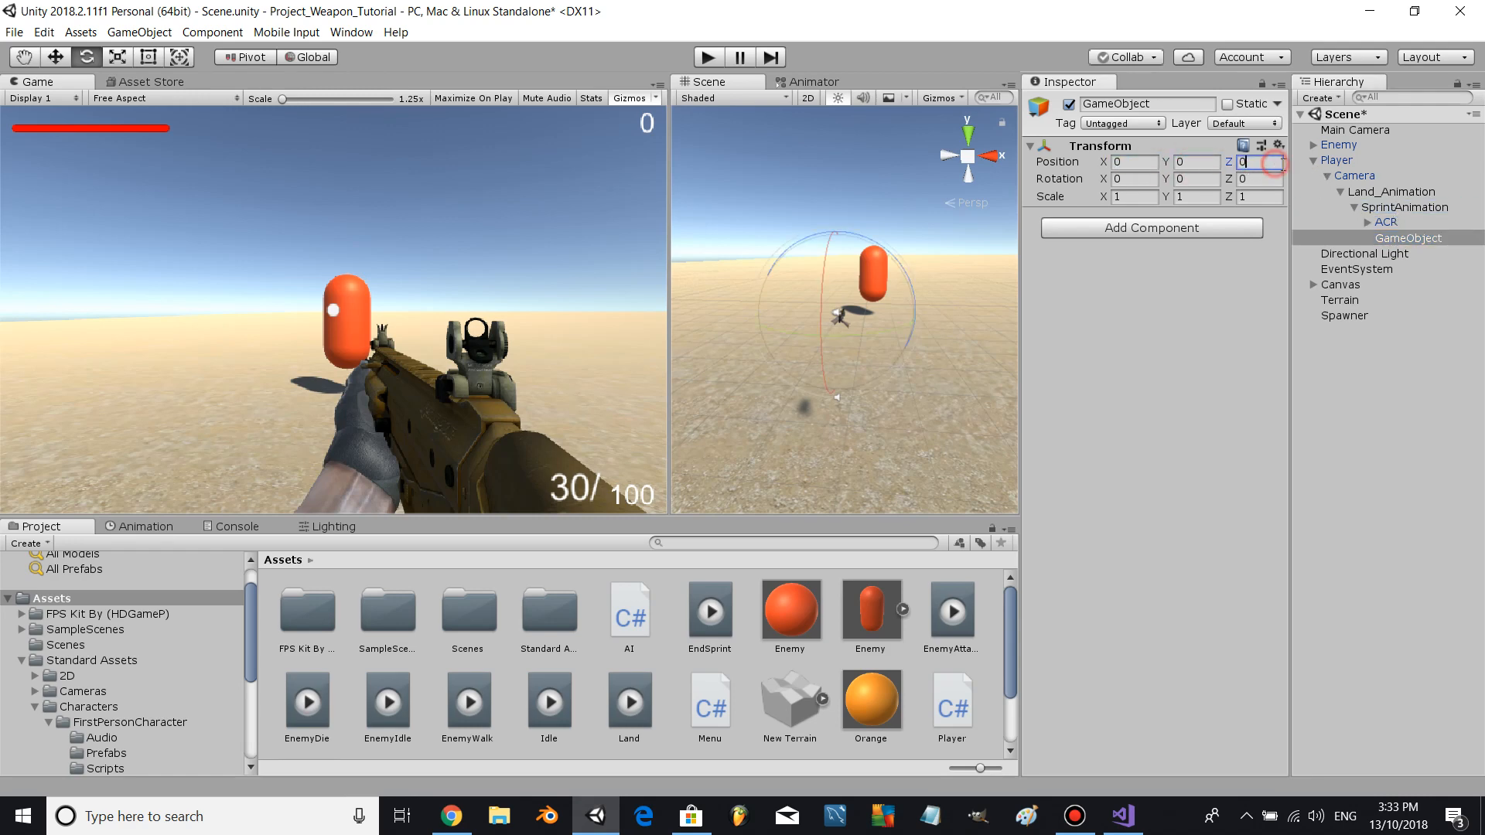
{"action": "left_click", "coordinate": [1387, 238]}
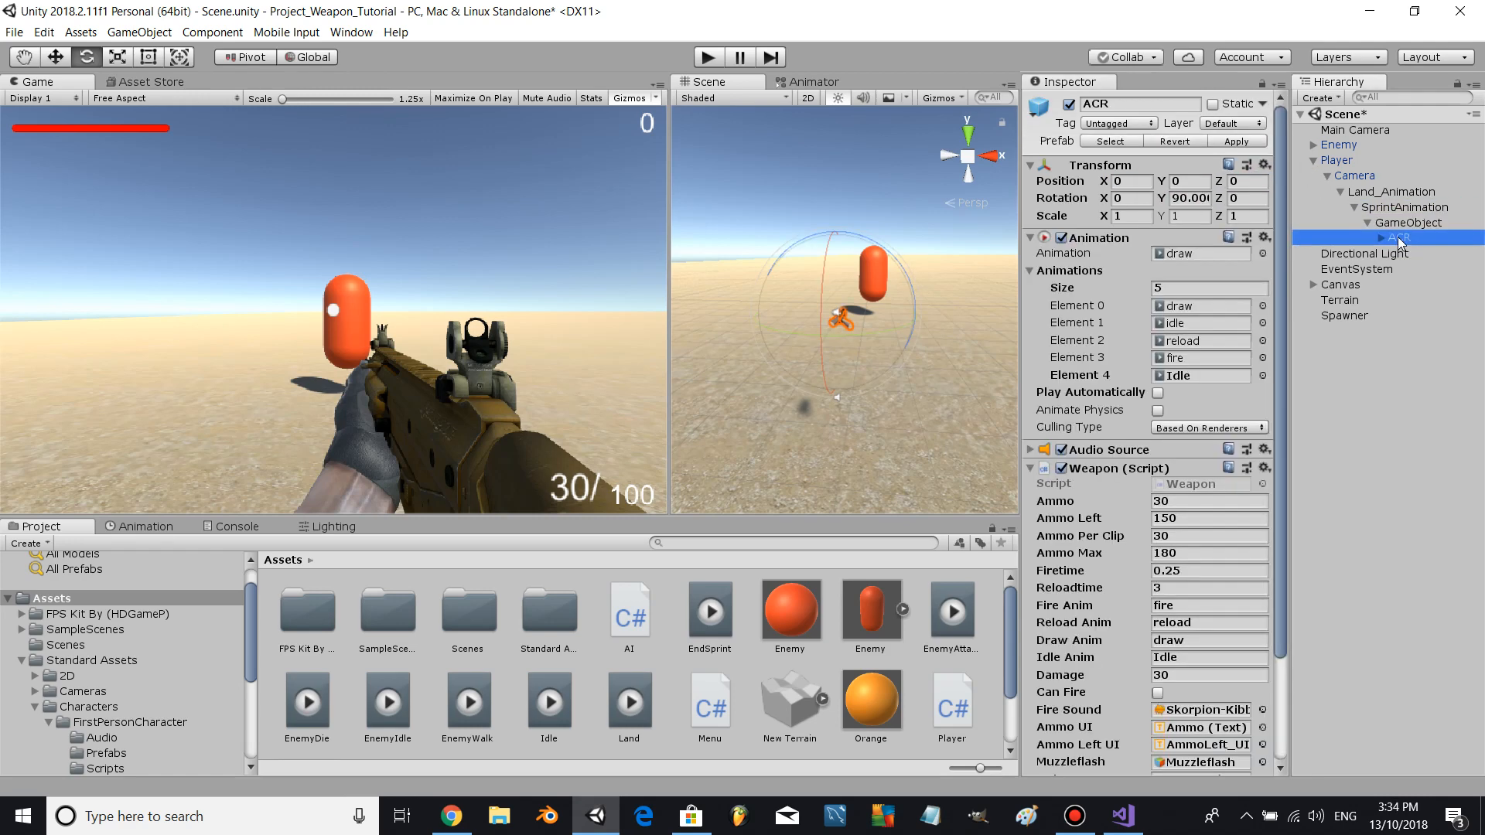
- Move ACR into the empty object and rename it WeaponManager
{"action": "double_click", "coordinate": [1396, 238]}
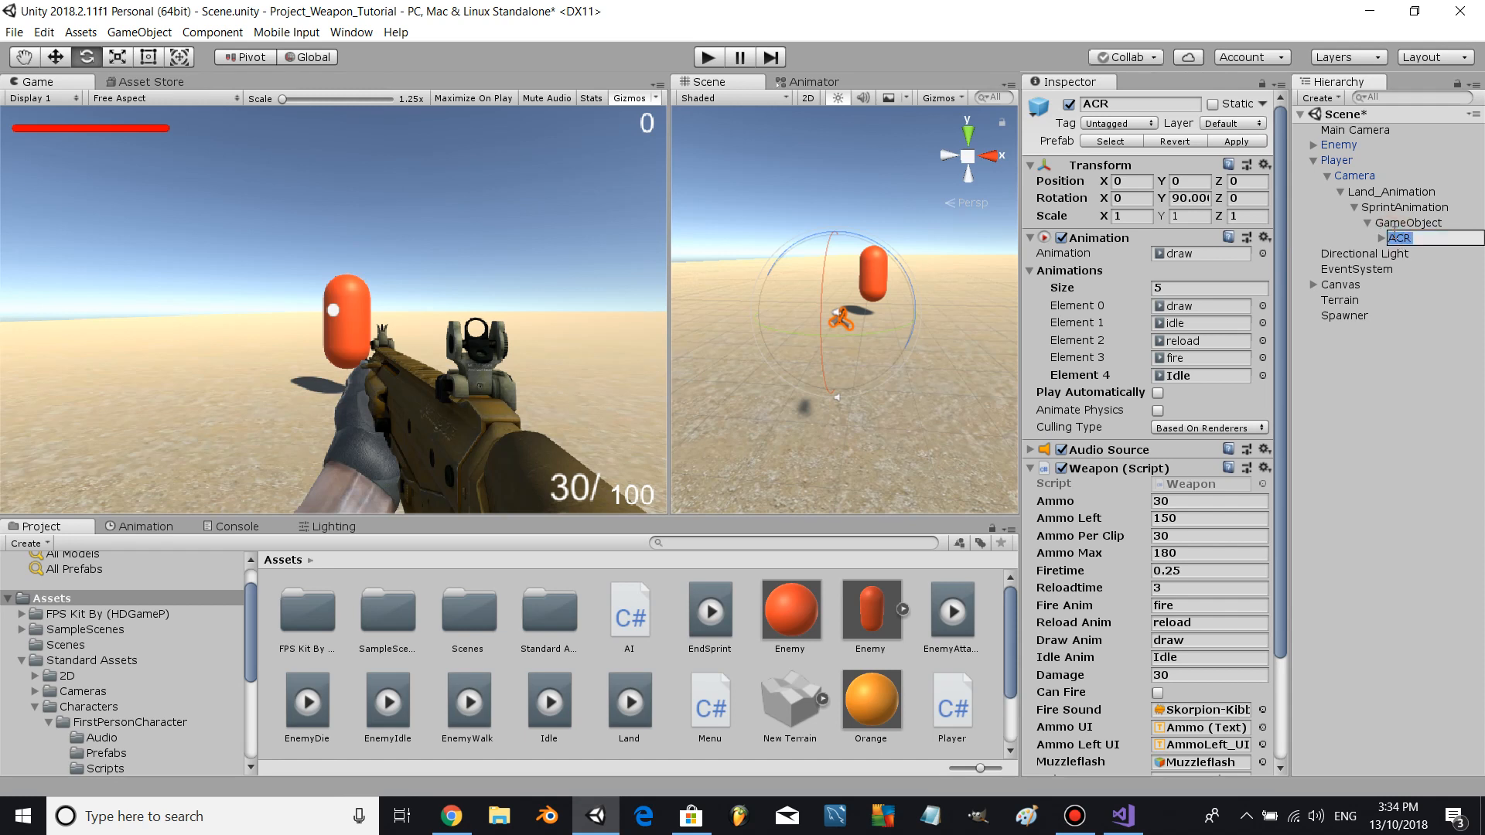
{"action": "left_click", "coordinate": [1412, 222]}
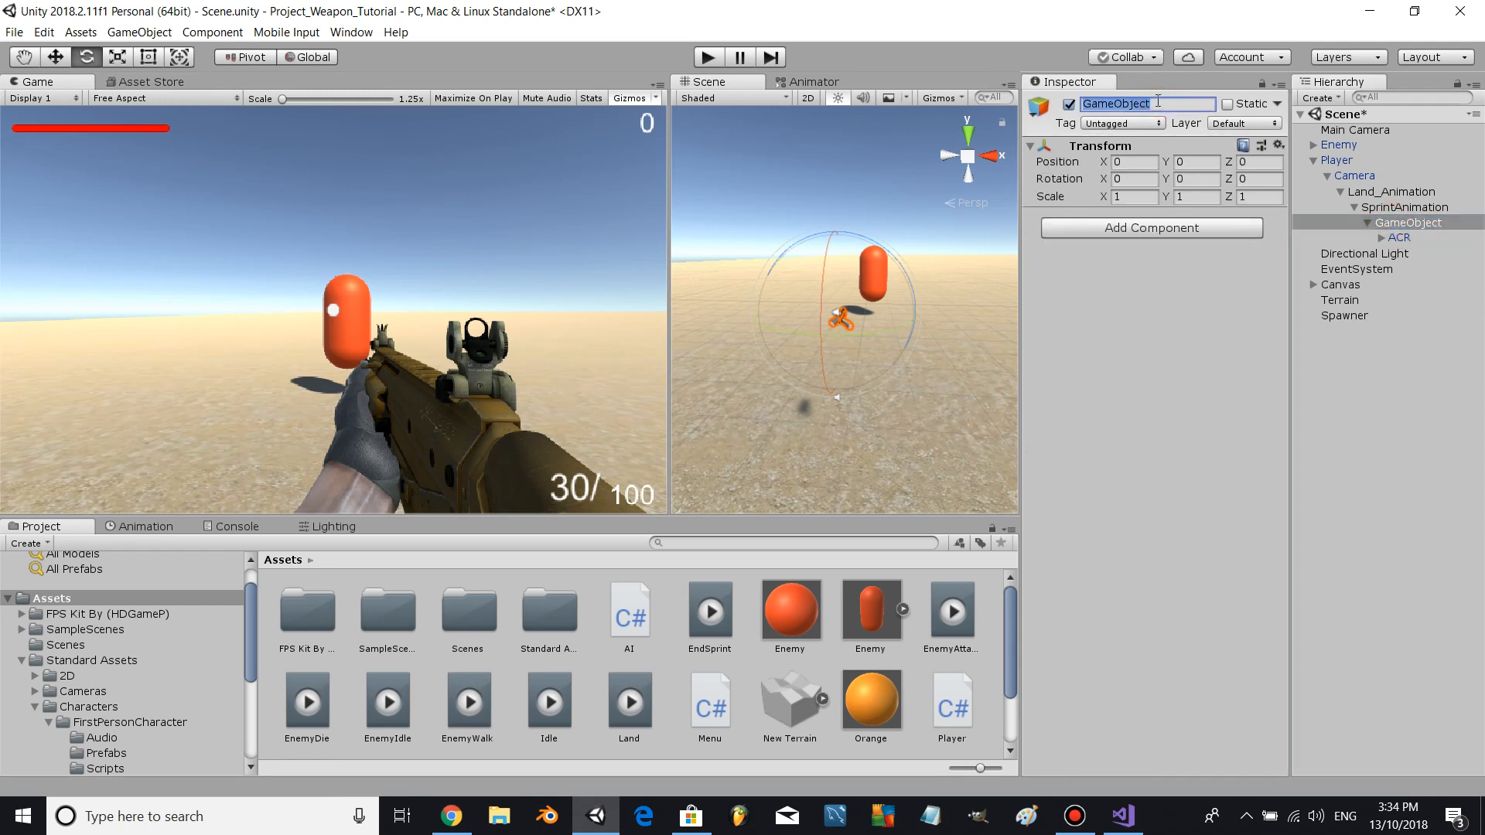
{"action": "type", "text": "WeaponMAnag"}
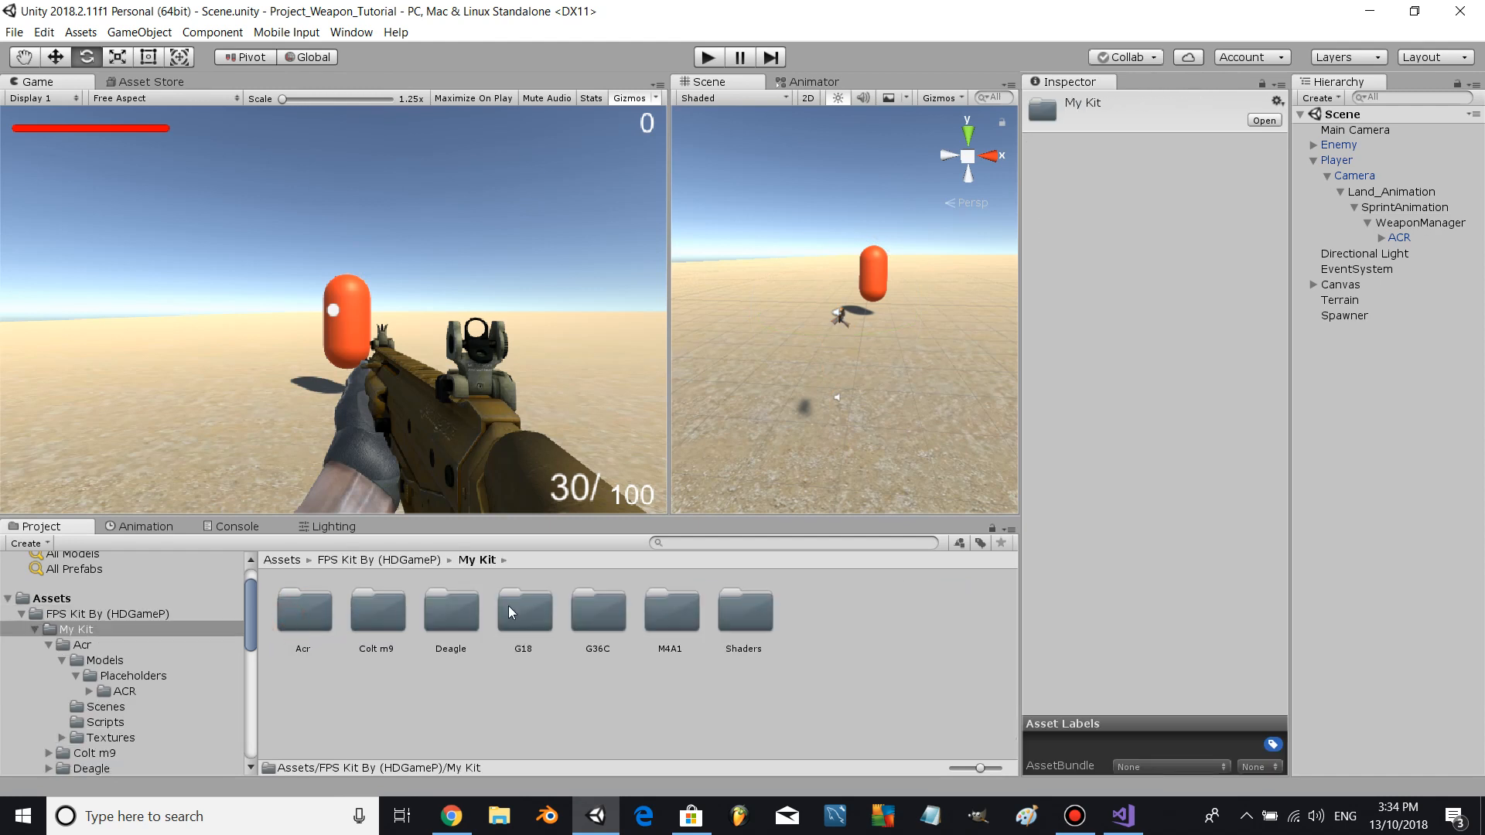
{"action": "mouse_move", "coordinate": [484, 619]}
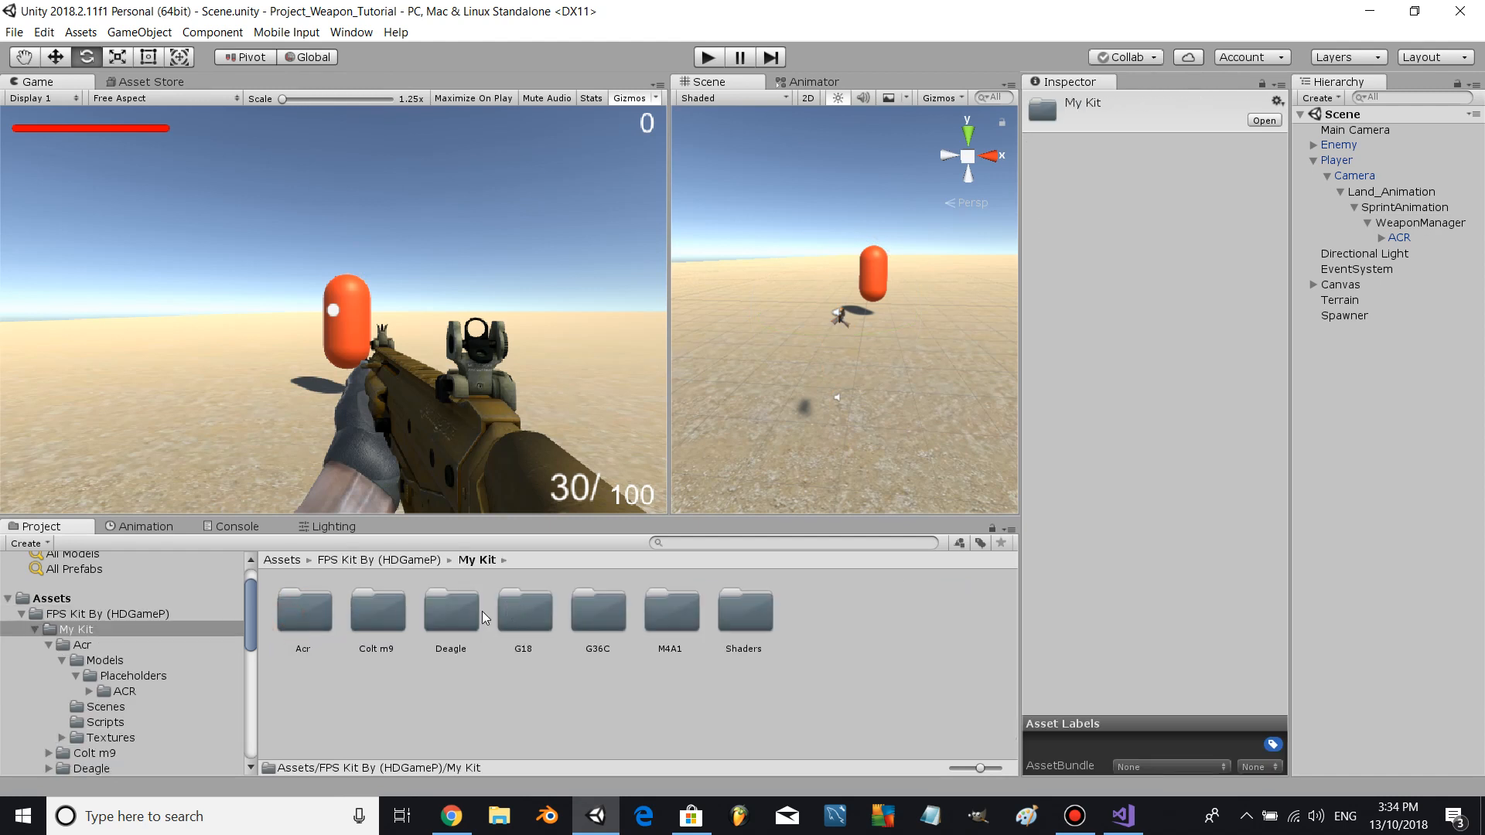
- Drag deagle_fp from the Deagle Prefabs folder onto WeaponManager
{"action": "double_click", "coordinate": [451, 611]}
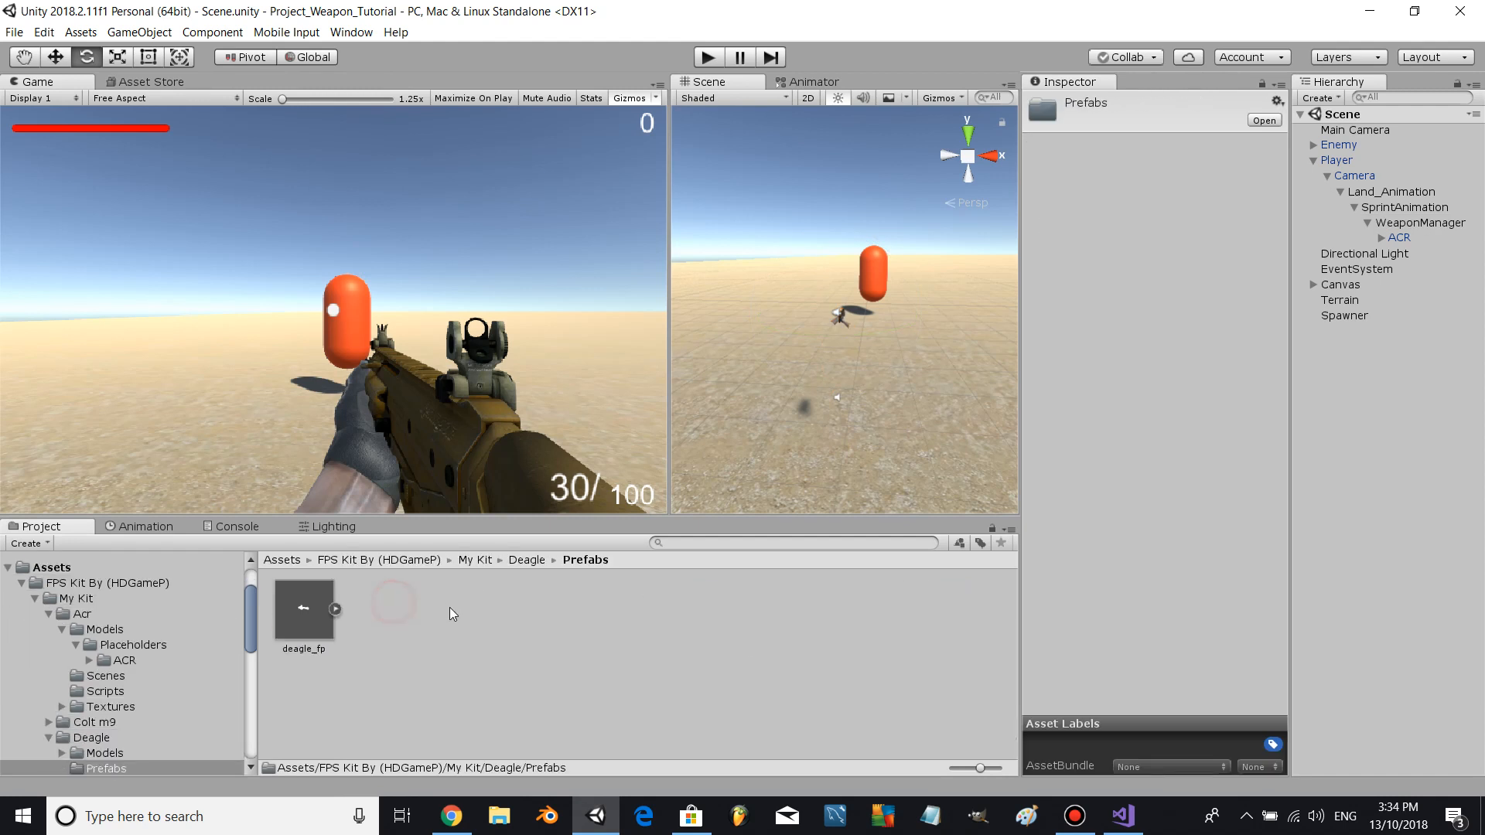
{"action": "left_click", "coordinate": [1420, 222]}
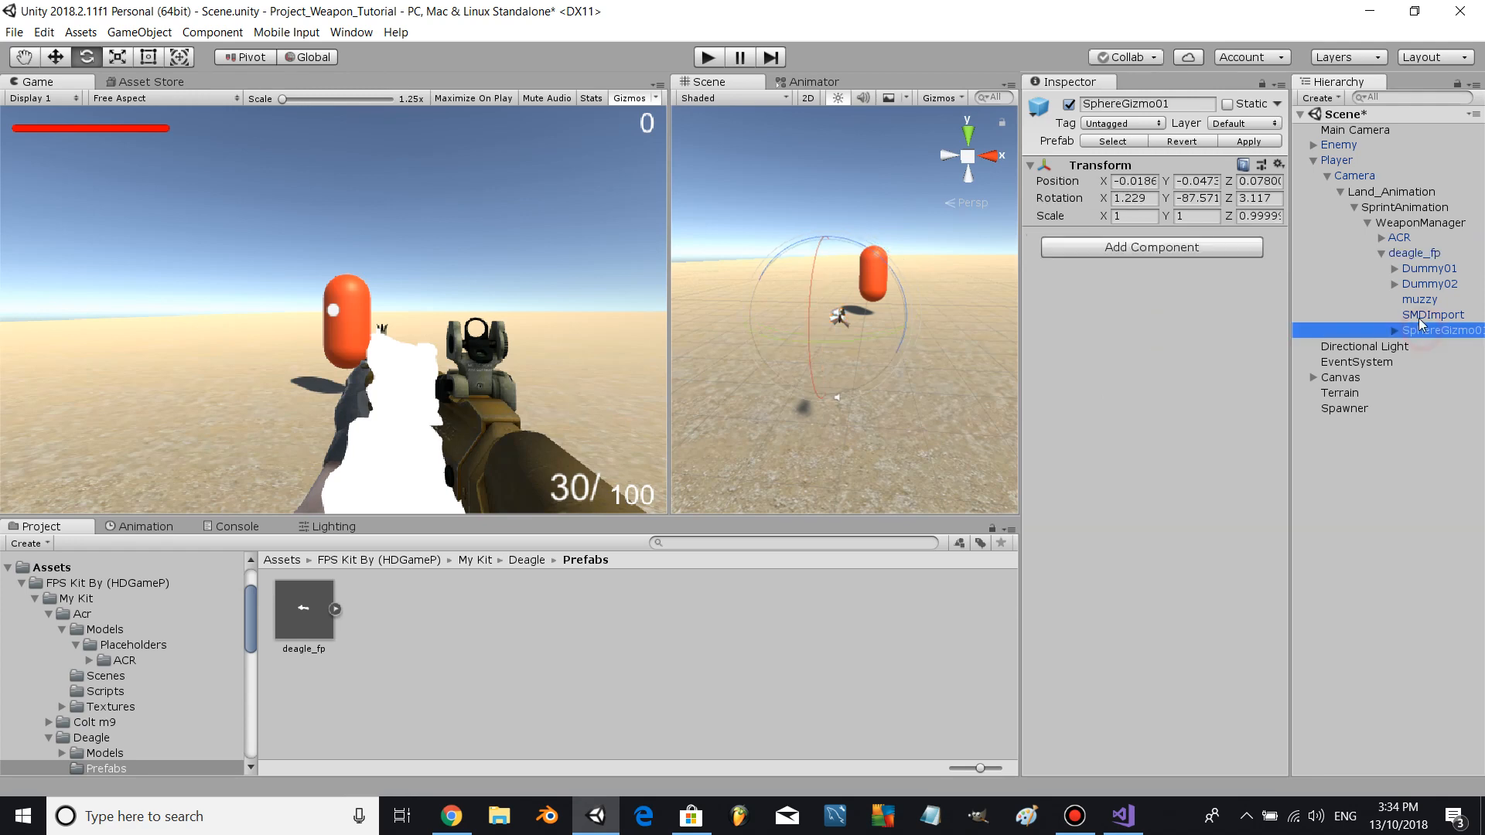
- Set SMDImport's MW2_deagle and v_hands materials to the Legacy Shaders > Diffuse shader
{"action": "left_click", "coordinate": [1433, 313]}
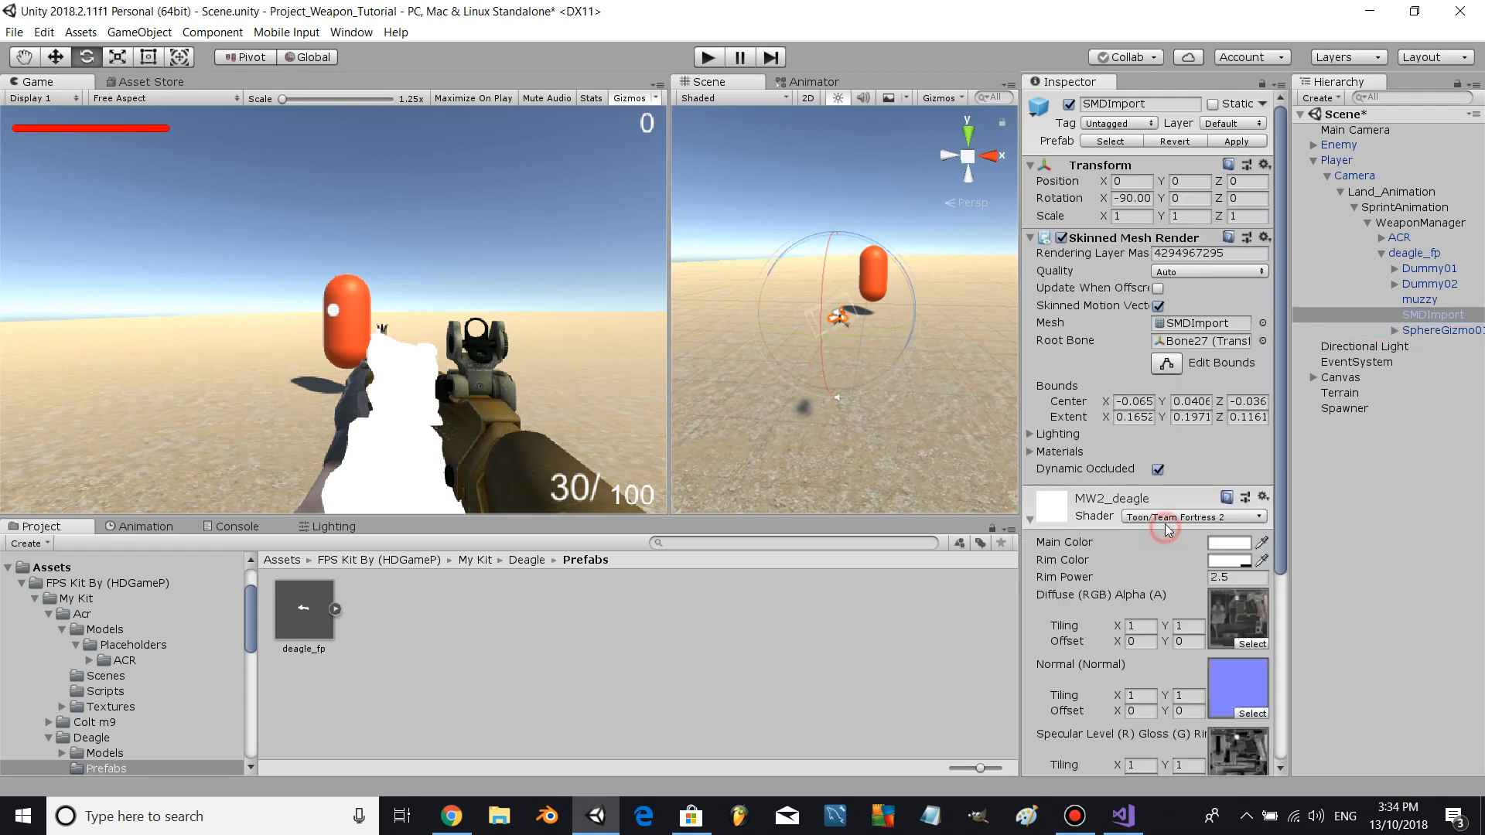
{"action": "left_click", "coordinate": [1191, 516]}
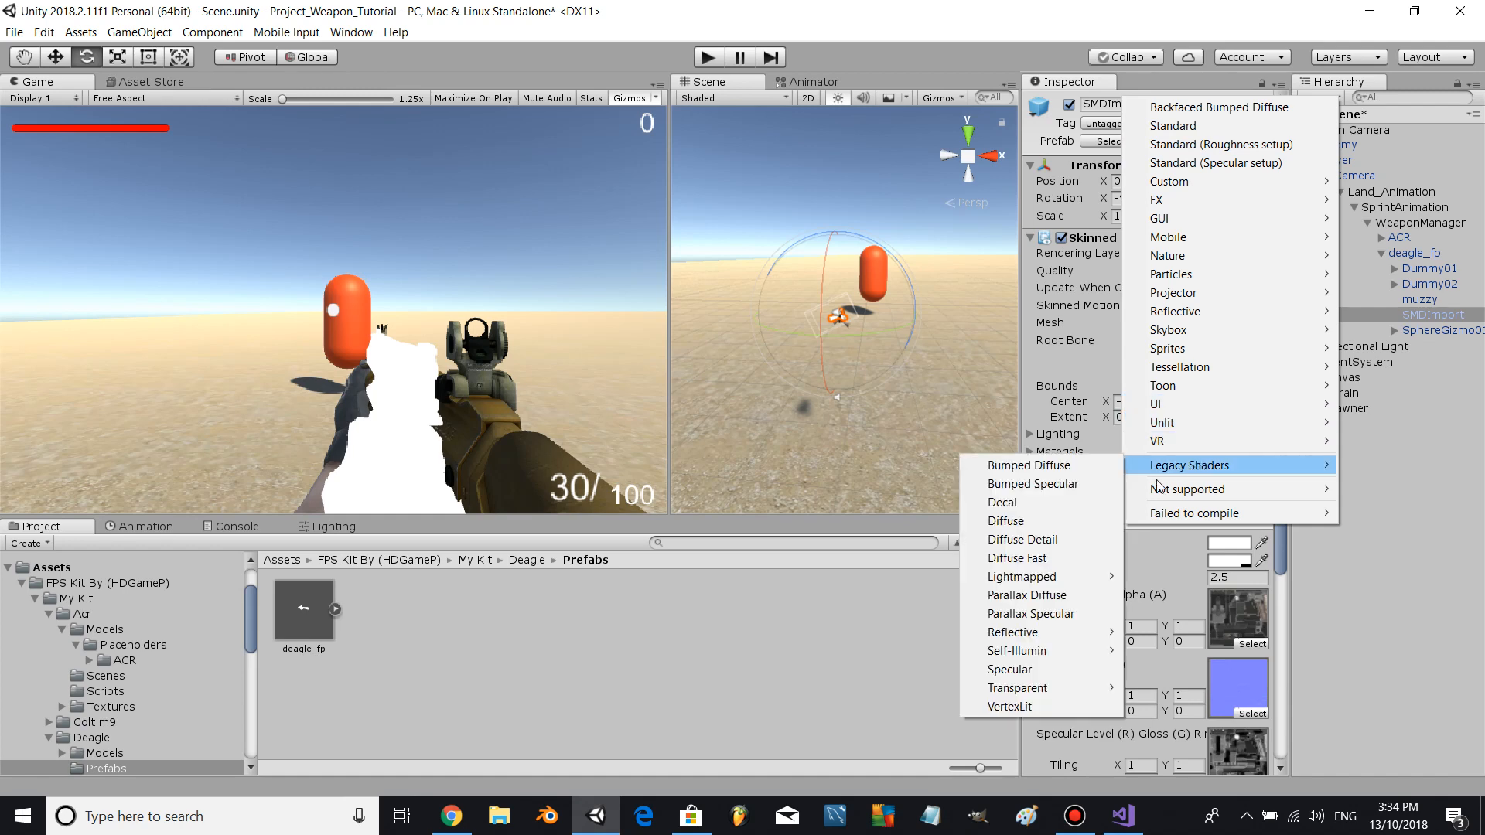
{"action": "left_click", "coordinate": [1005, 521]}
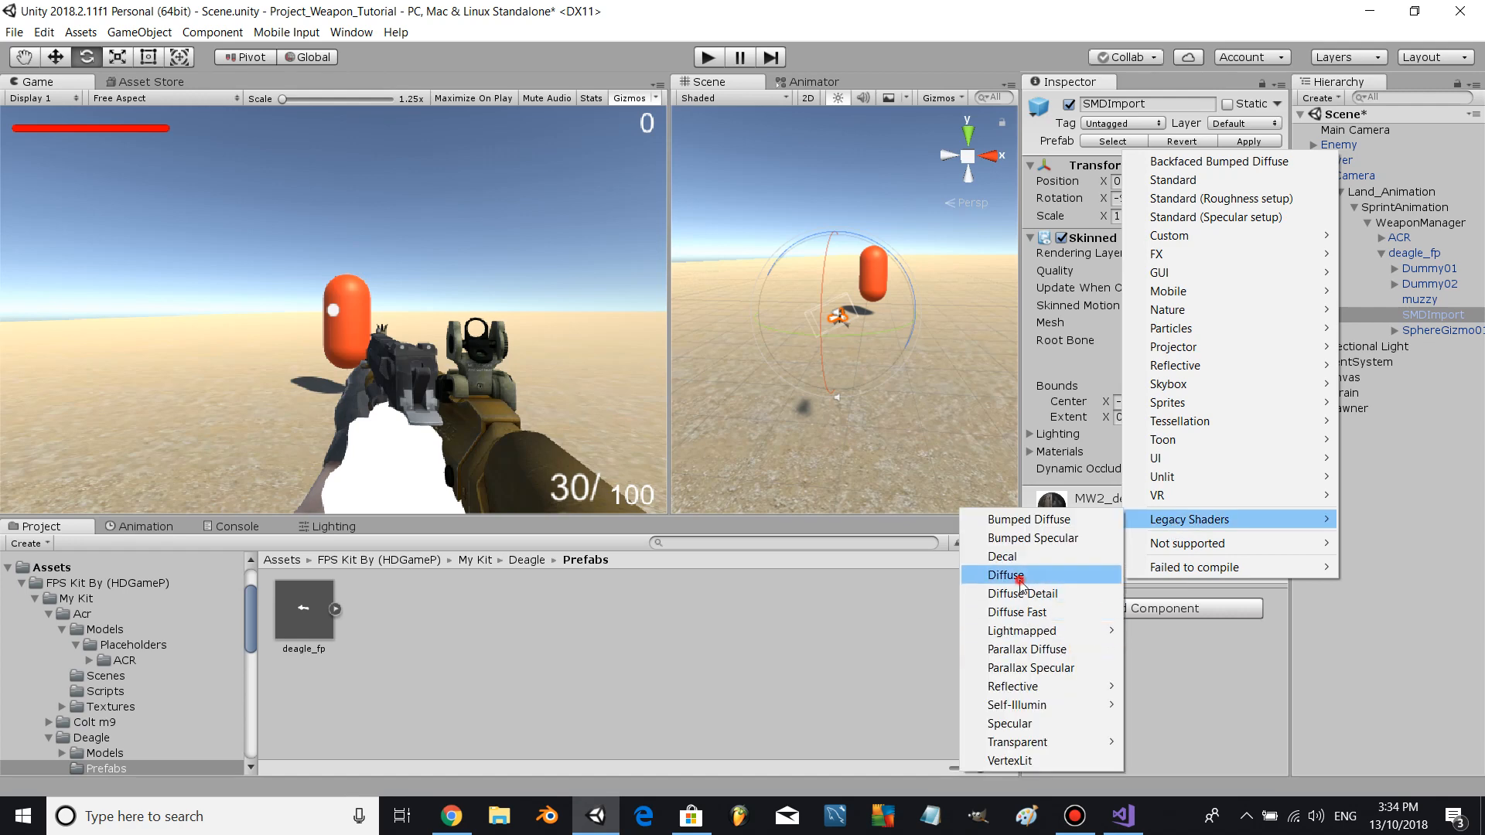
{"action": "left_click", "coordinate": [1001, 575]}
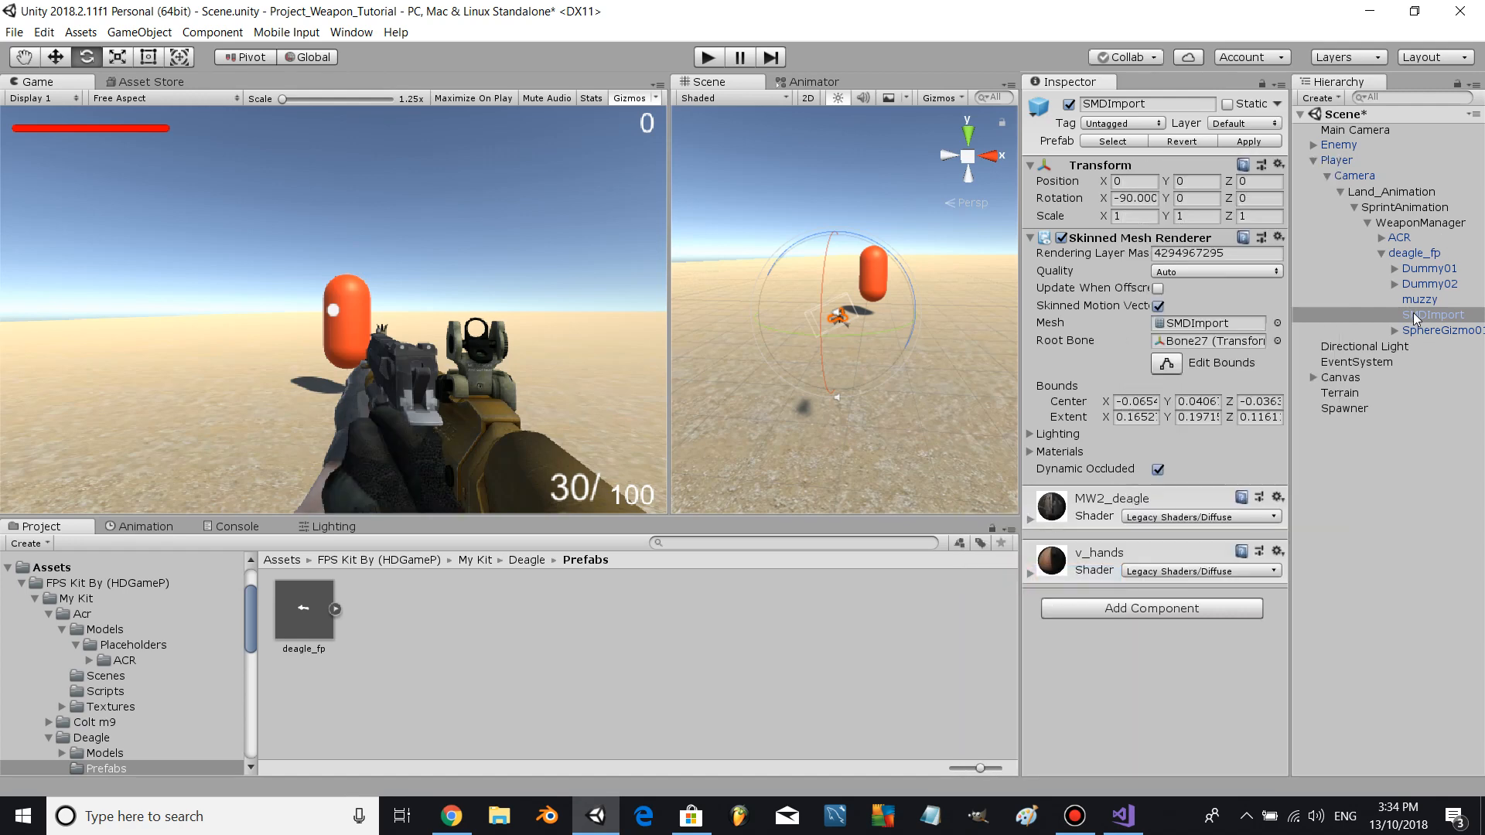
{"action": "left_click", "coordinate": [1414, 253]}
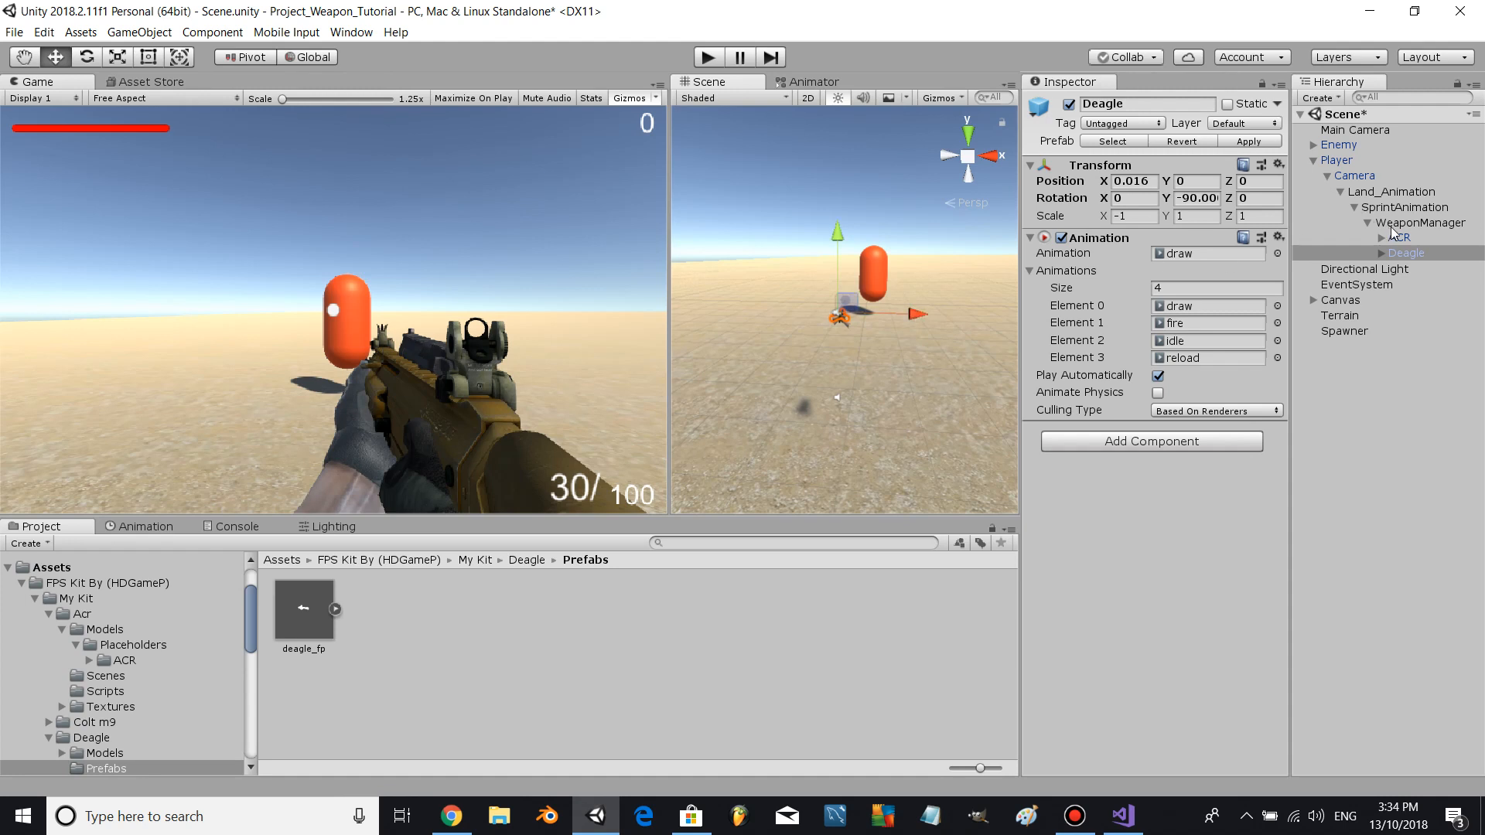
- Rename deagle_fp to Deagle, deactivate it, and select ACR
{"action": "left_click", "coordinate": [1397, 236]}
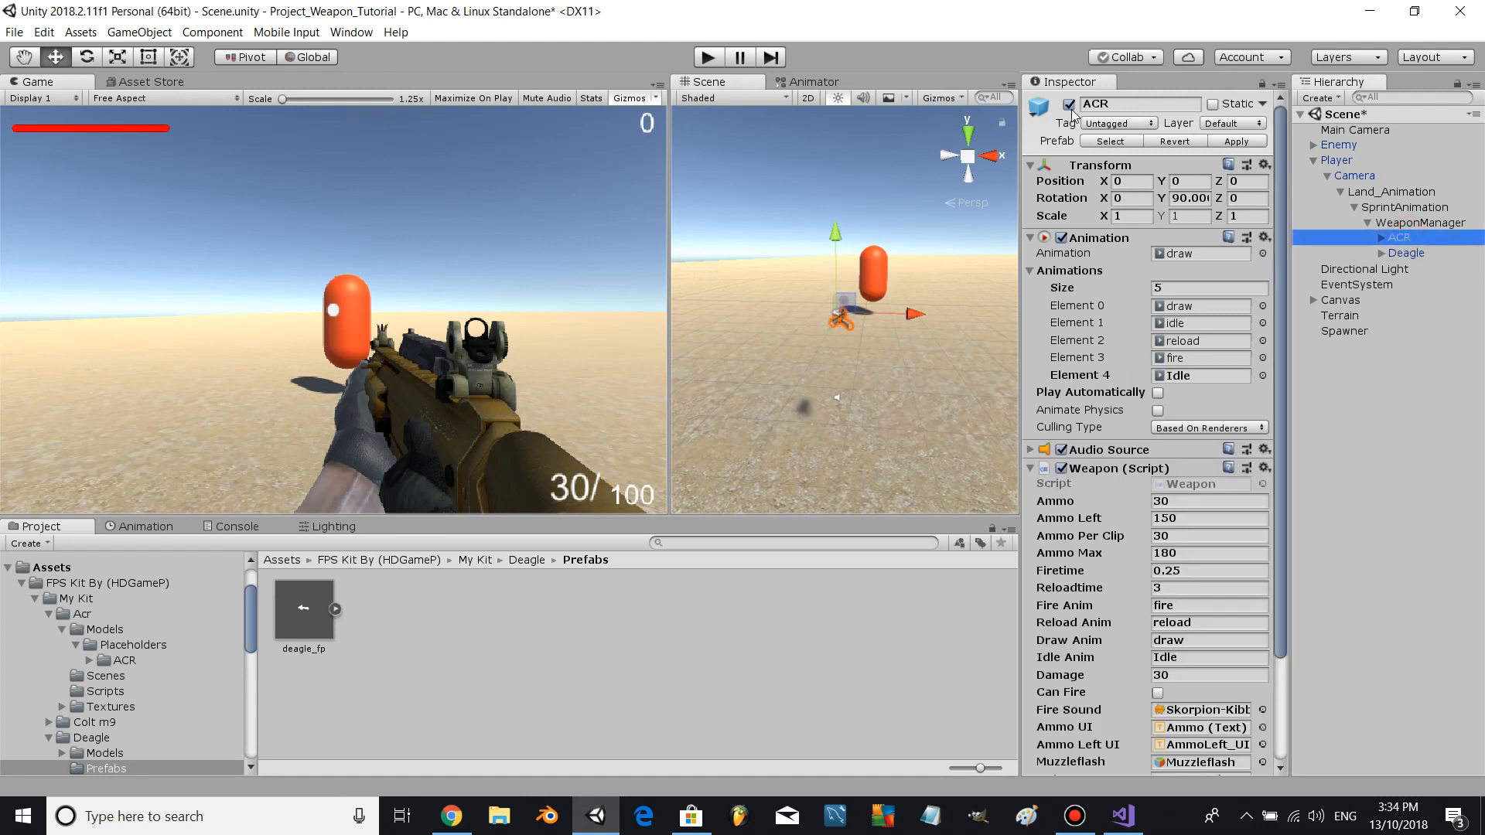
{"action": "left_click", "coordinate": [1071, 103]}
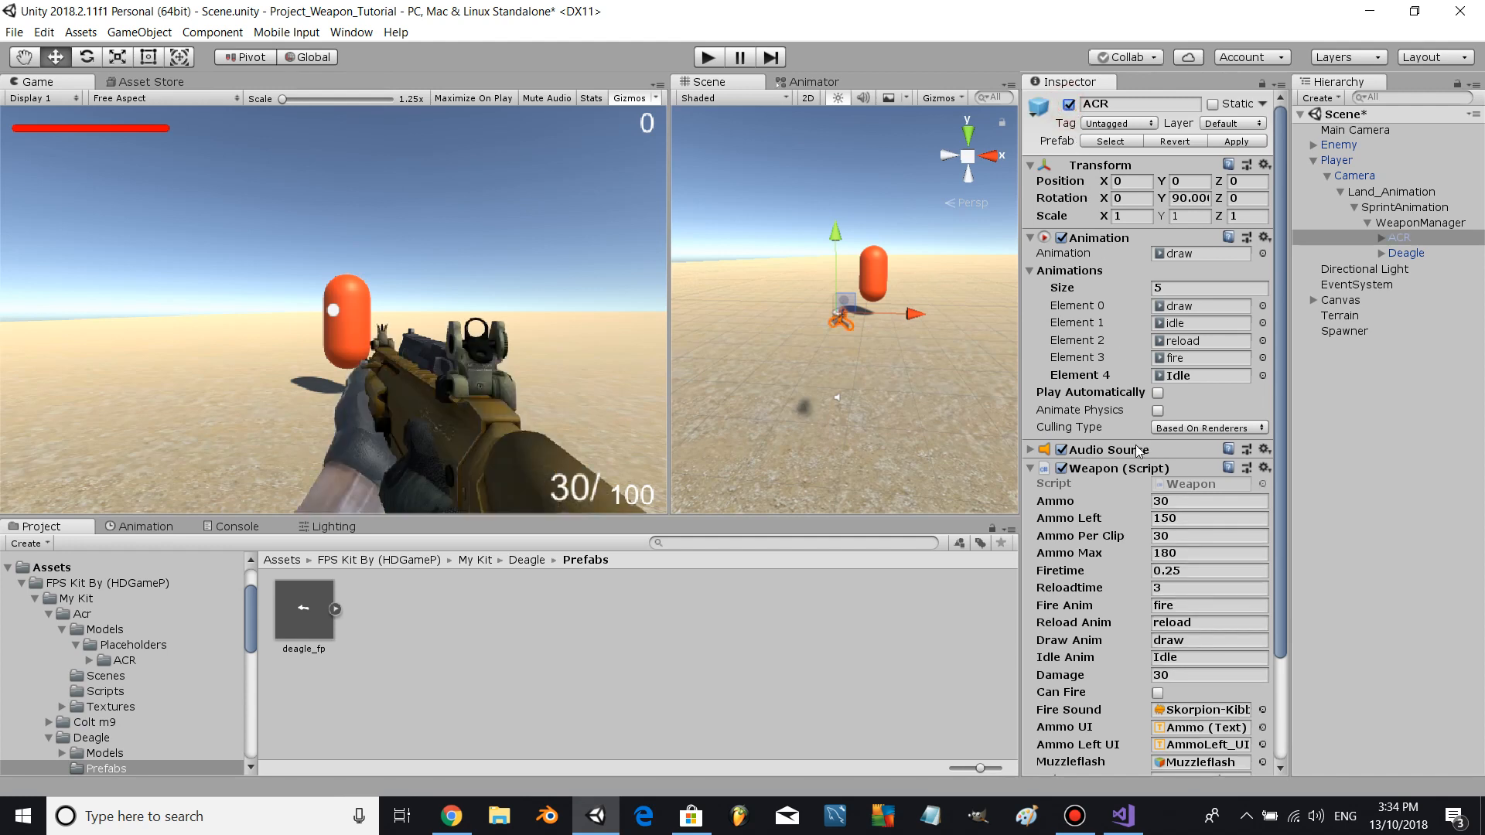
{"action": "left_click", "coordinate": [1263, 468]}
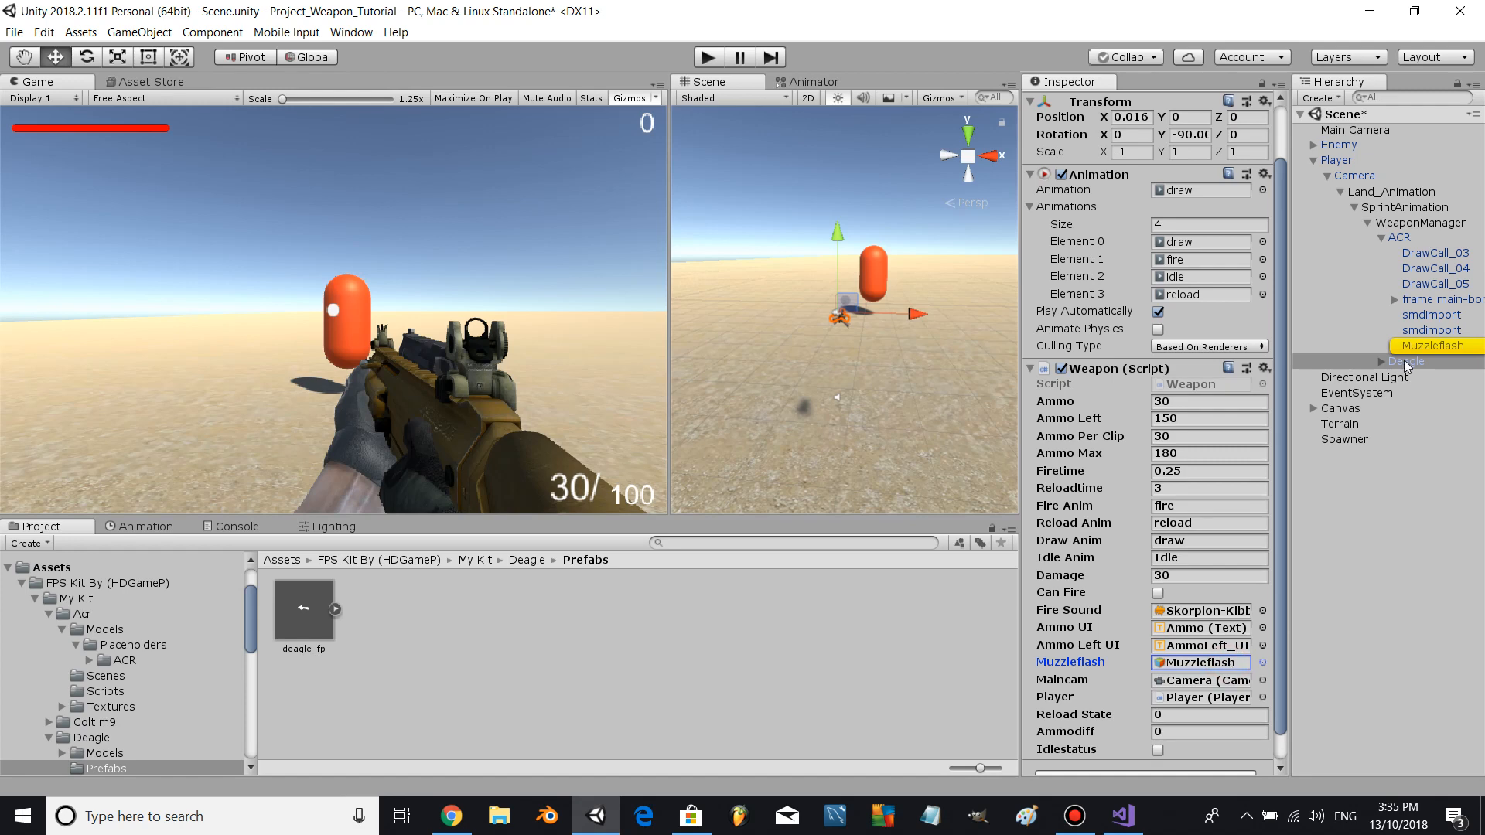
- Put a muzzle flash copy under Deagle at the pistol barrel
{"action": "left_click", "coordinate": [1435, 361]}
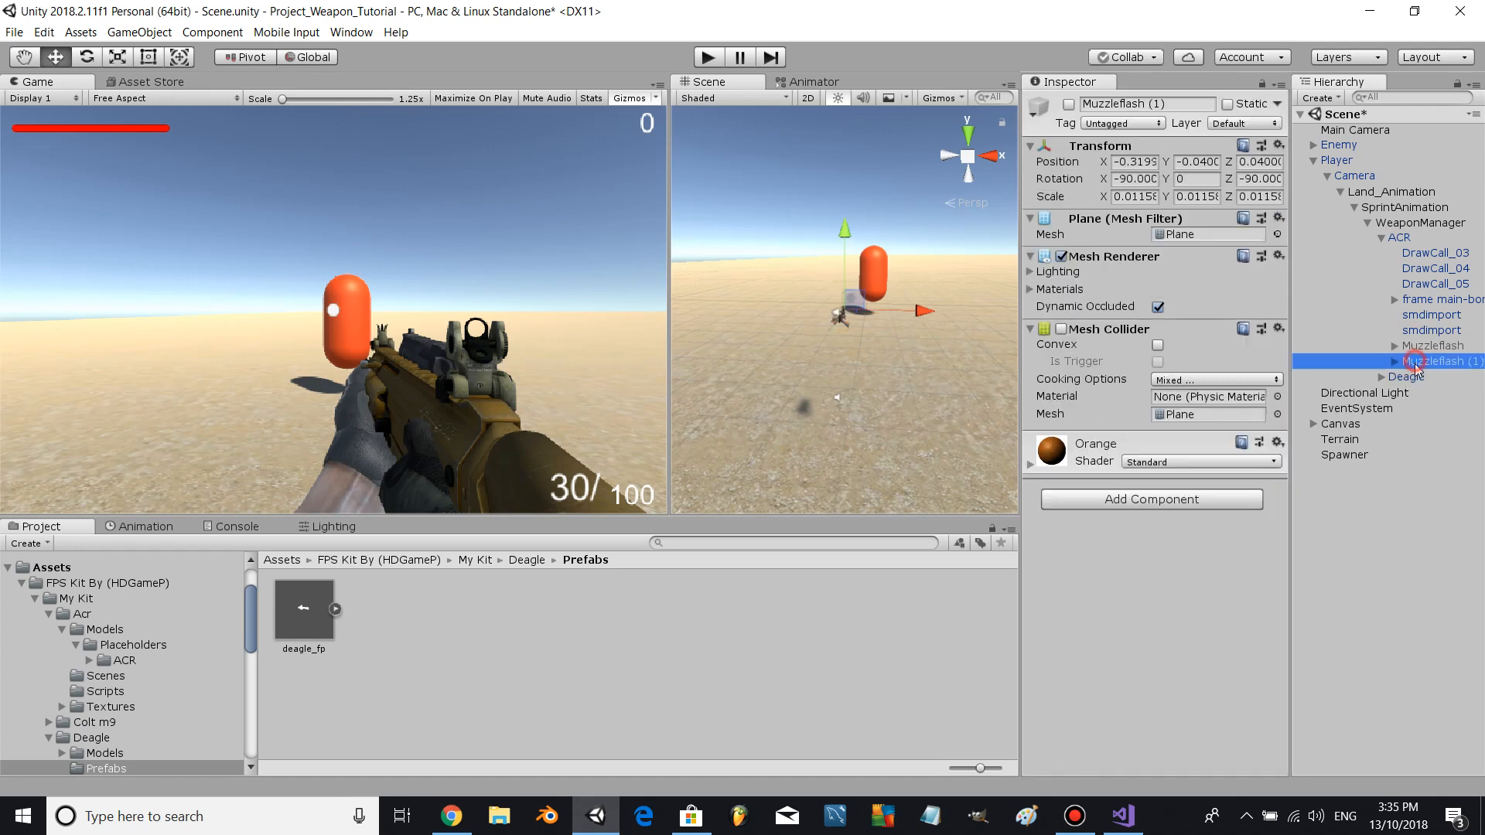
{"action": "left_click", "coordinate": [1388, 361]}
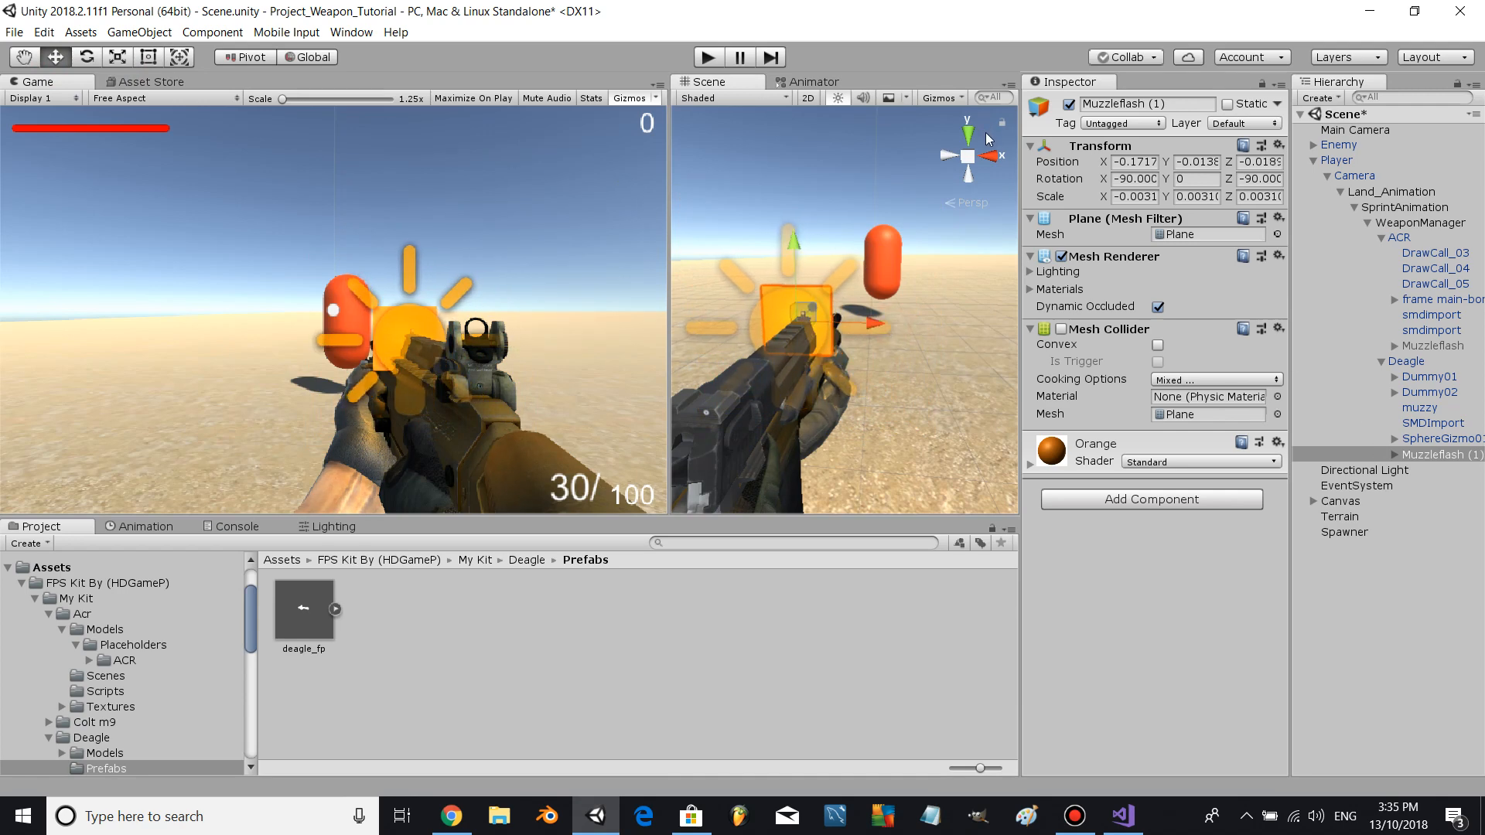
{"action": "left_click", "coordinate": [939, 98]}
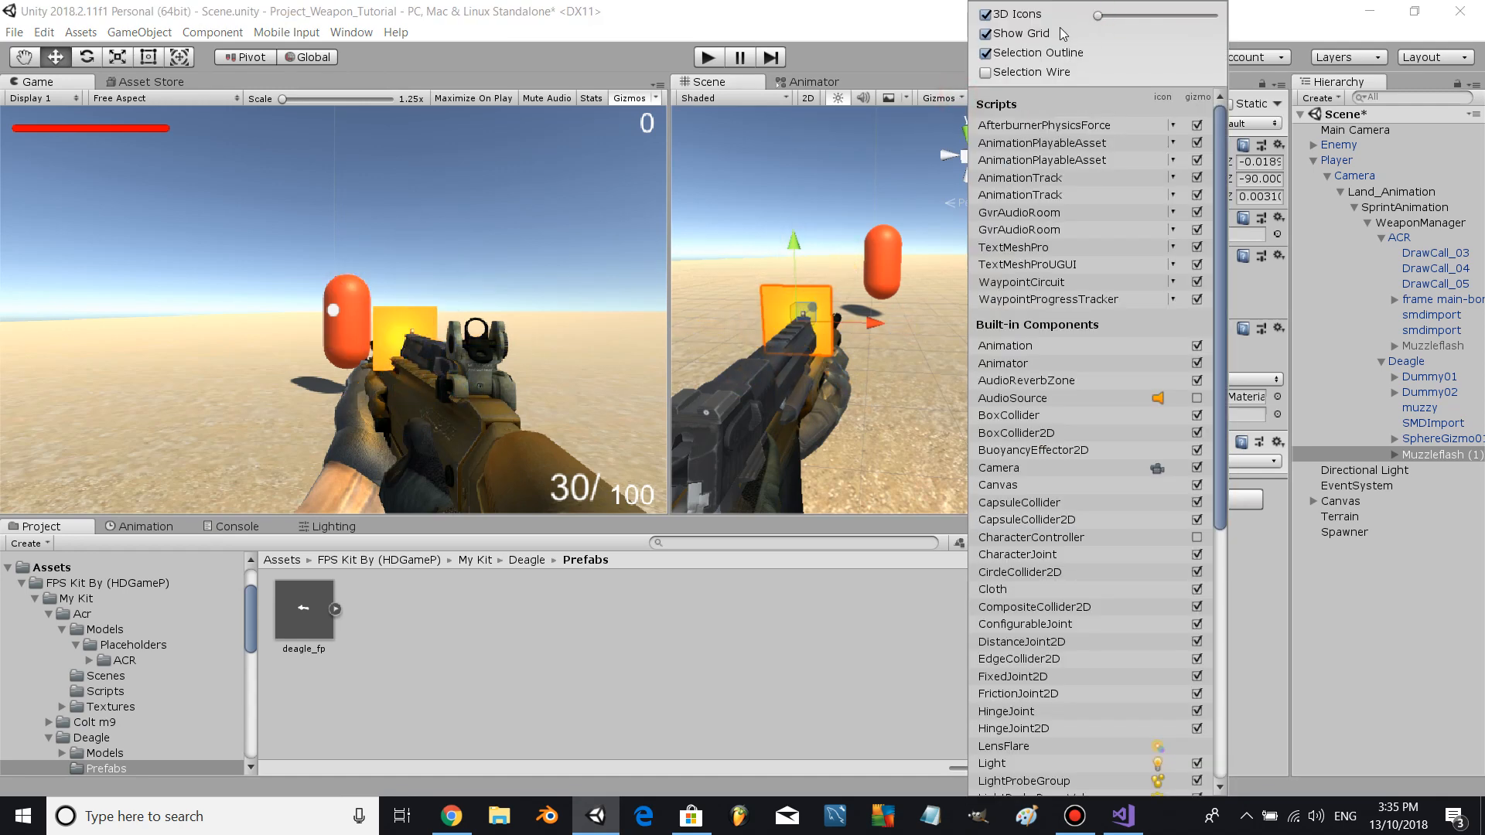
{"action": "left_click", "coordinate": [1435, 455]}
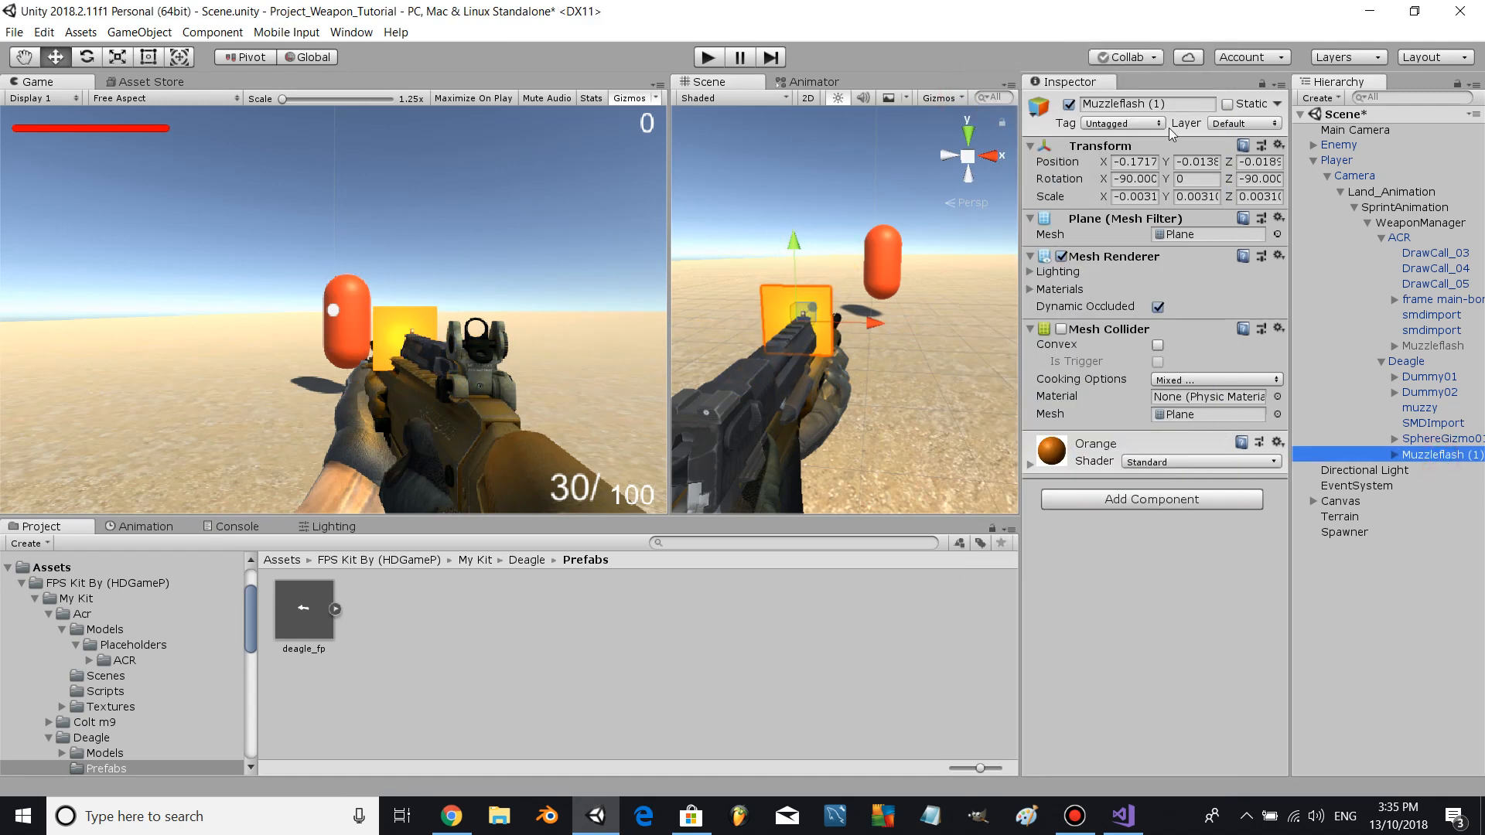
{"action": "mouse_move", "coordinate": [1042, 196]}
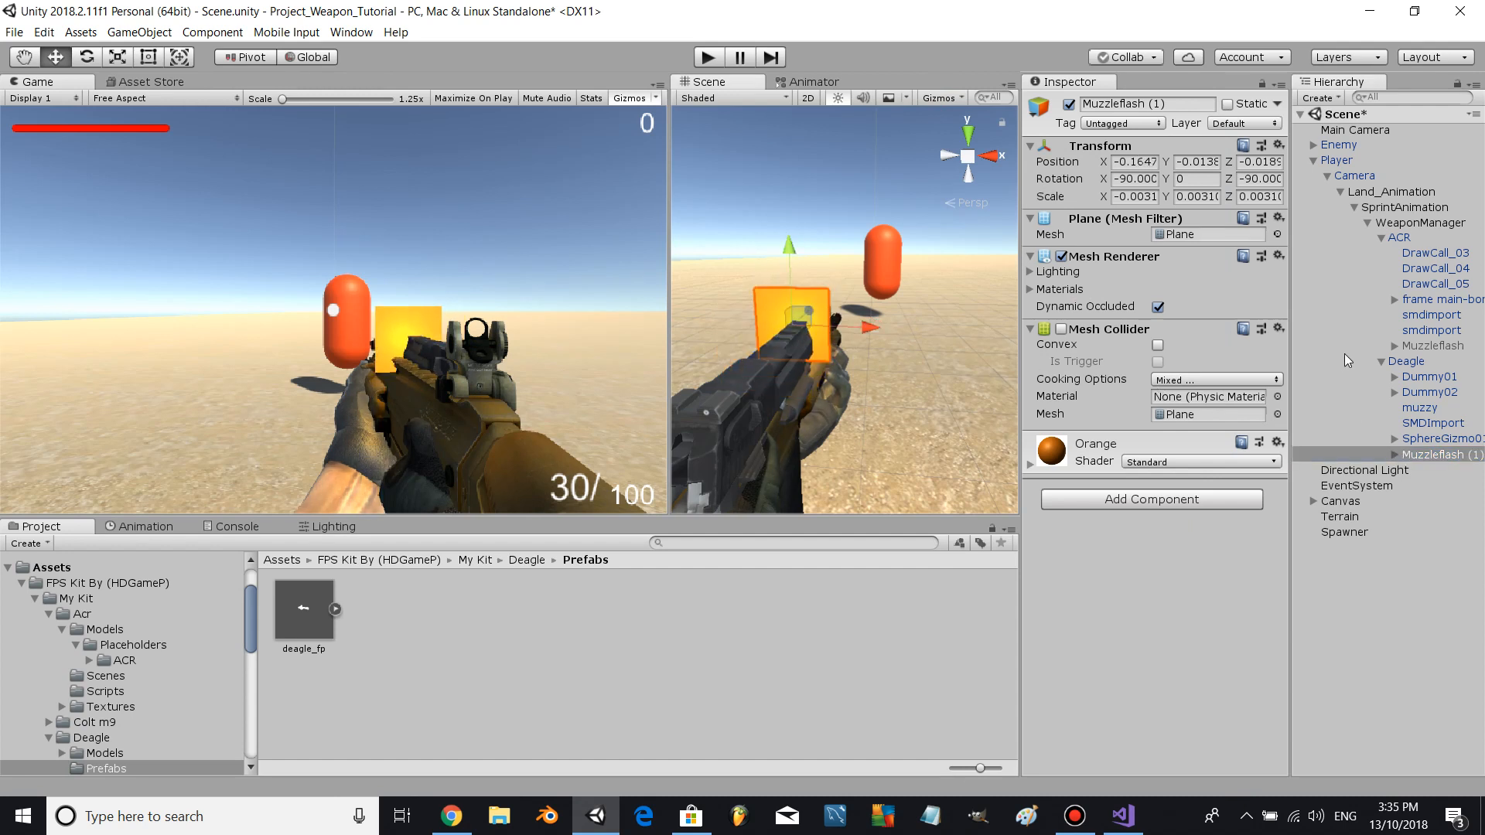
{"action": "left_click", "coordinate": [1442, 455]}
{"action": "type", "text": "Muzzel"}
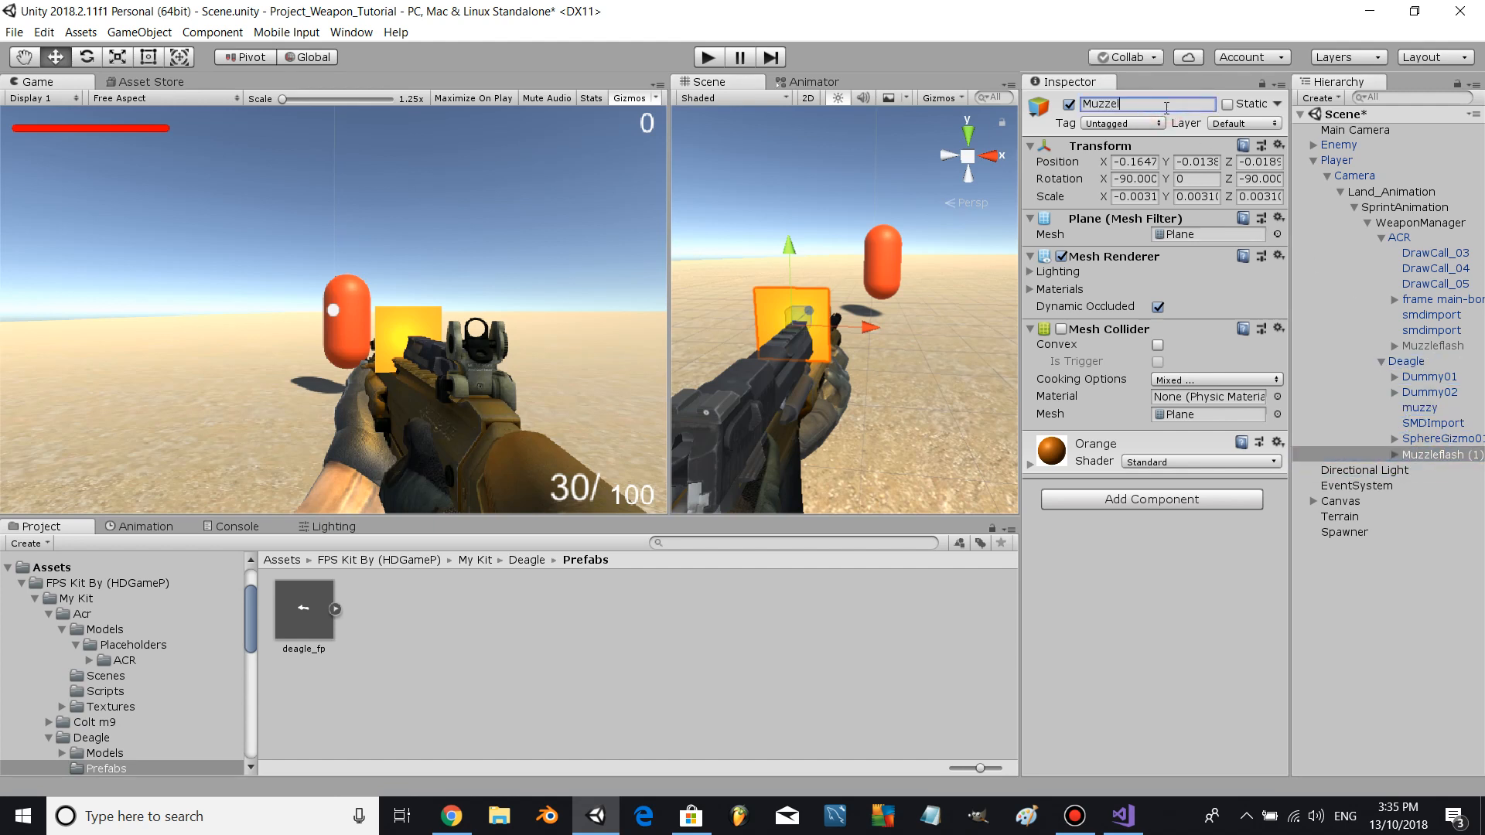
- Name the copy Muzzleflash, give Deagle 7-round clips, 49 spare rounds, firetime 1
{"action": "type", "text": "flash"}
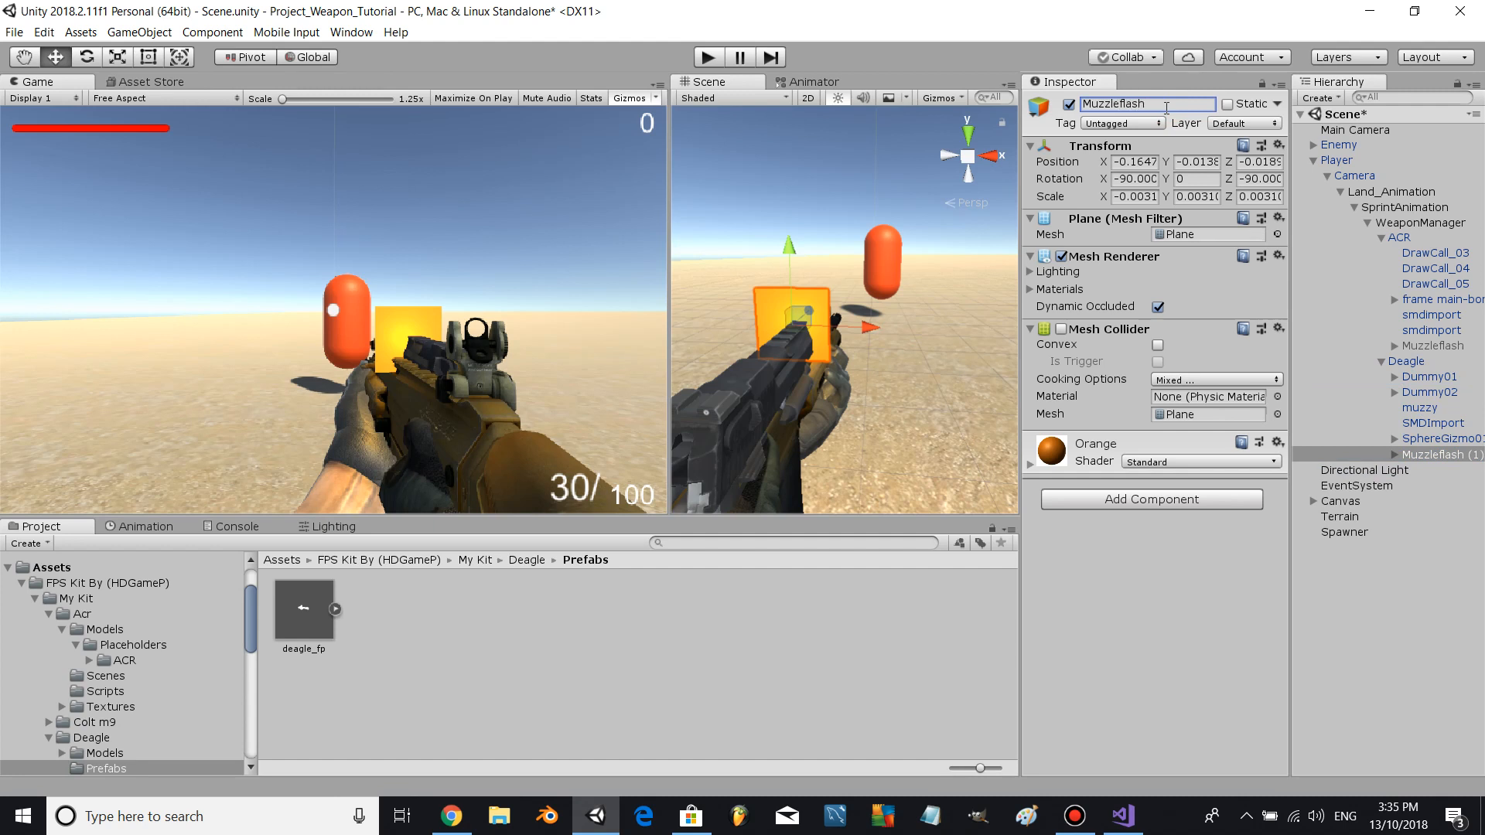
{"action": "left_click", "coordinate": [1406, 362]}
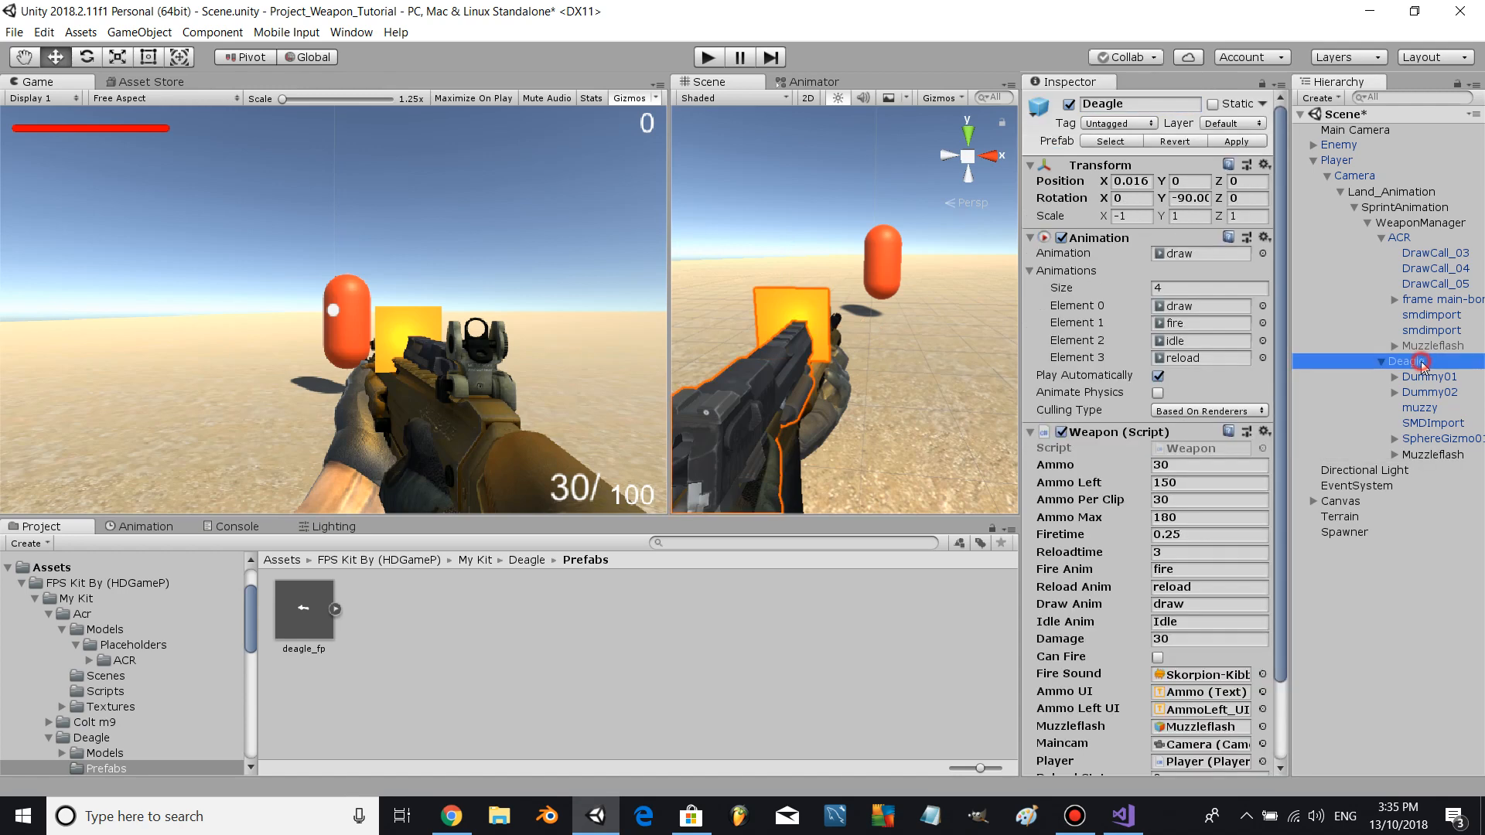
{"action": "left_click", "coordinate": [1426, 456]}
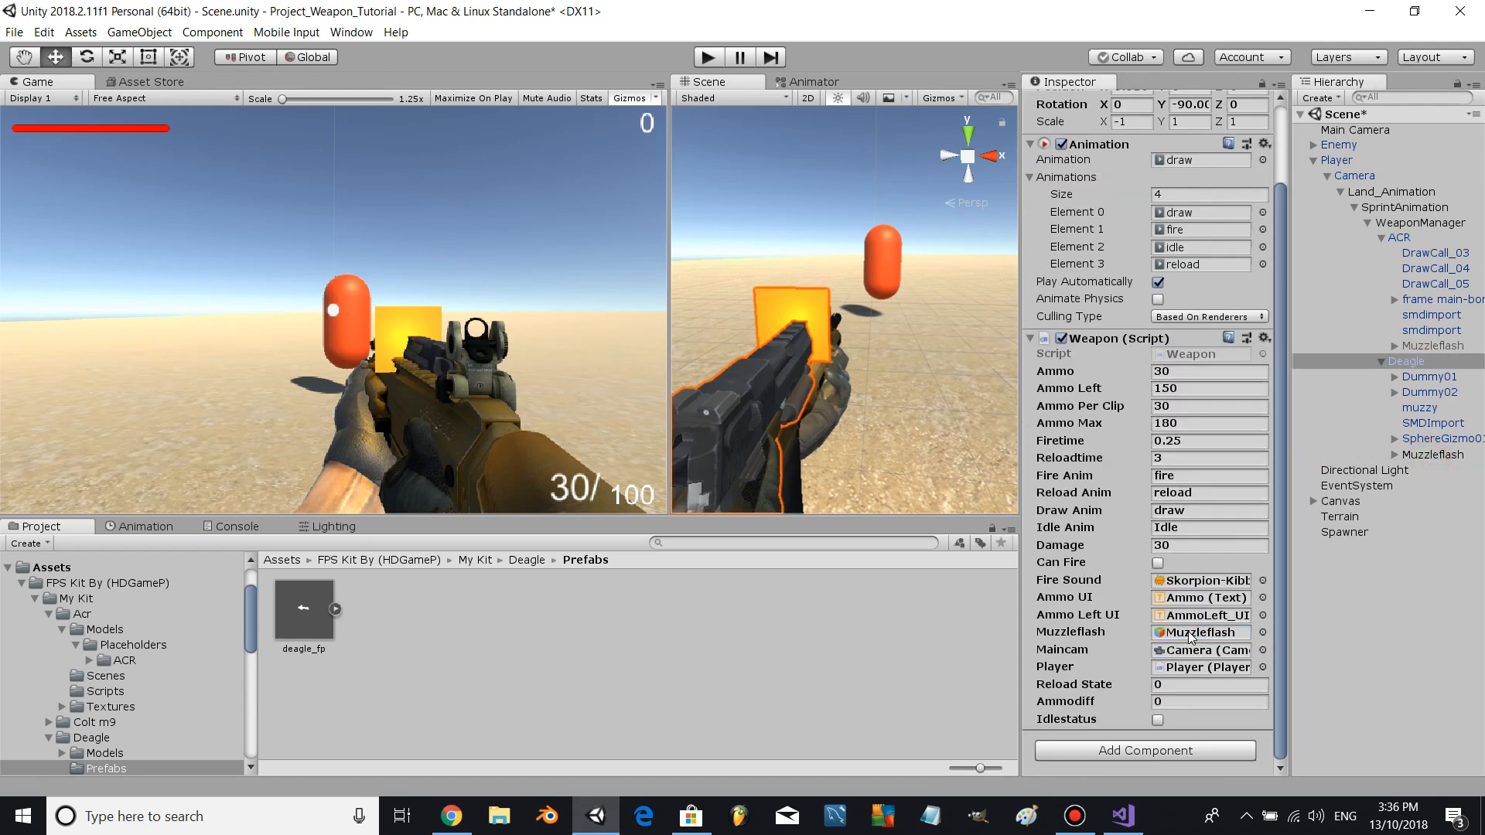
{"action": "triple_click", "coordinate": [1210, 440]}
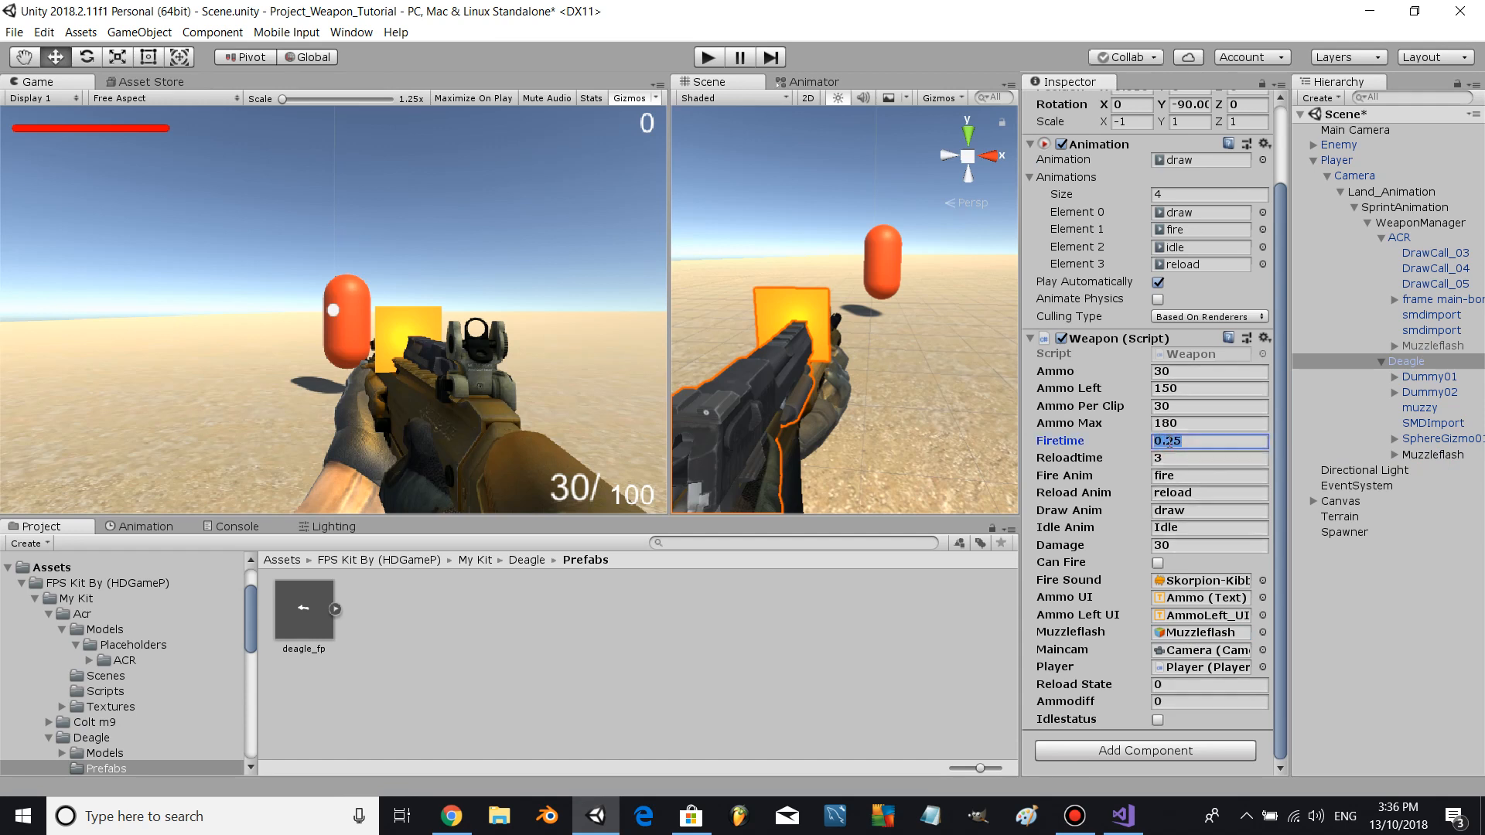
{"action": "type", "text": "1"}
{"action": "left_click", "coordinate": [1210, 388]}
{"action": "type", "text": "49"}
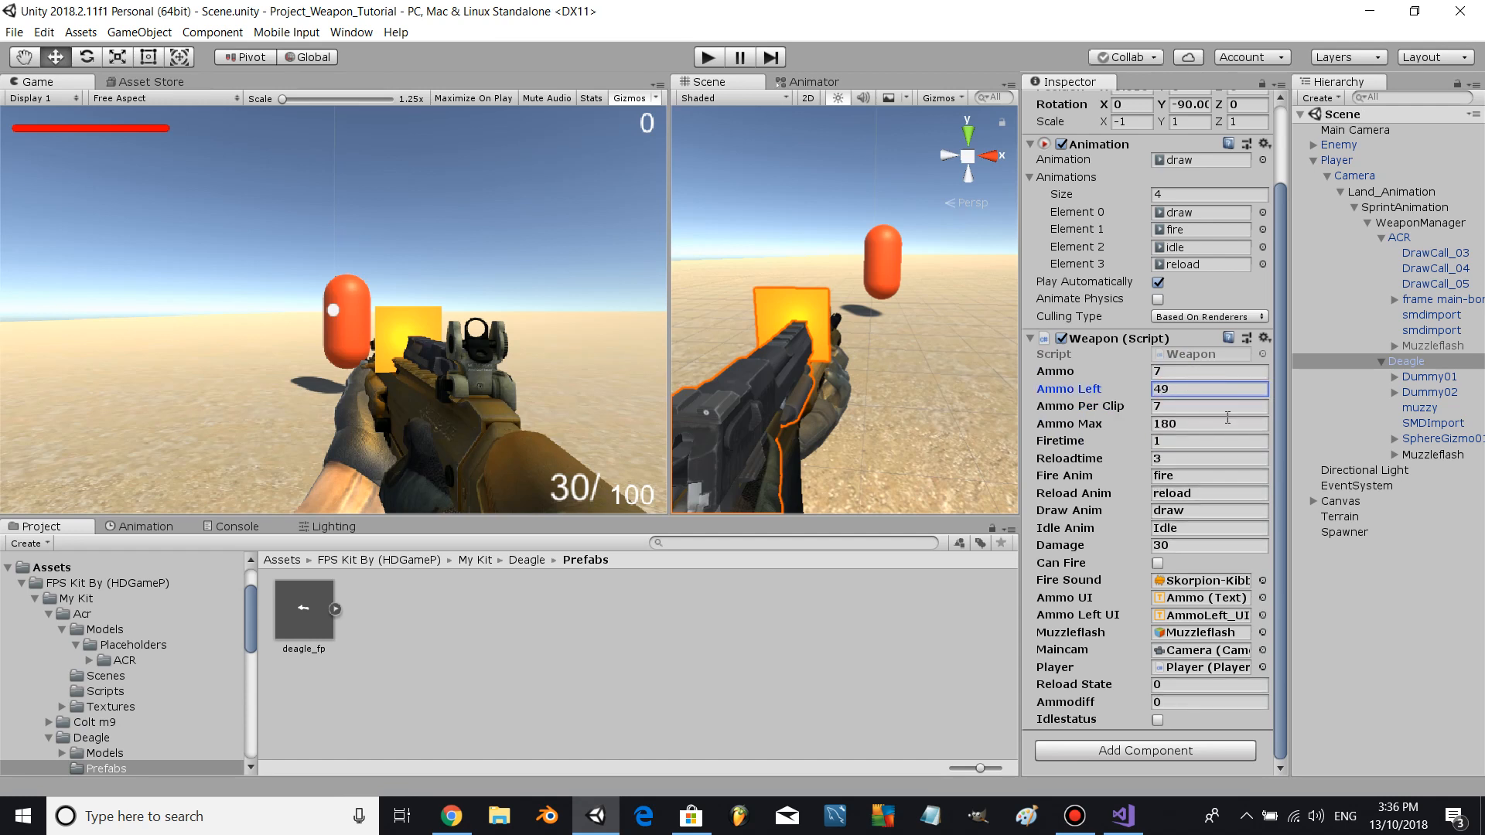
{"action": "left_click", "coordinate": [1399, 236]}
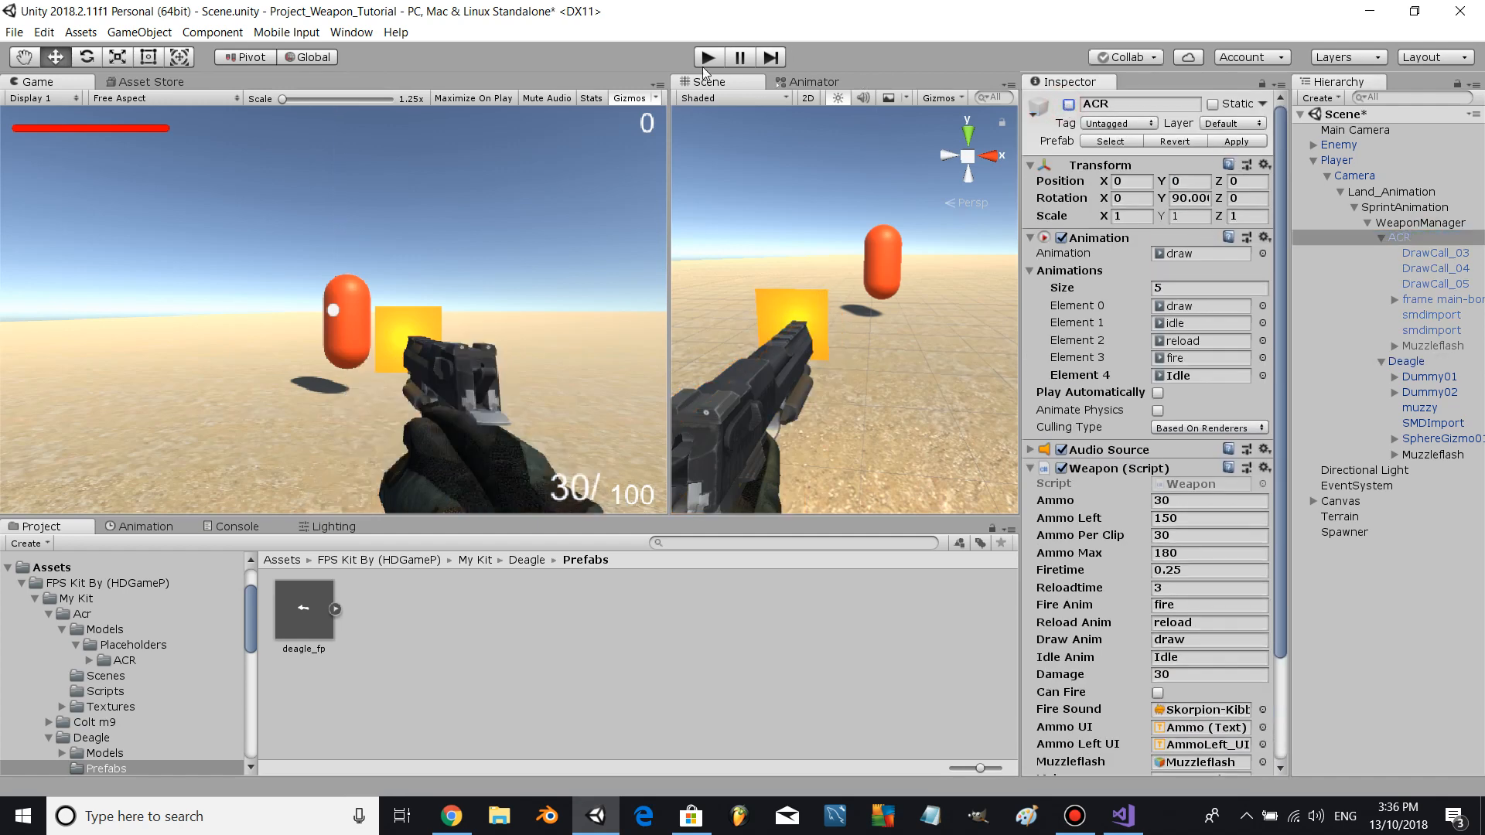
- Deactivate the Deagle's Muzzleflash and reselect the Deagle
{"action": "left_click", "coordinate": [1423, 455]}
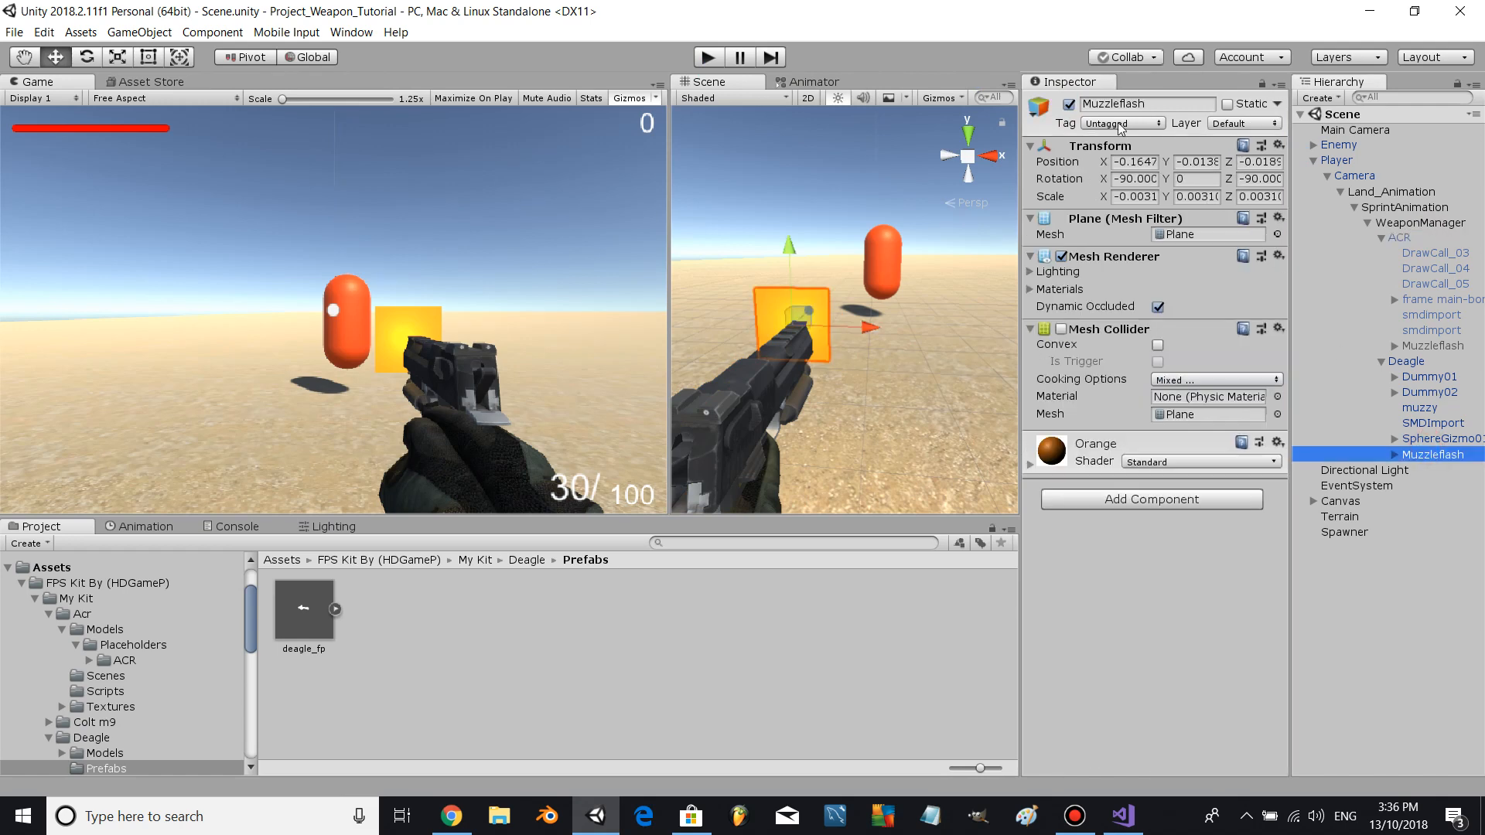
{"action": "left_click", "coordinate": [707, 56]}
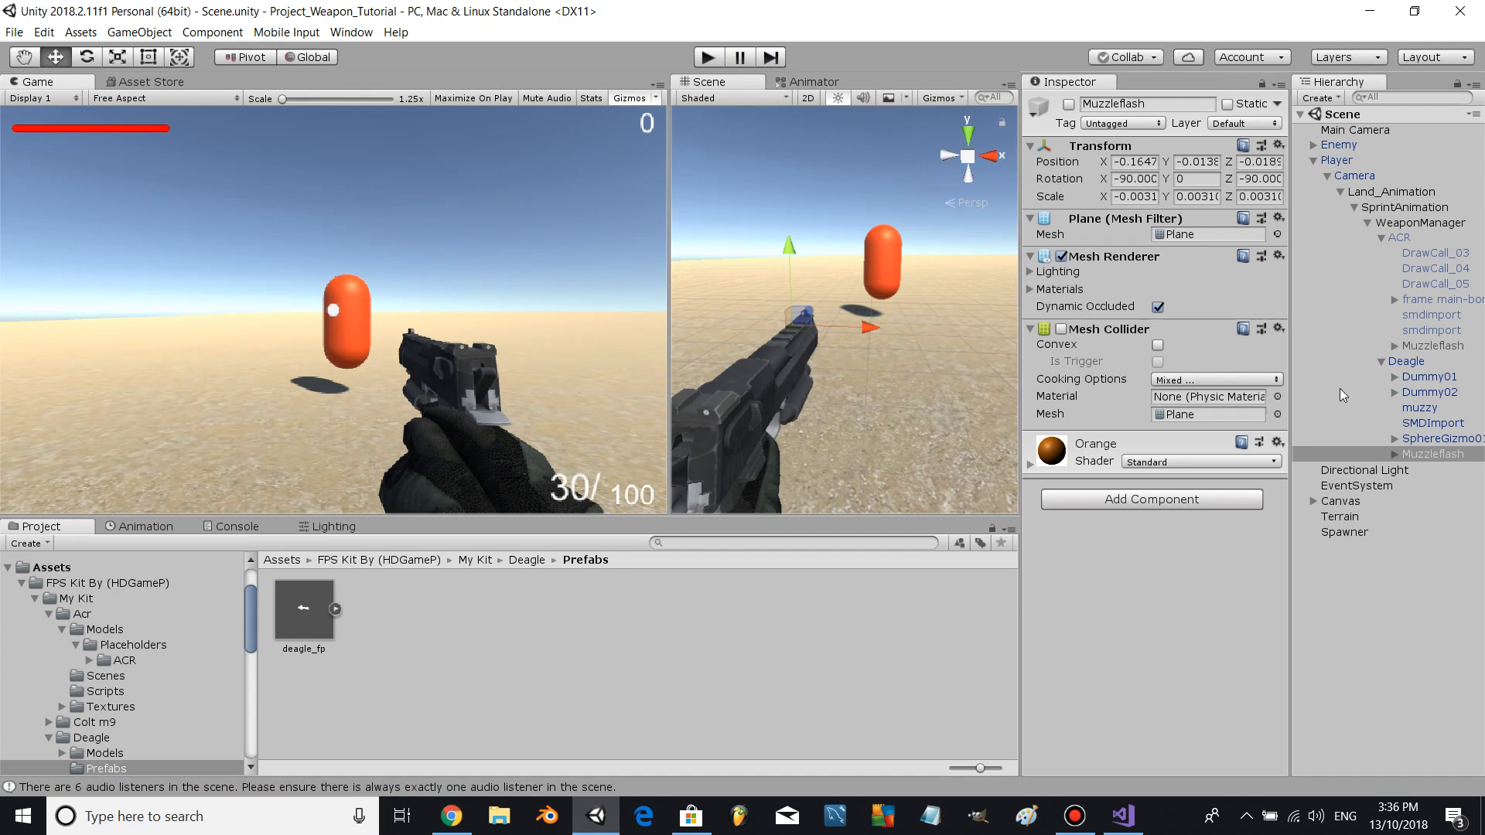
{"action": "left_click", "coordinate": [211, 31]}
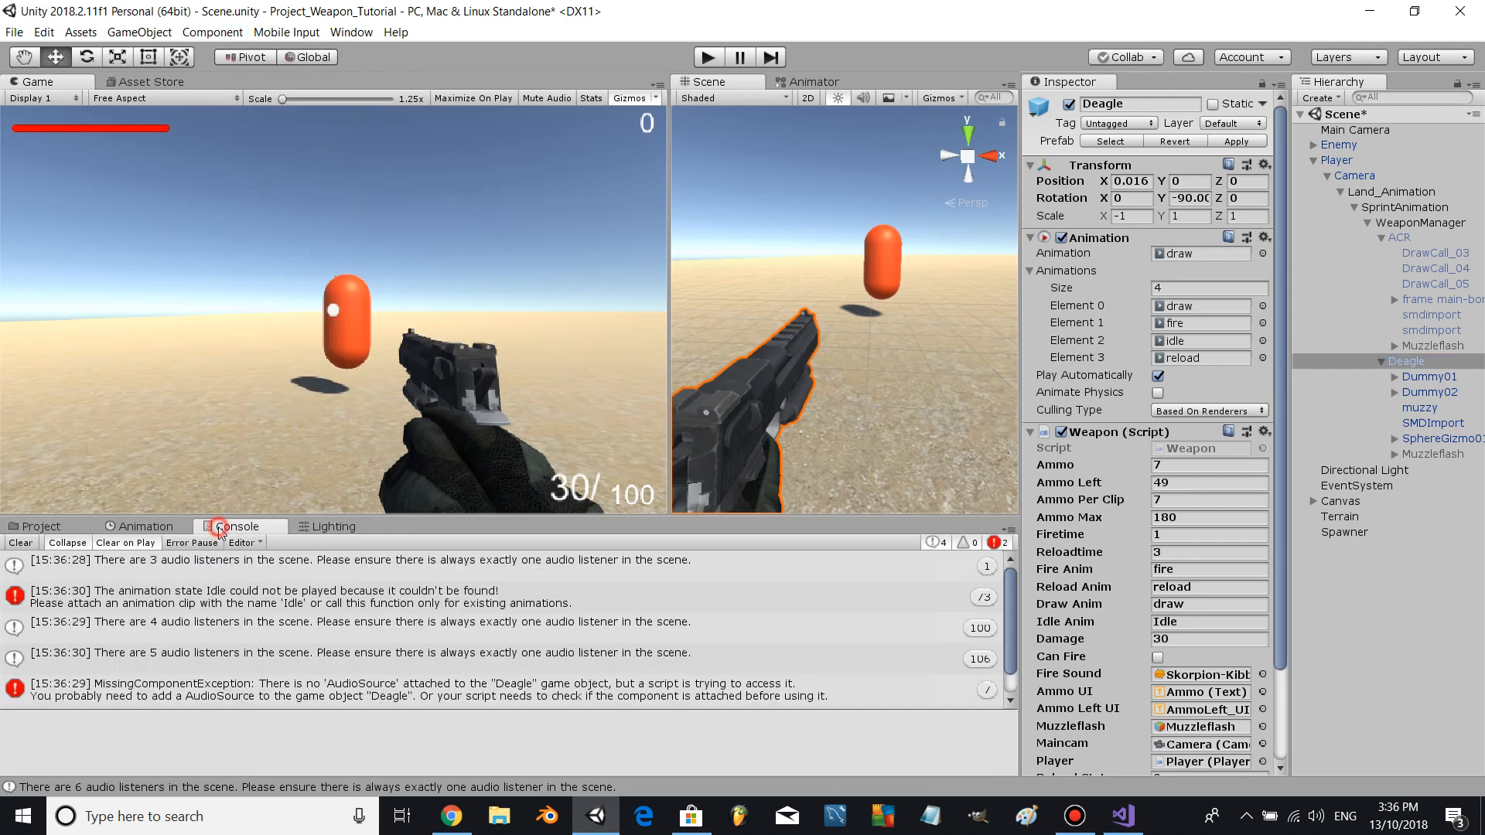
- Add an Audio Source to Deagle, then playtest shooting enemies and stop
{"action": "left_click", "coordinate": [706, 56]}
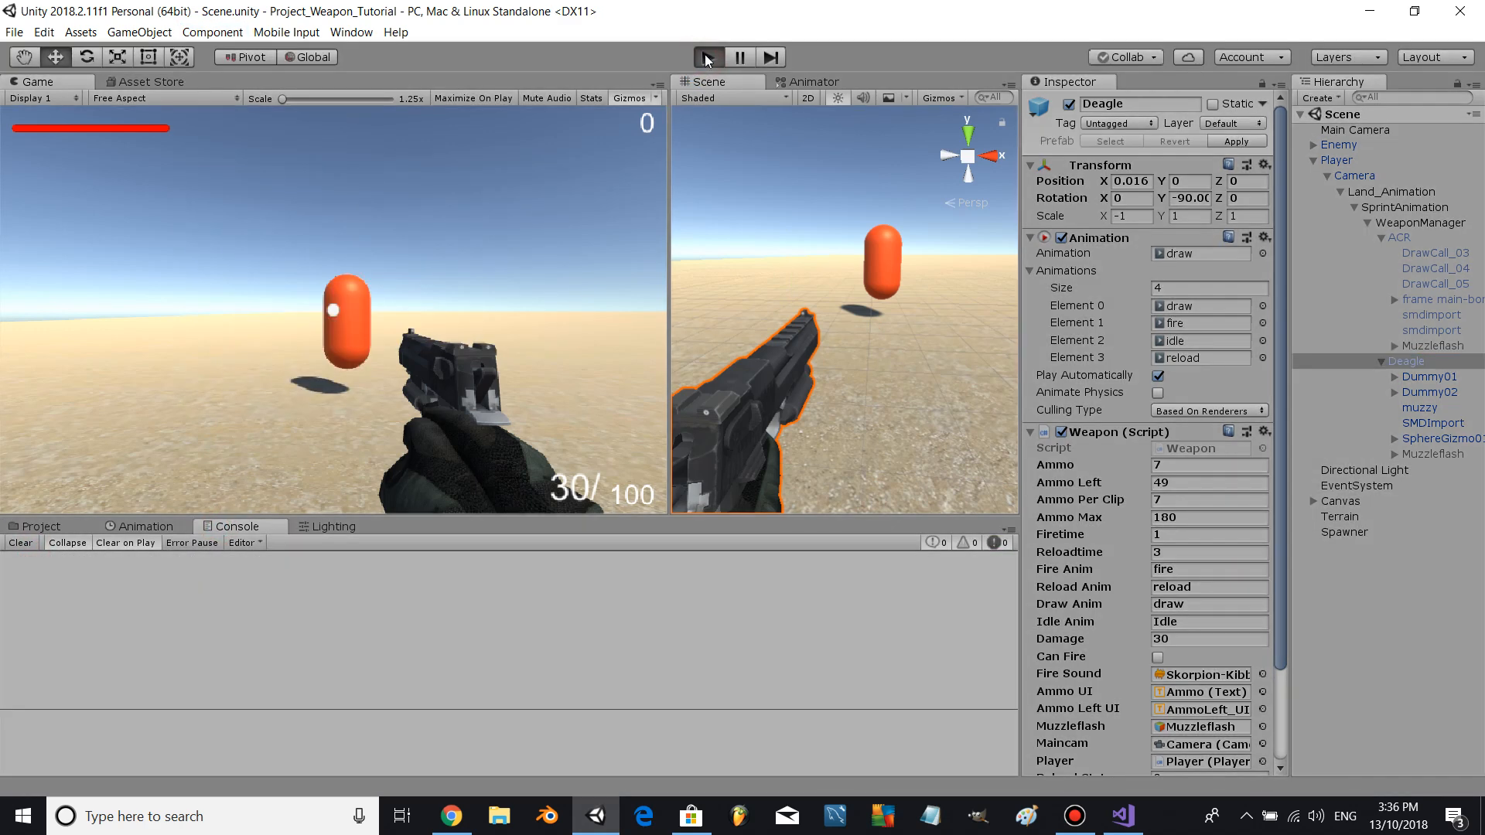
{"action": "left_click", "coordinate": [708, 56]}
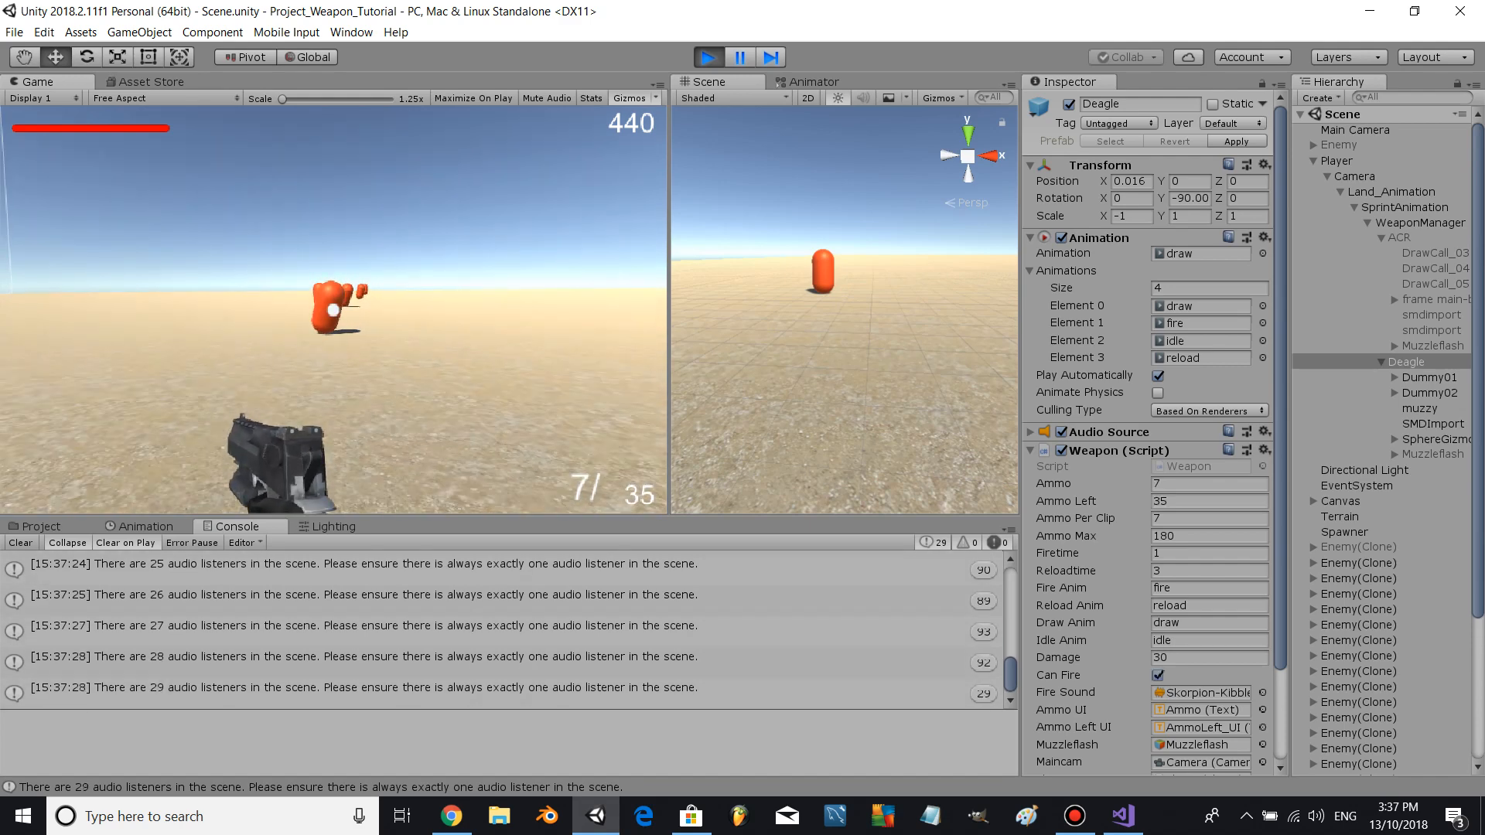
{"action": "left_click", "coordinate": [39, 526]}
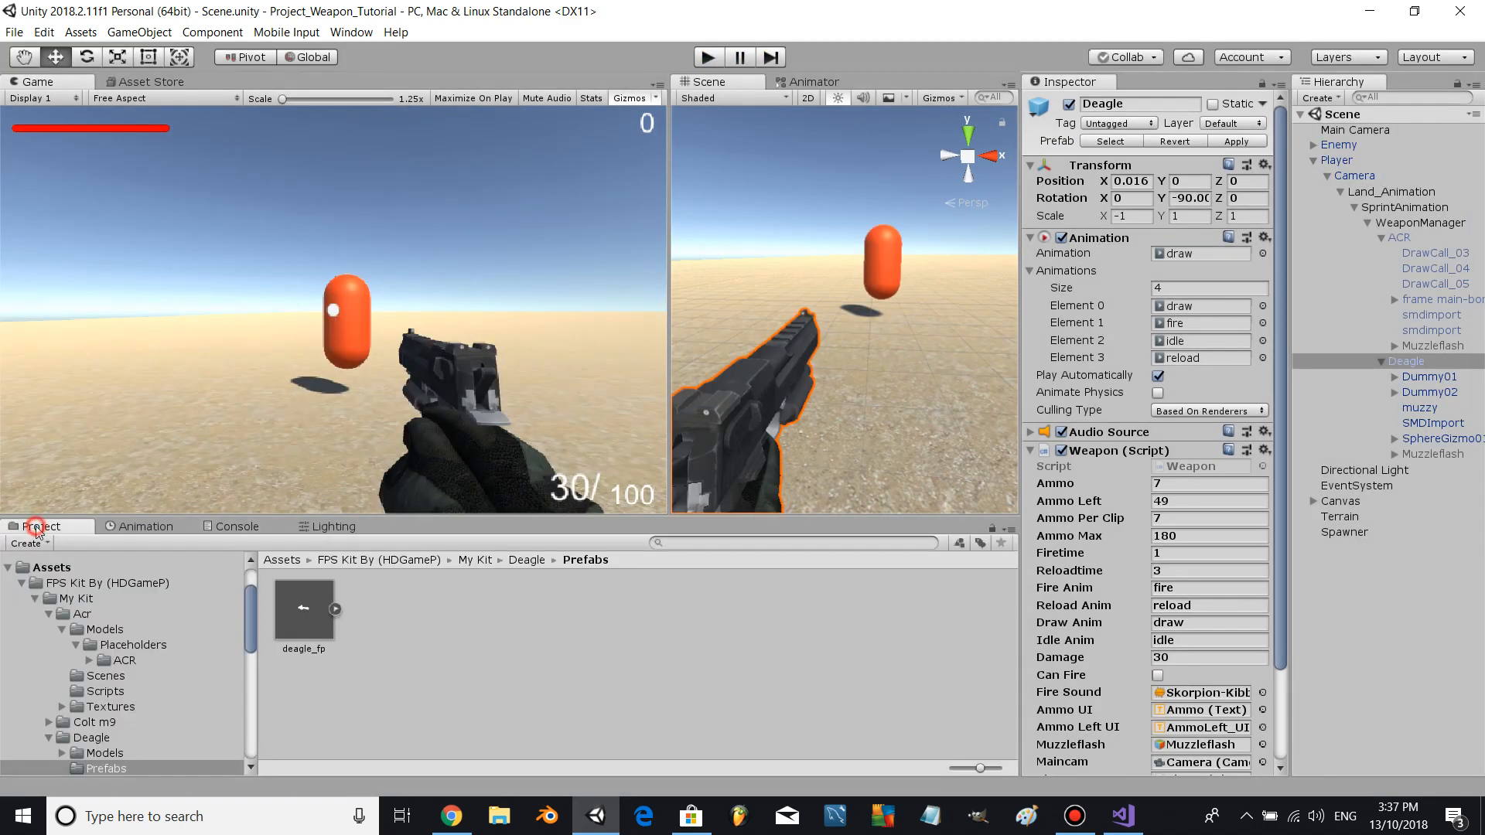
- In Sprint.cs, add Stop(ReturnAnim) in sprint() and Stop(SprintAnim) in endsprint()
{"action": "type", "text": "sprint"}
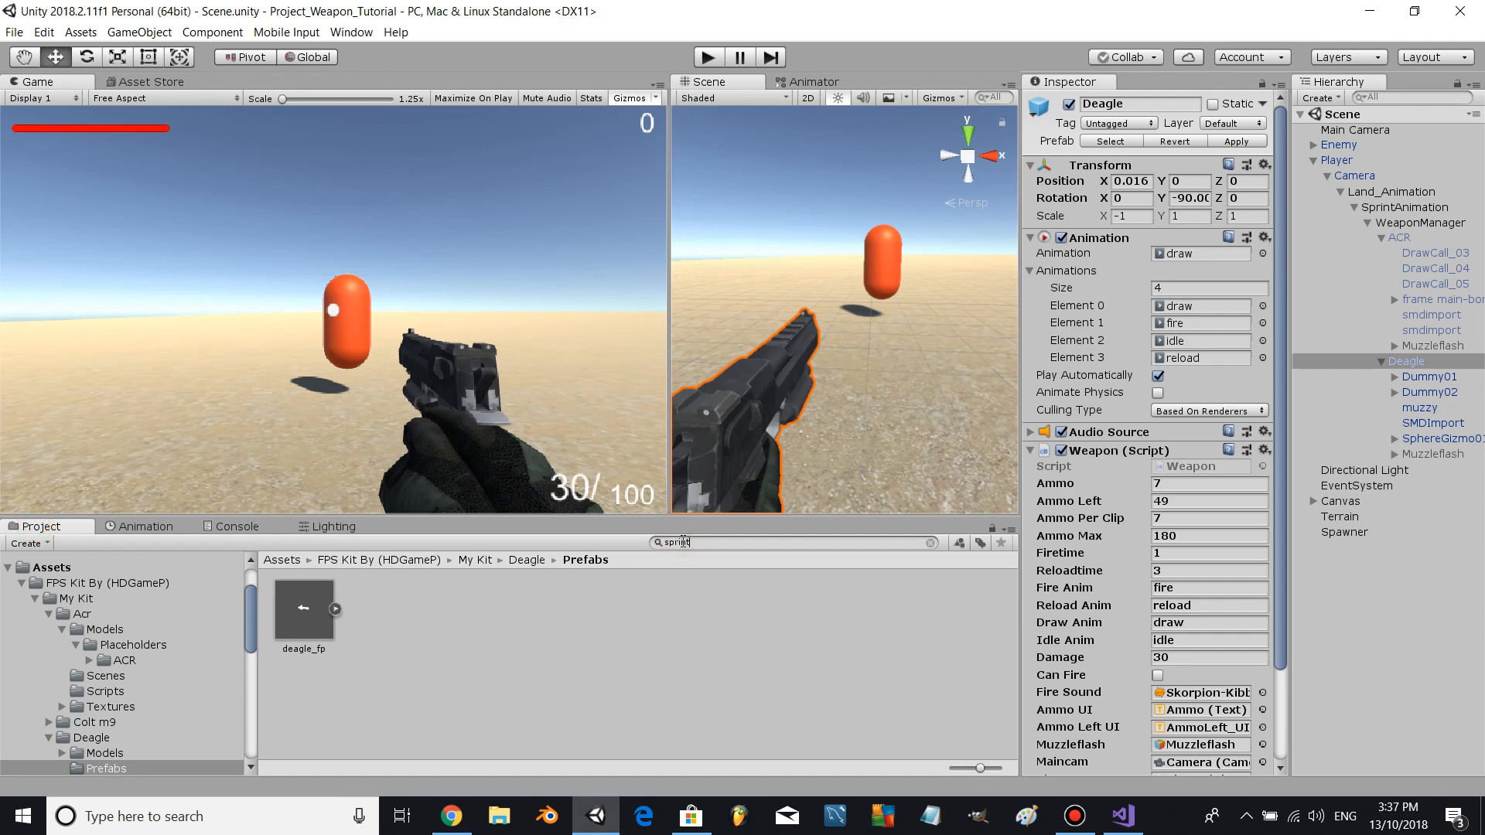
{"action": "left_click", "coordinate": [450, 611]}
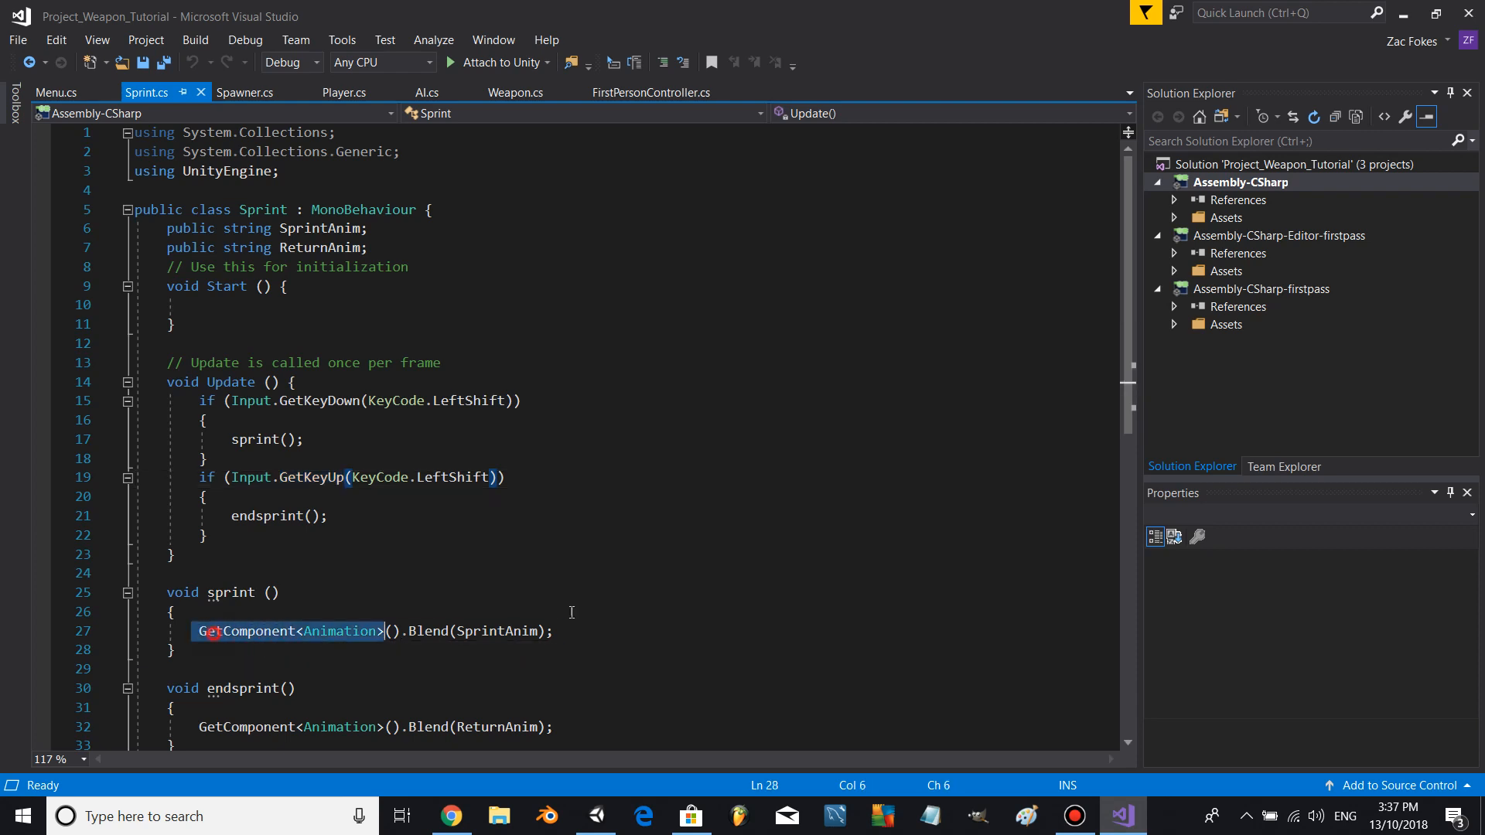
{"action": "left_click", "coordinate": [461, 707]}
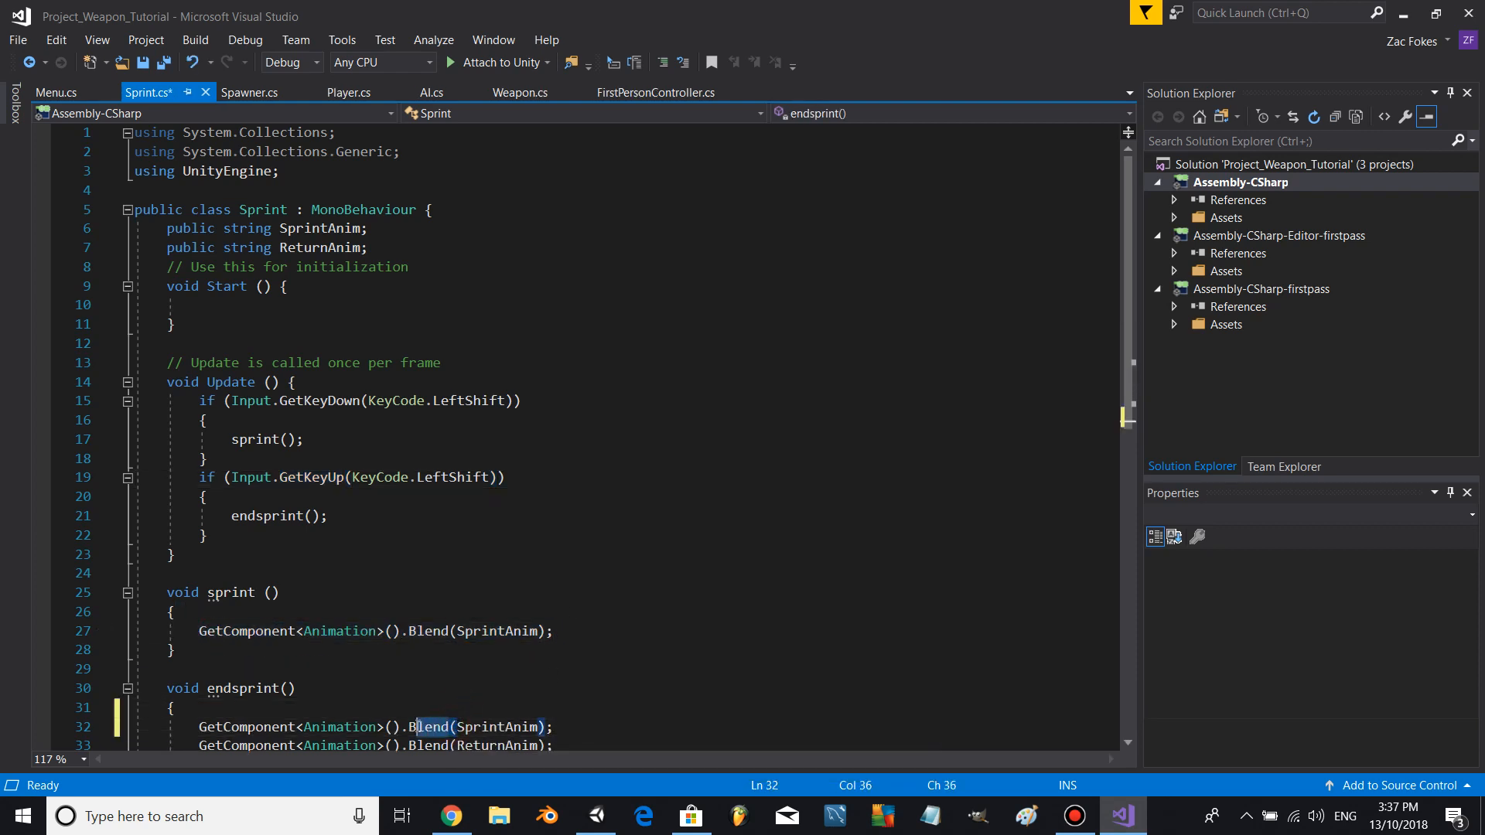
{"action": "type", "text": "Stop"}
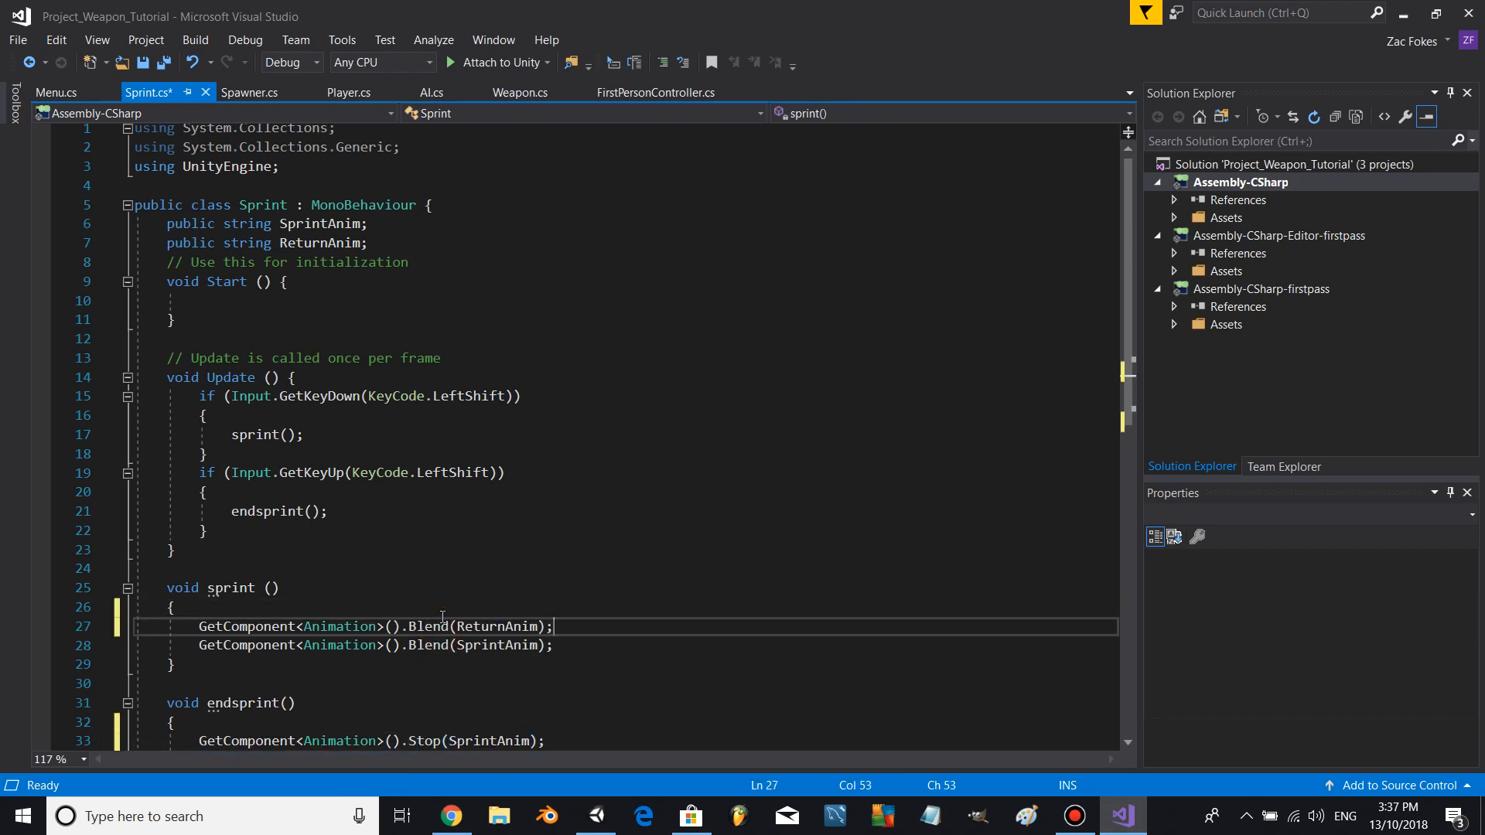
{"action": "double_click", "coordinate": [429, 626]}
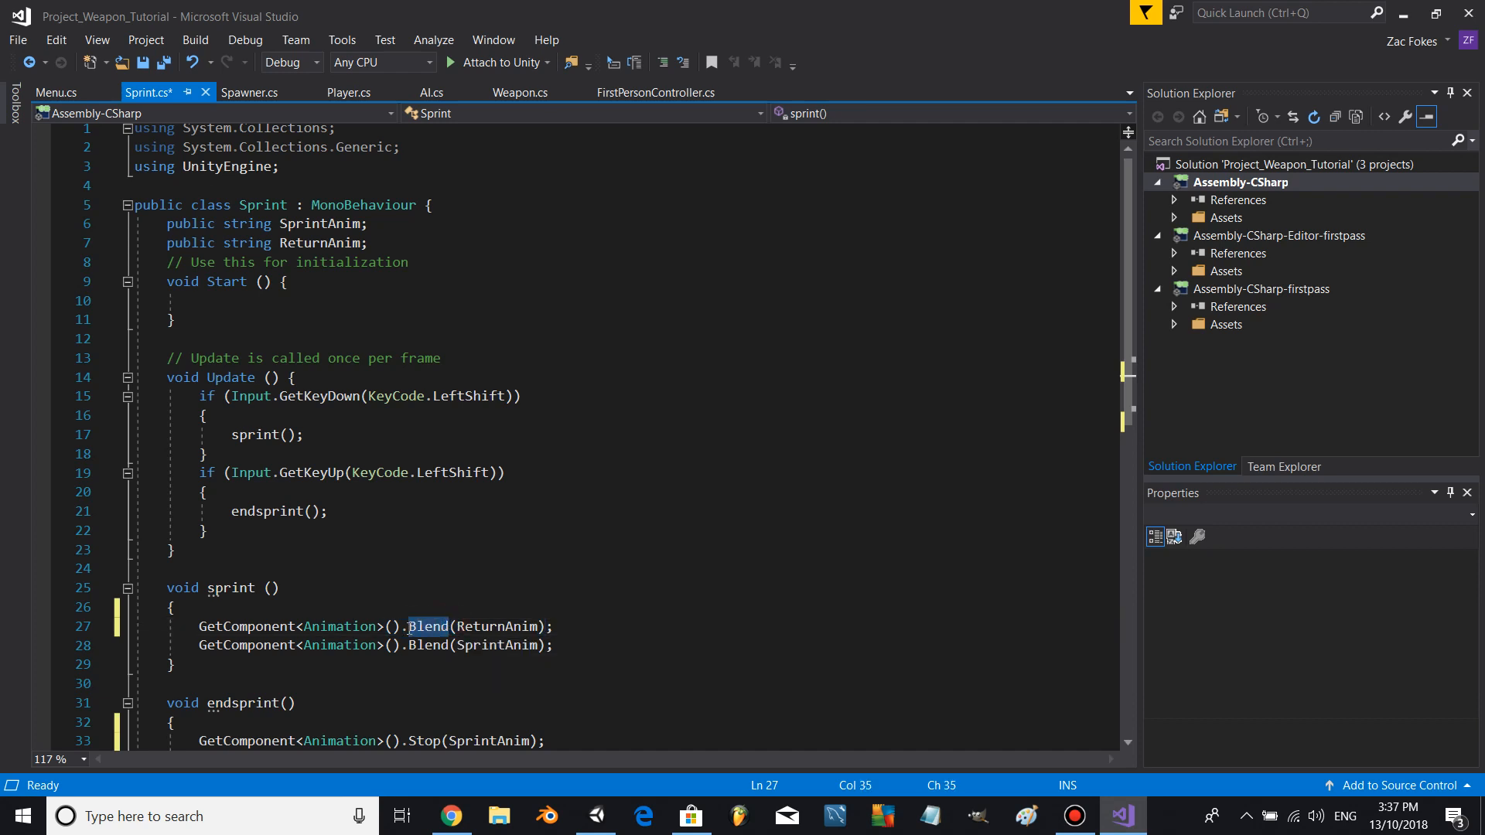
{"action": "type", "text": "Stop"}
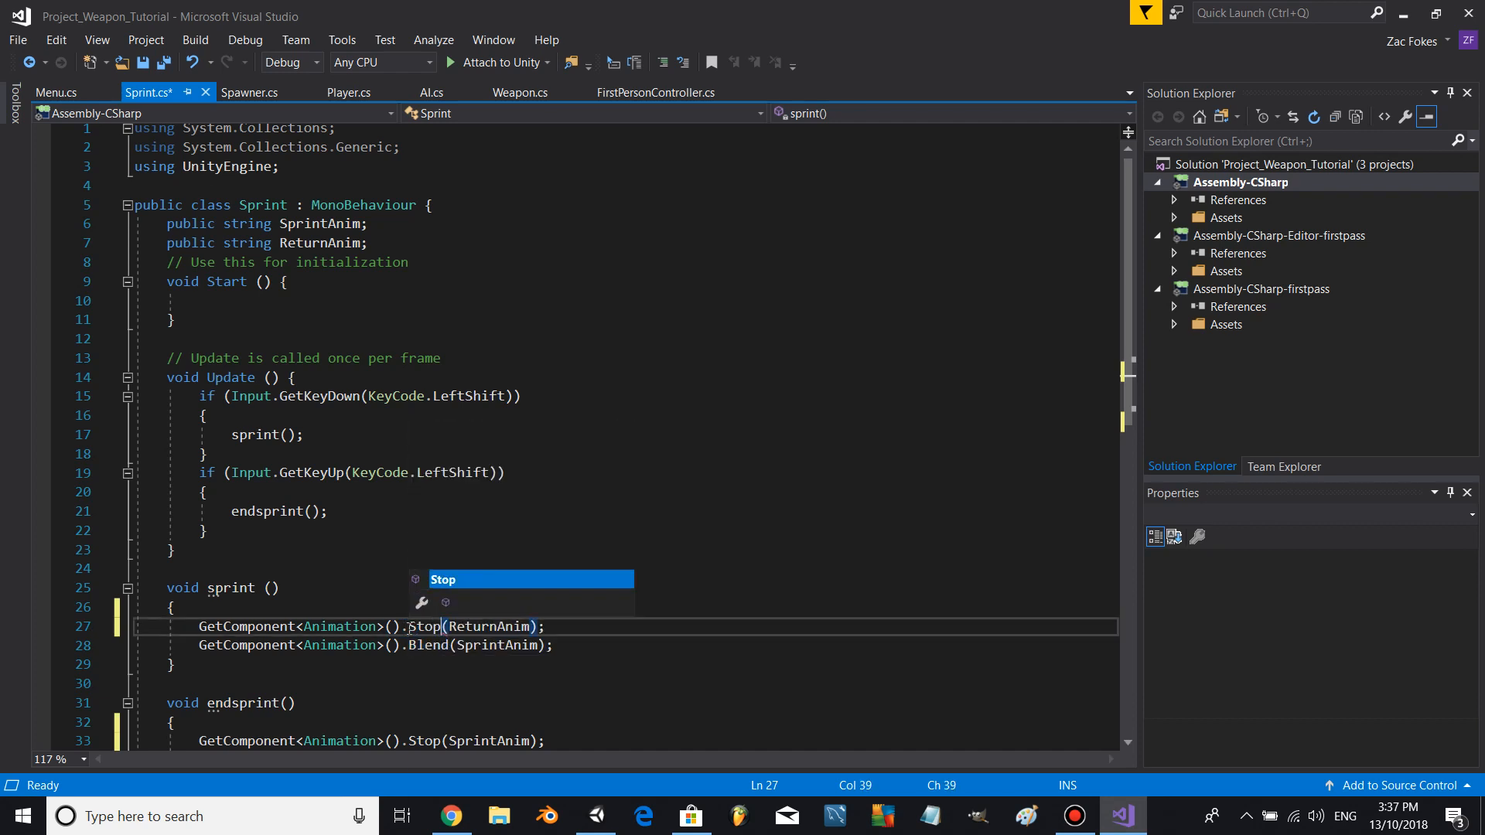
{"action": "left_click", "coordinate": [594, 815]}
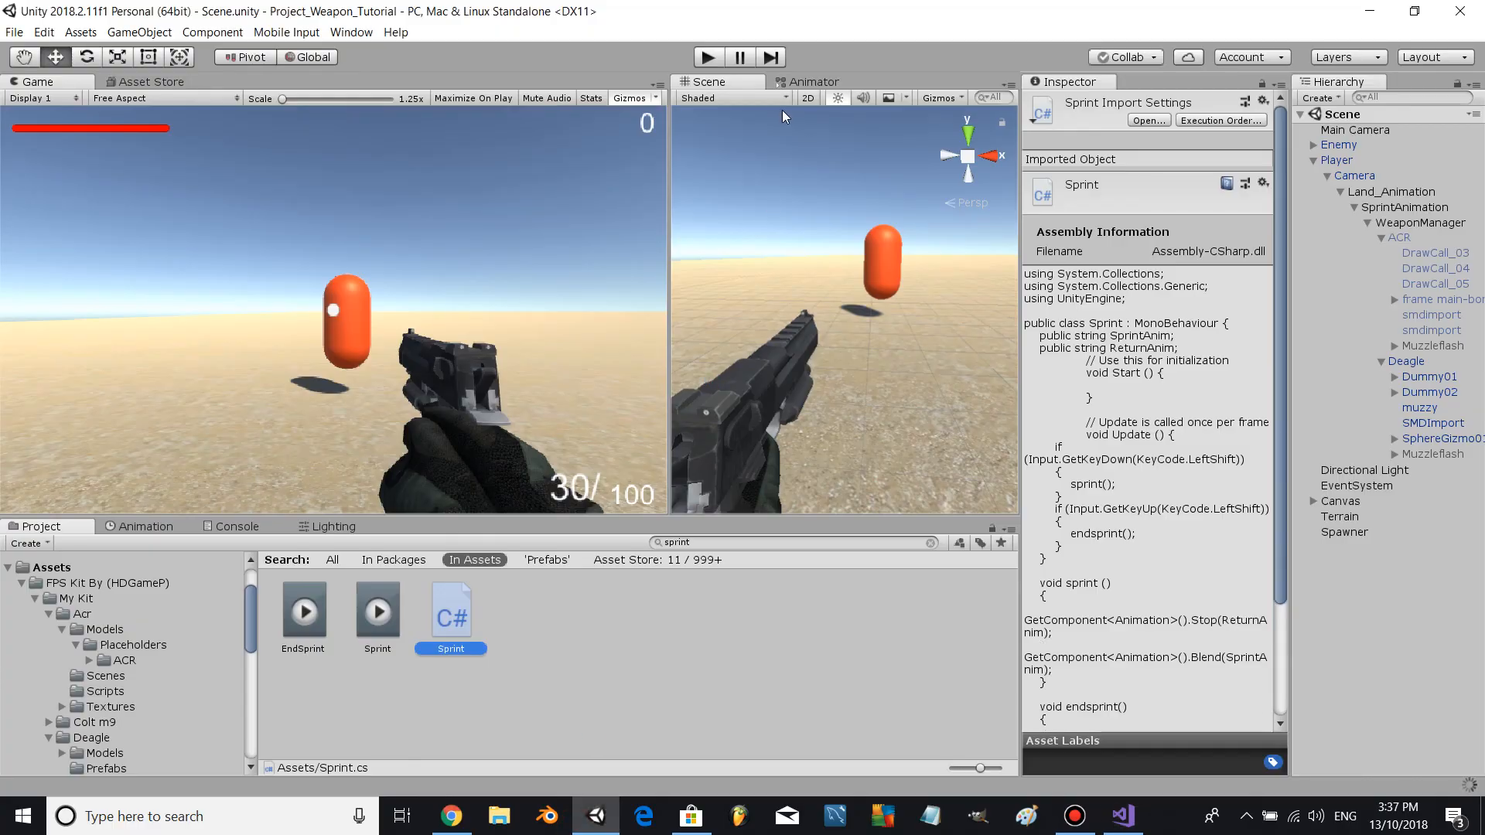
{"action": "mouse_move", "coordinate": [202, 599]}
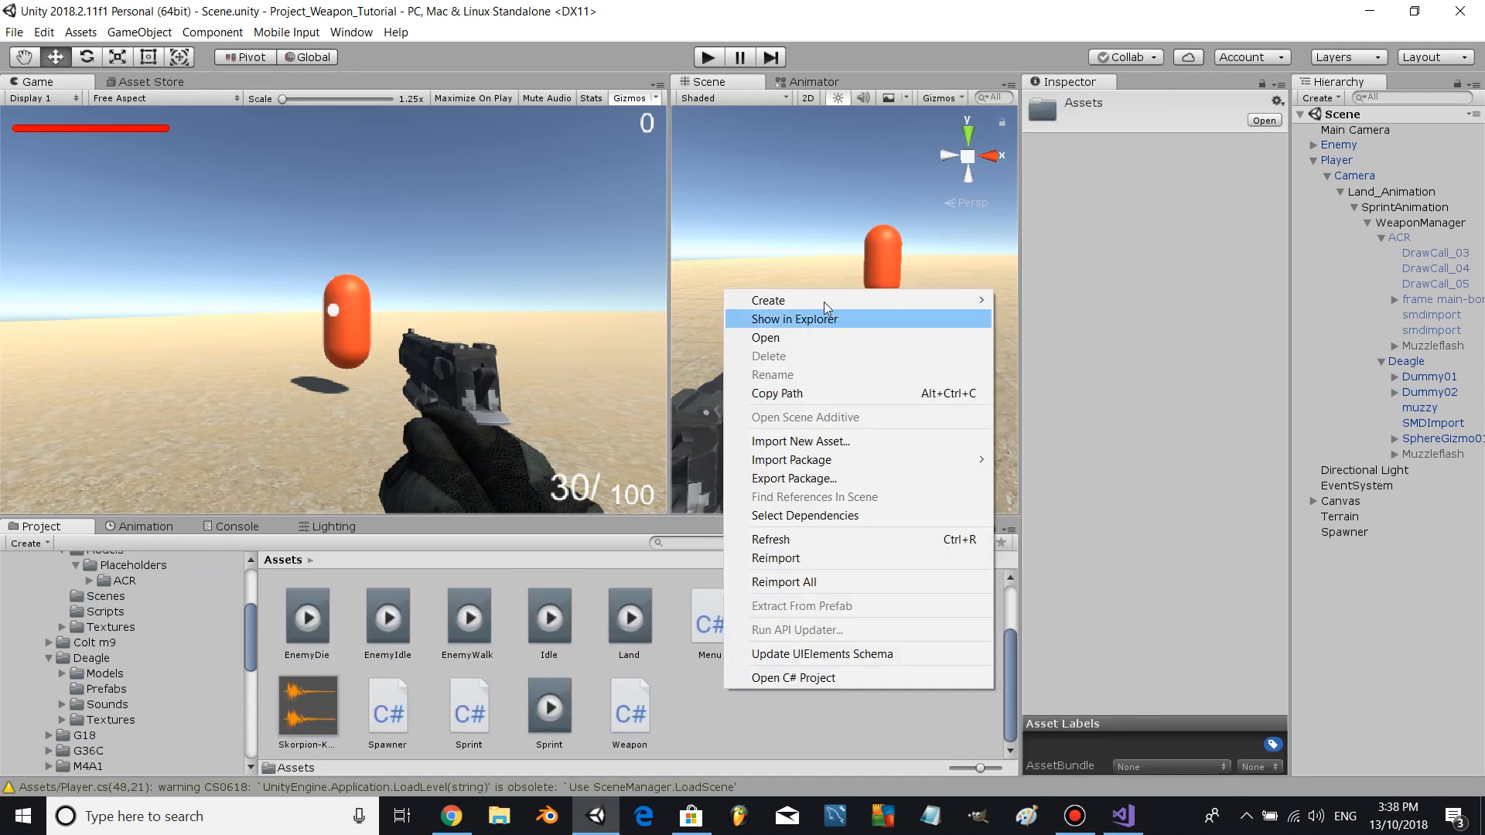
- Create a C# script named WM in Assets and select WeaponManager
{"action": "left_click", "coordinate": [769, 301]}
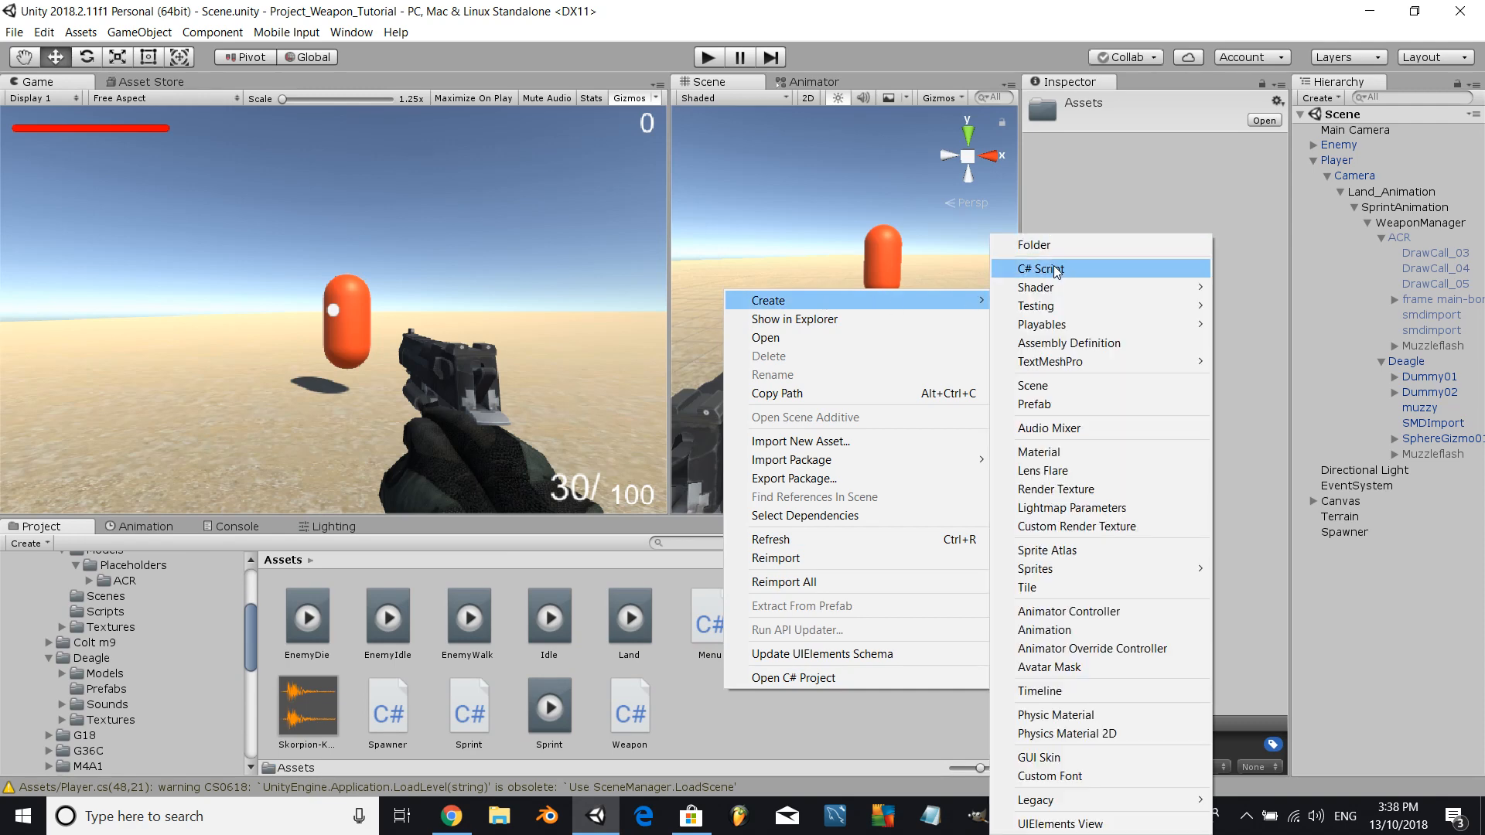
{"action": "left_click", "coordinate": [1038, 268]}
{"action": "type", "text": "WM"}
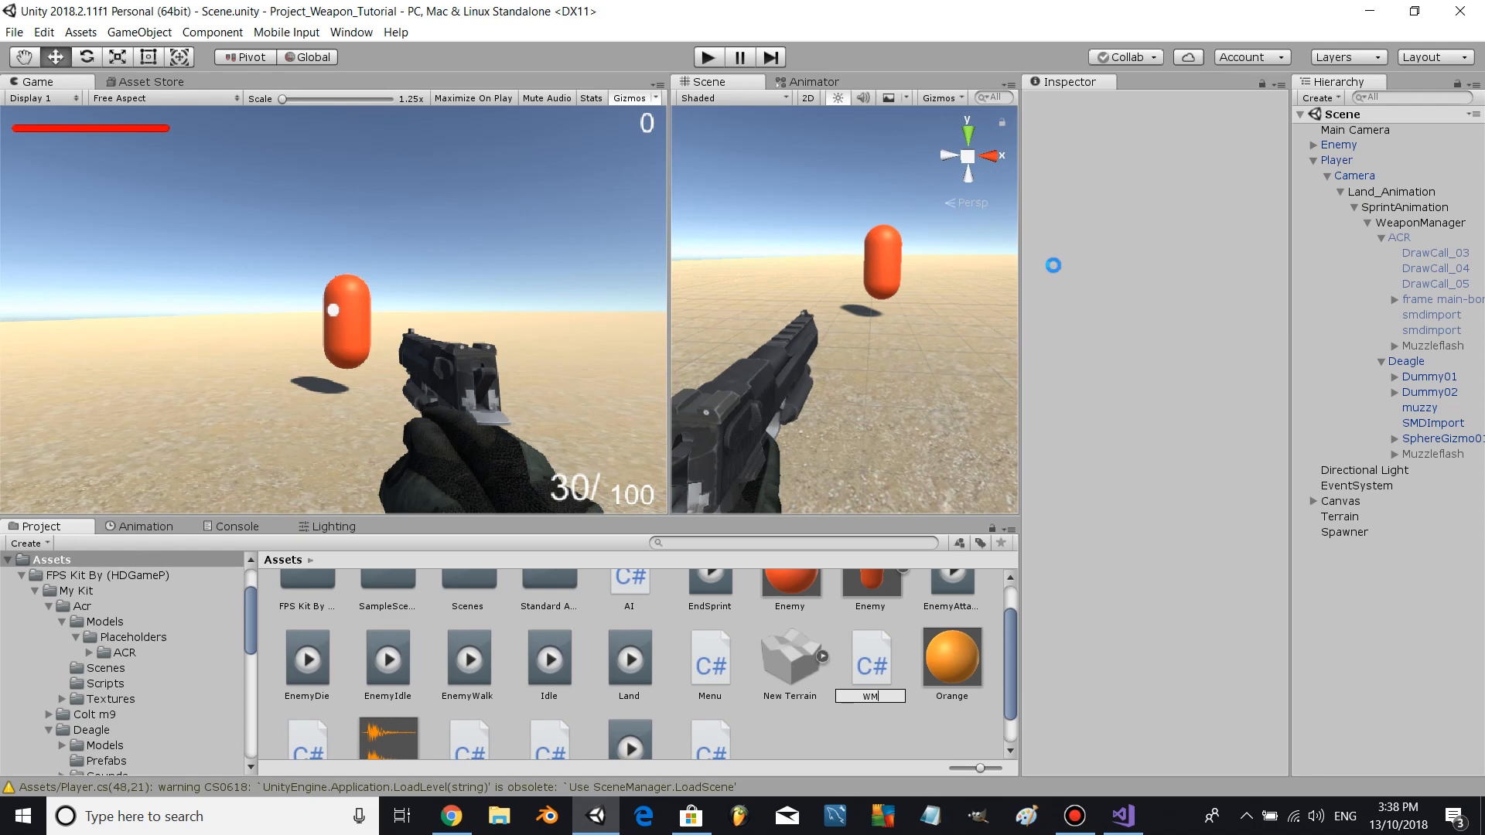
{"action": "right_click", "coordinate": [1418, 223]}
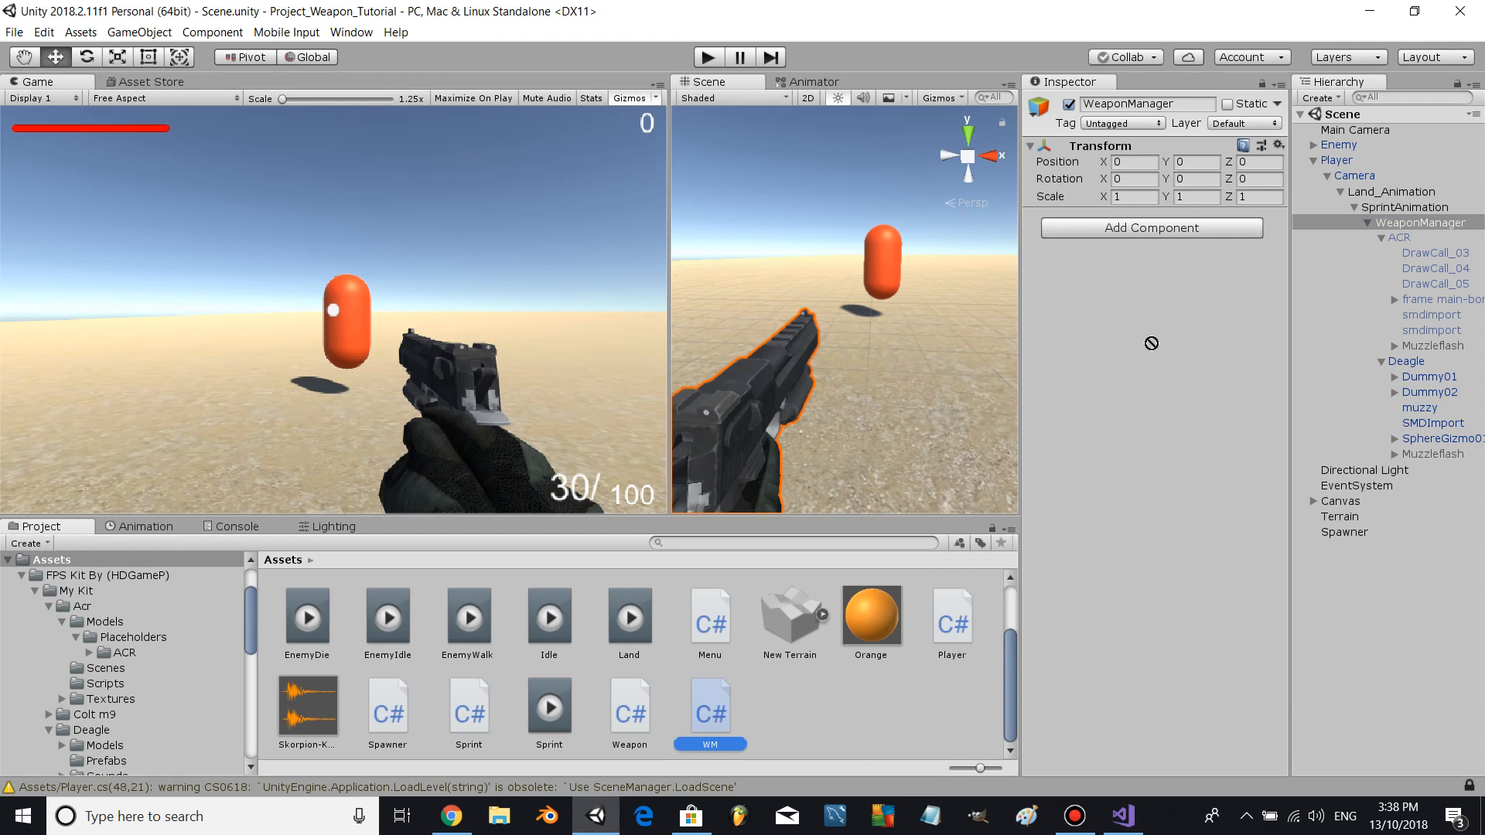
{"action": "mouse_move", "coordinate": [1146, 334]}
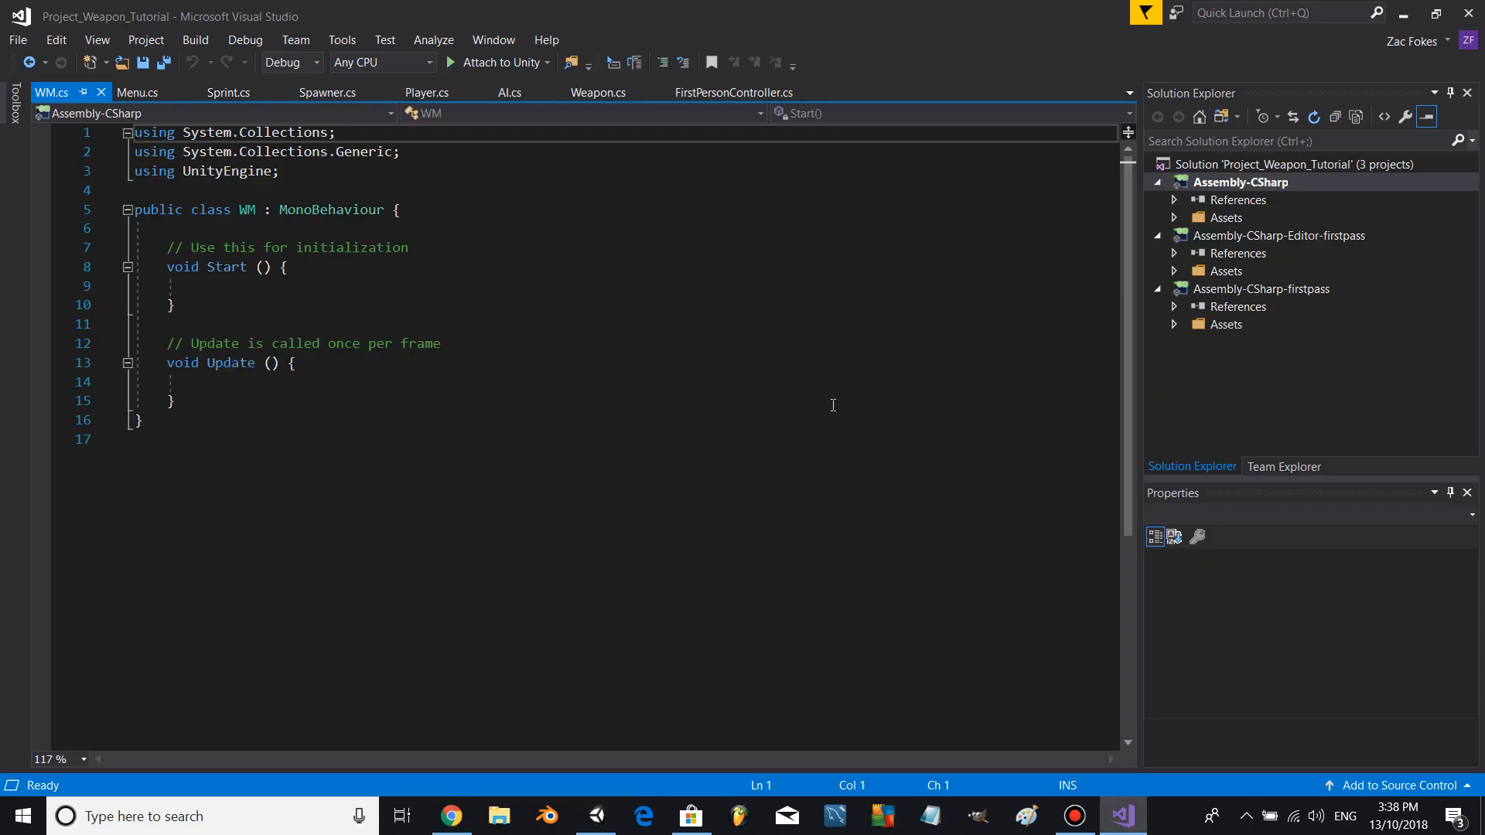
- Declare public Gun1, Gun2 and currentweapon fields, setting currentweapon to 1 in Start
{"action": "type", "text": "public G"}
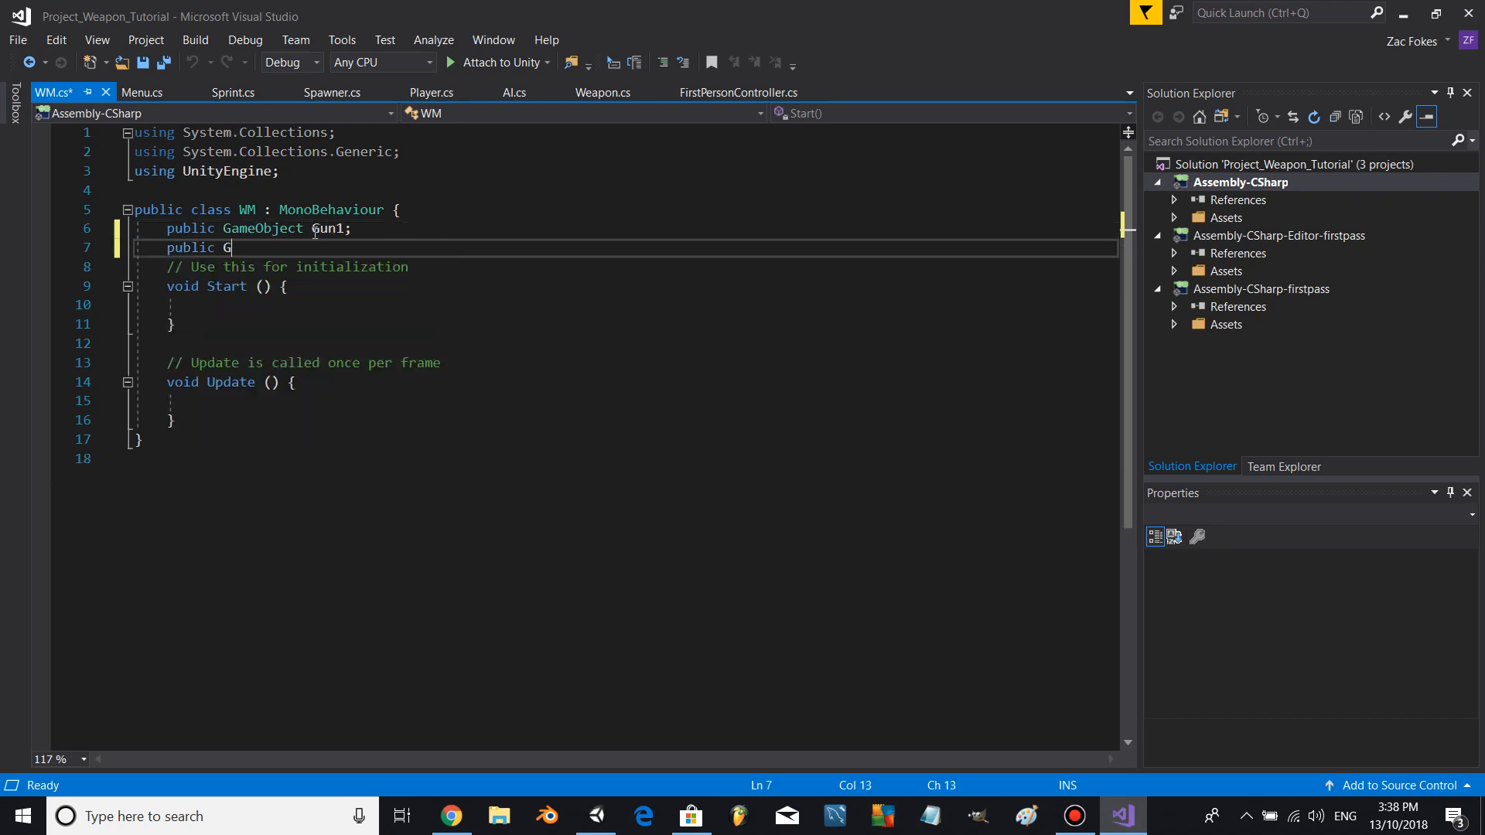
{"action": "type", "text": "ameObject Gun2;"}
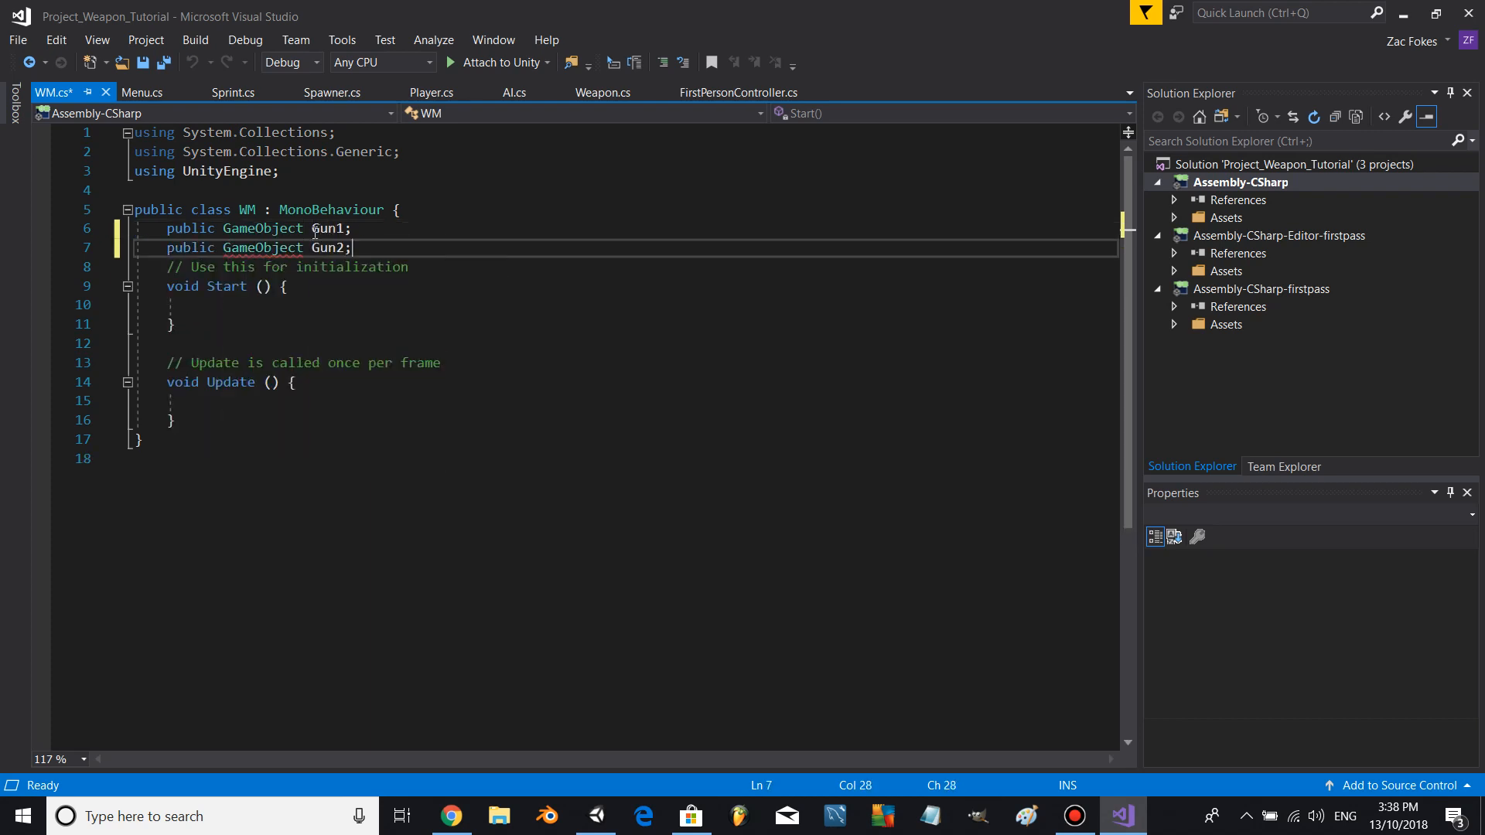
{"action": "type", "text": "public int currentw"}
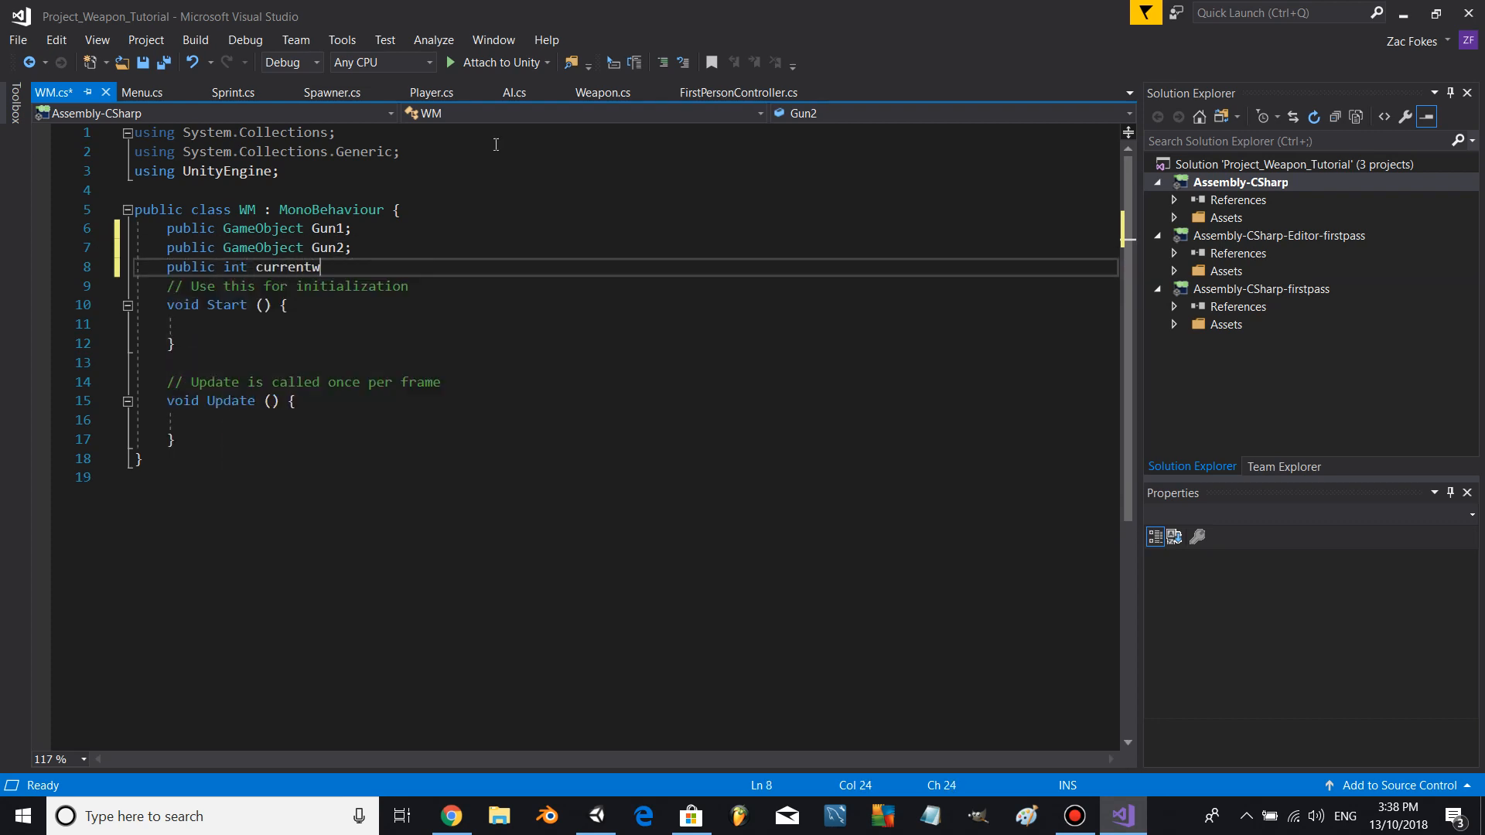
{"action": "type", "text": "eapon;"}
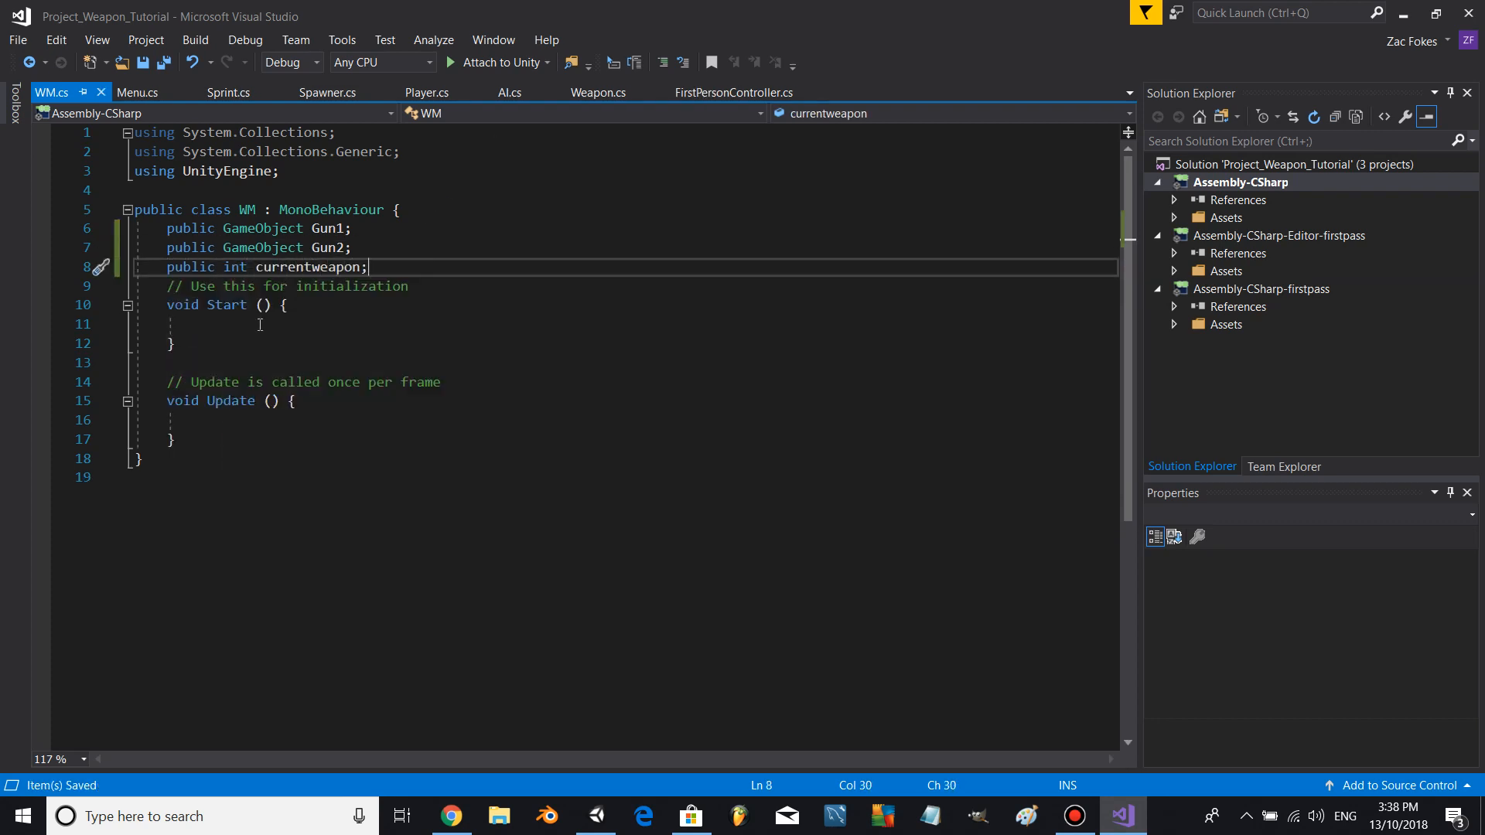
{"action": "type", "text": "currentweapon"}
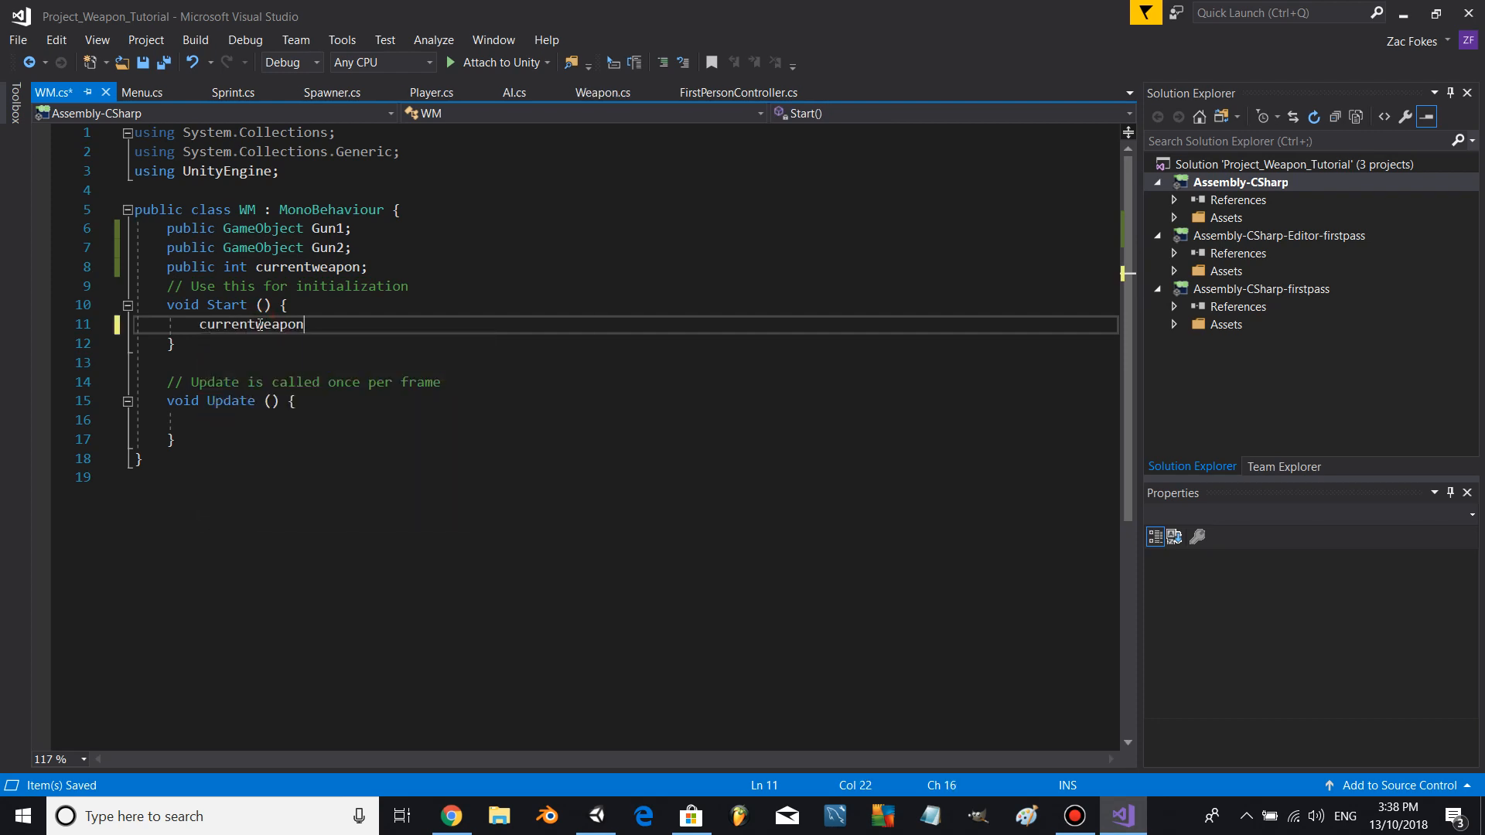
{"action": "type", "text": "= 1;"}
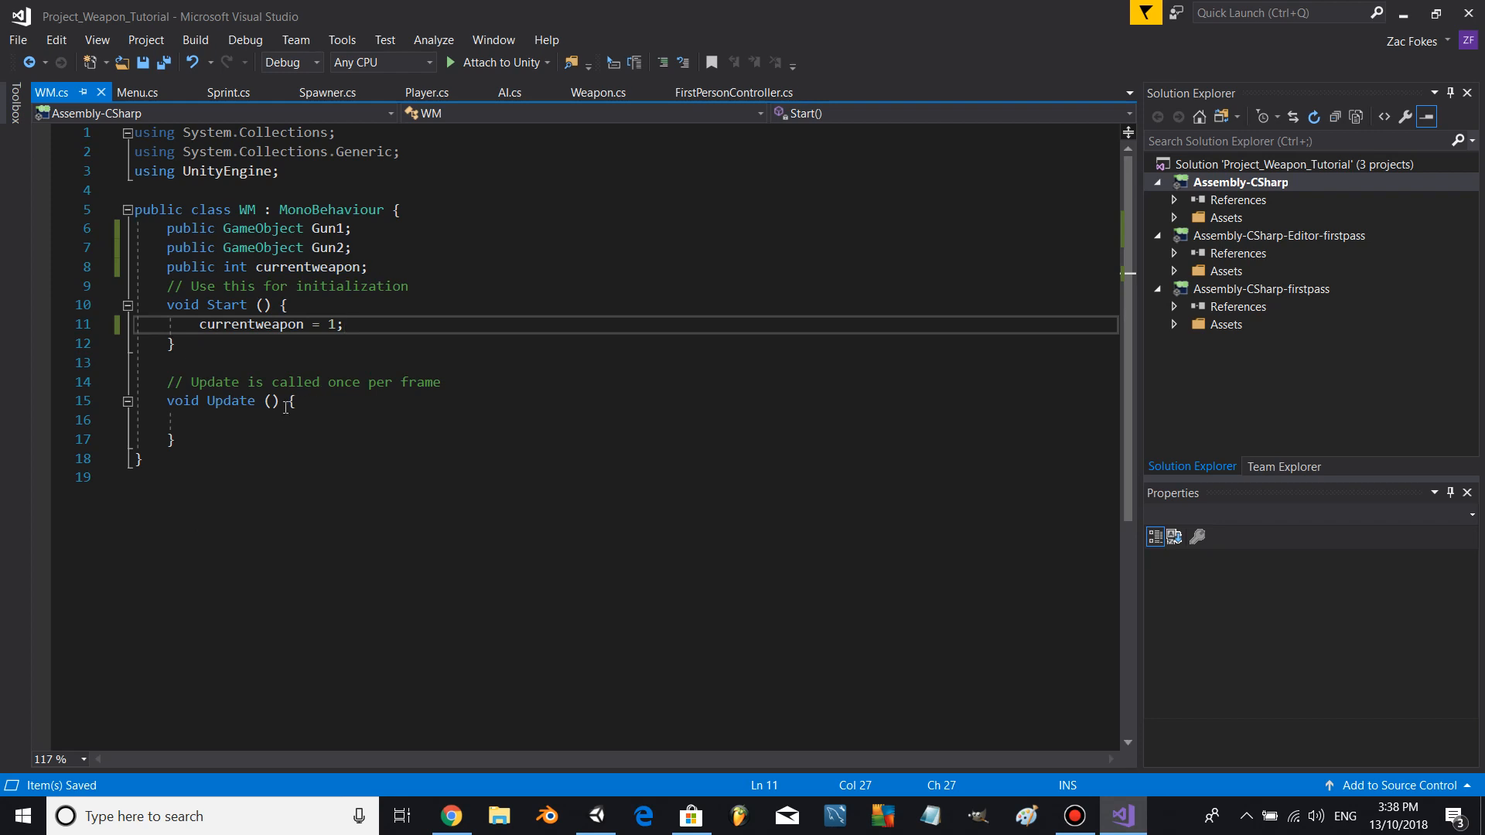
- In Update, activate Gun1 and deactivate Gun2 when currentweapon equals 1
{"action": "type", "text": "if("}
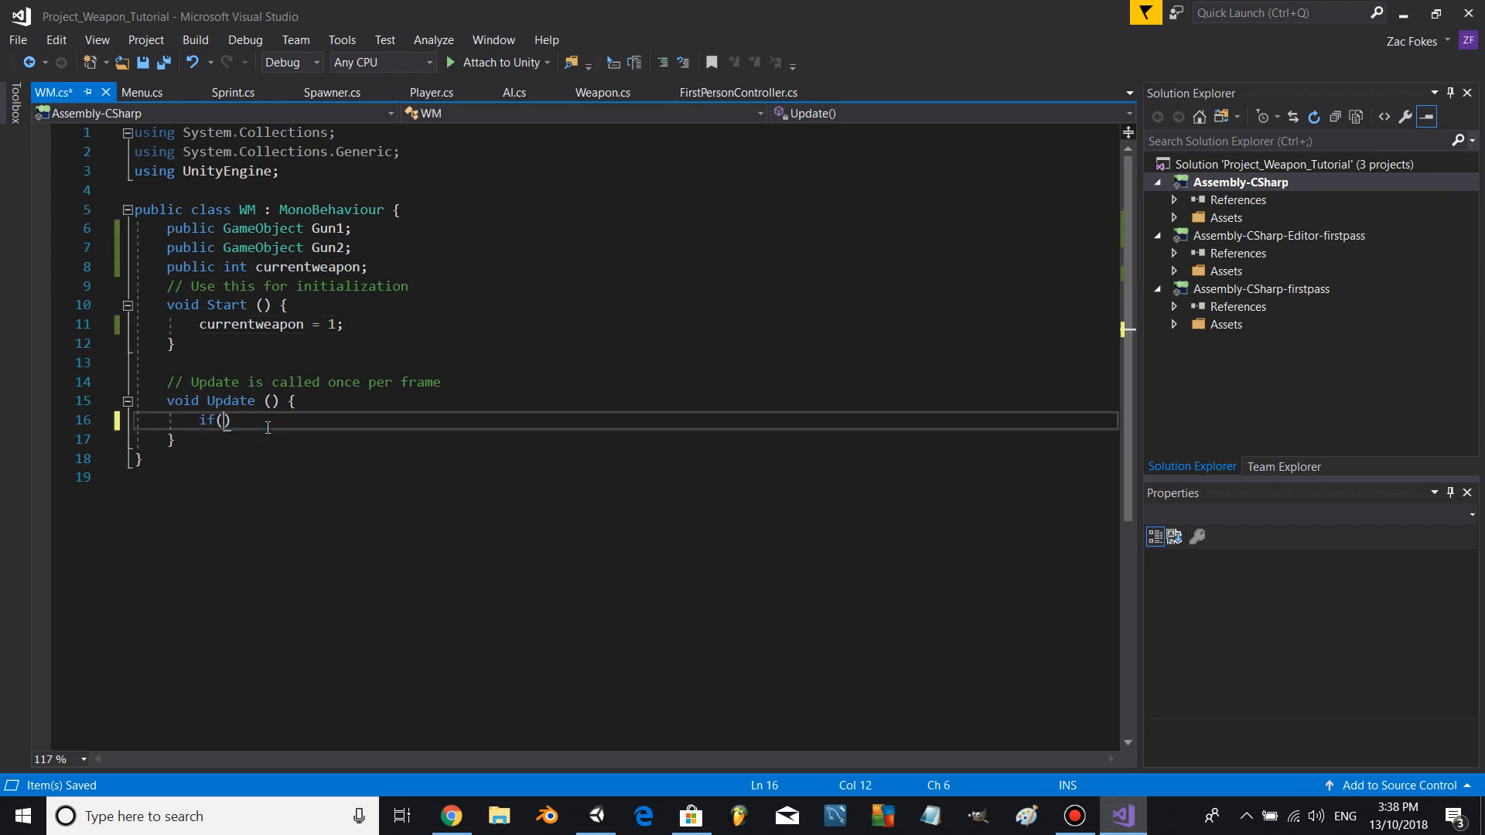
{"action": "type", "text": "currentweapon"}
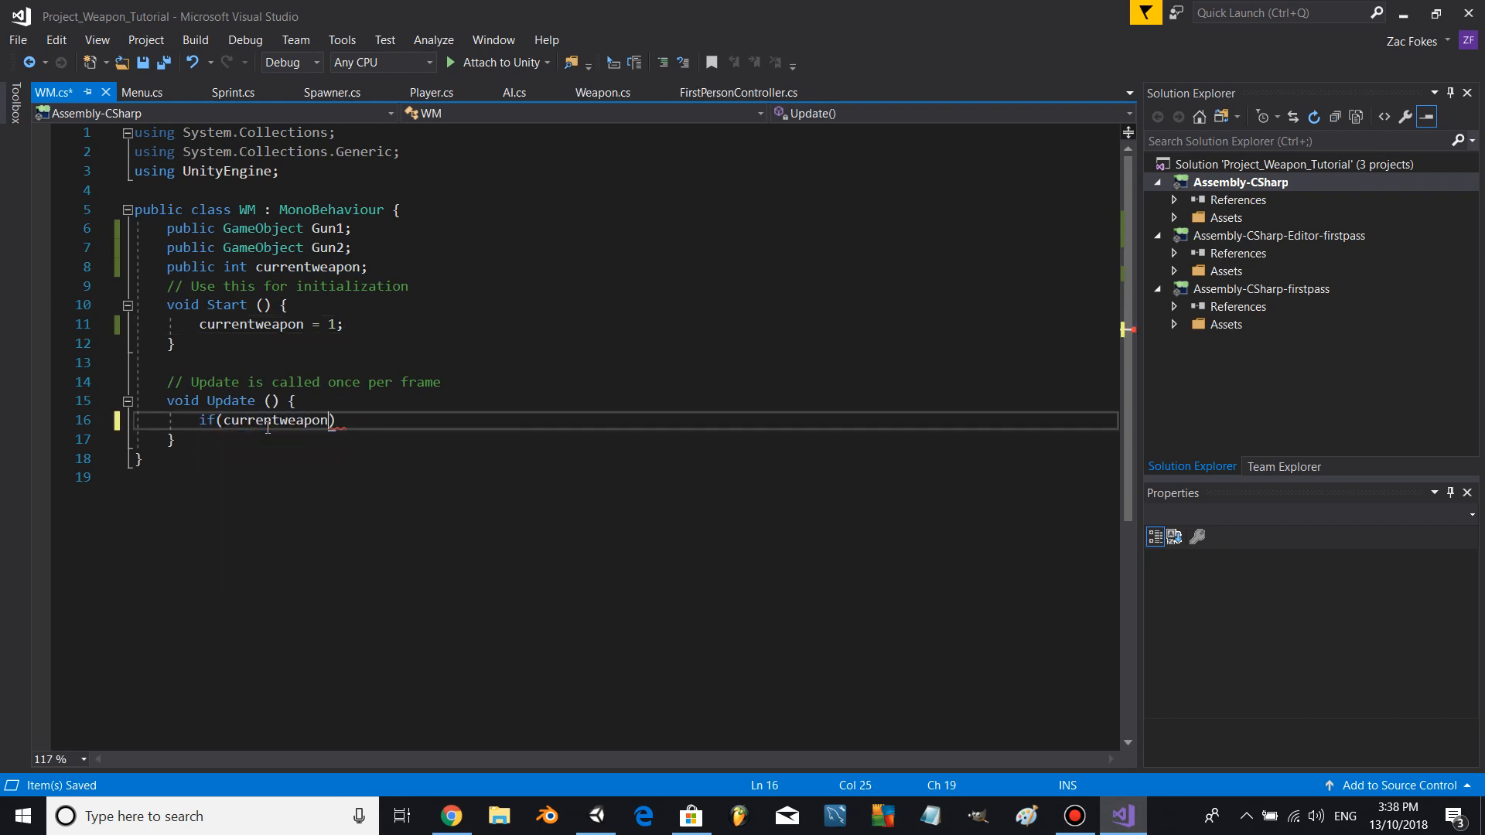
{"action": "type", "text": "== 1"}
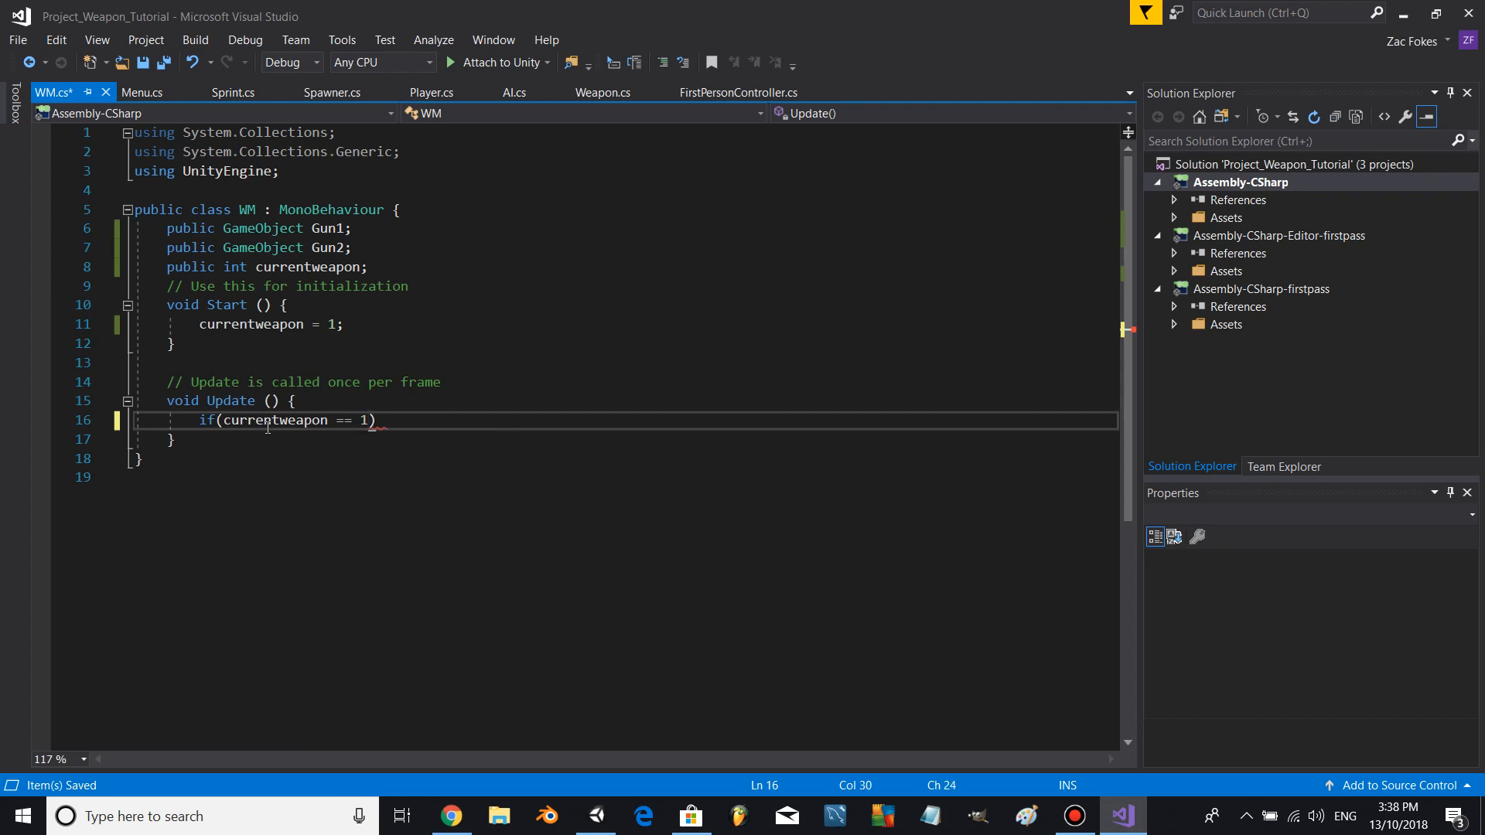
{"action": "type", "text": "Gun1"}
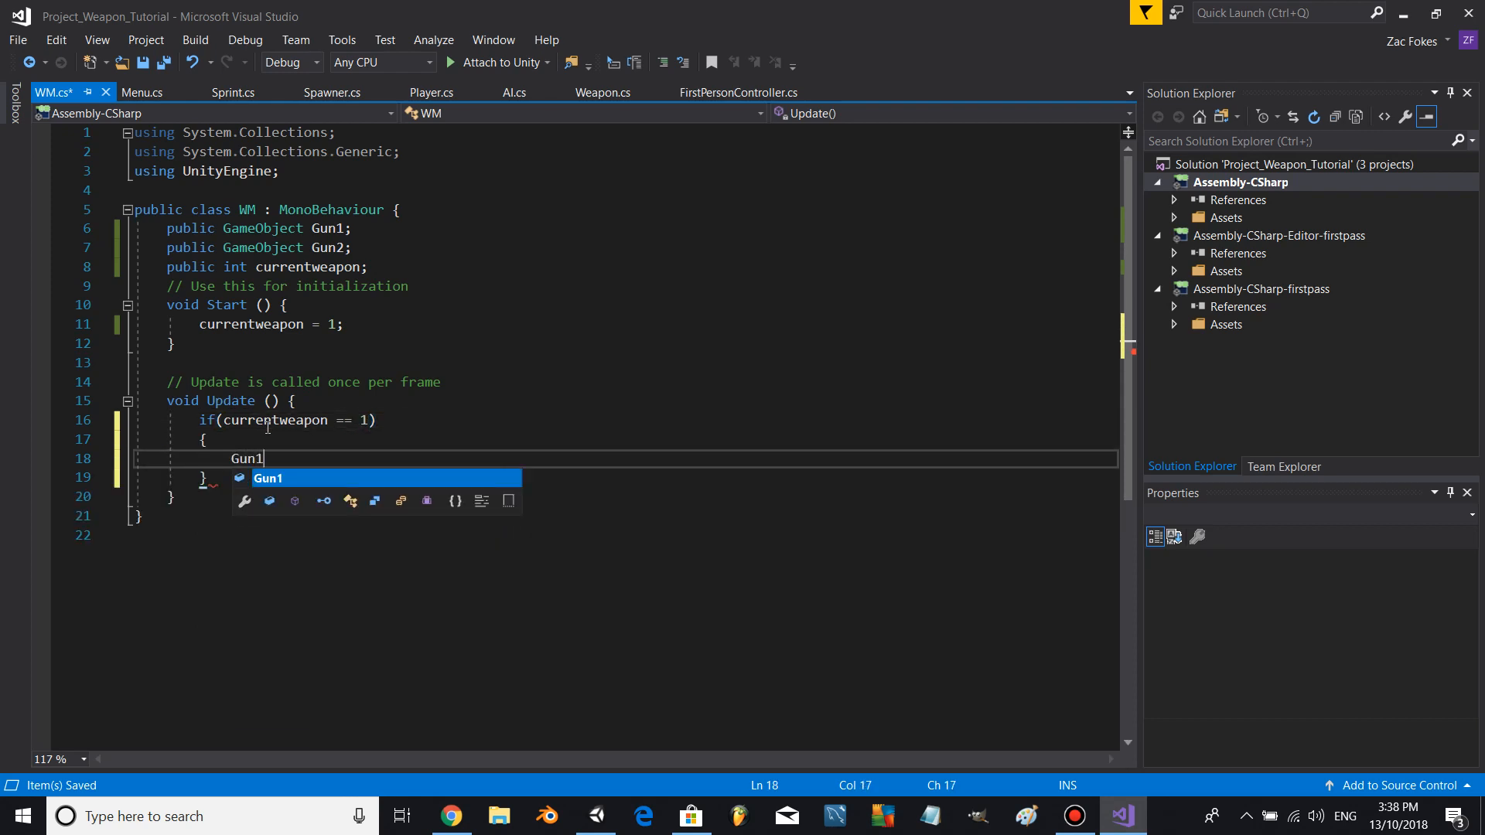
{"action": "type", "text": ".SetActive(tu"}
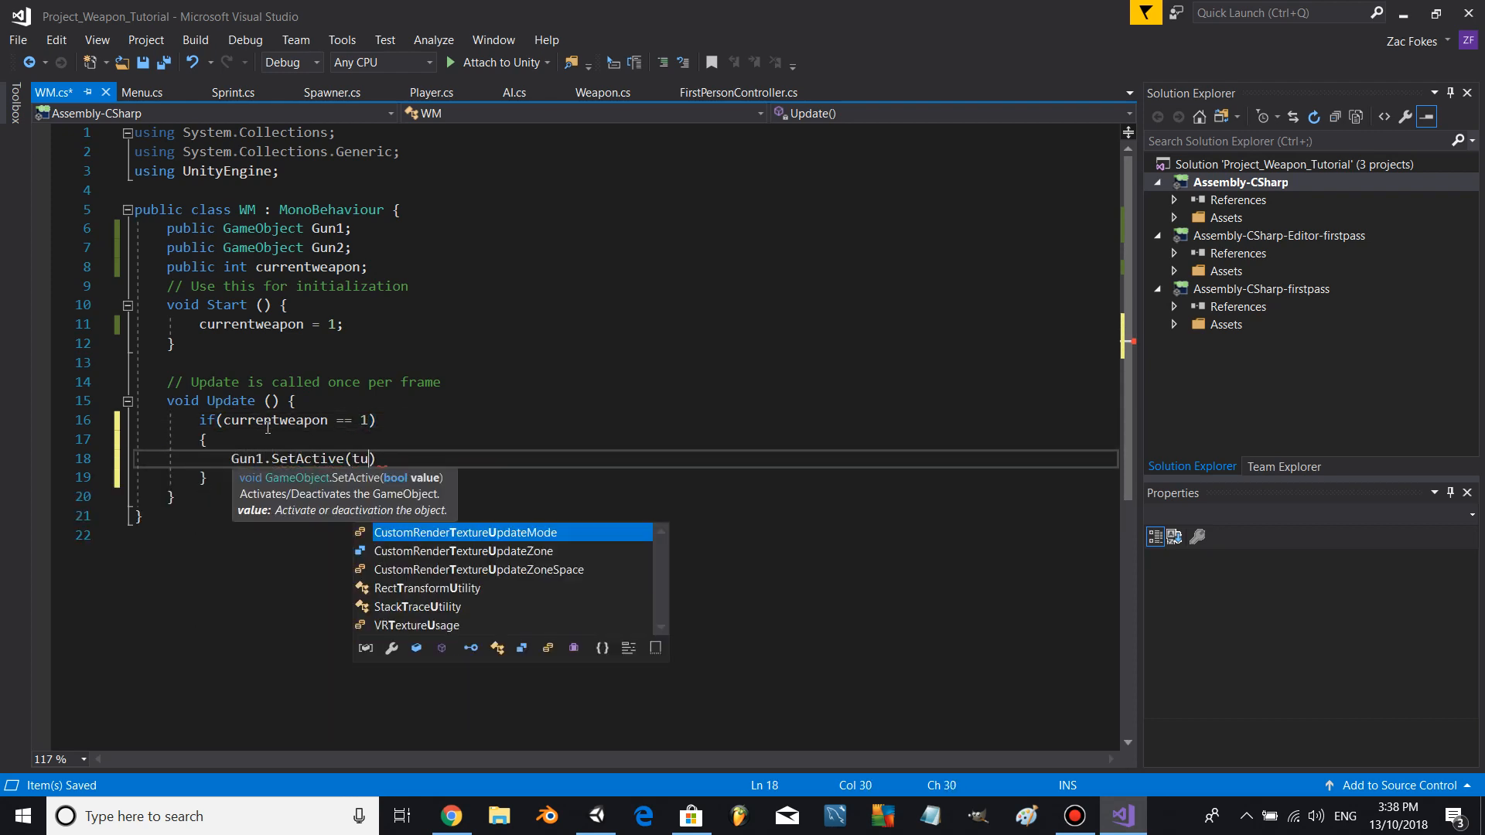
{"action": "type", "text": "rue"}
{"action": "type", "text": "Gun2"}
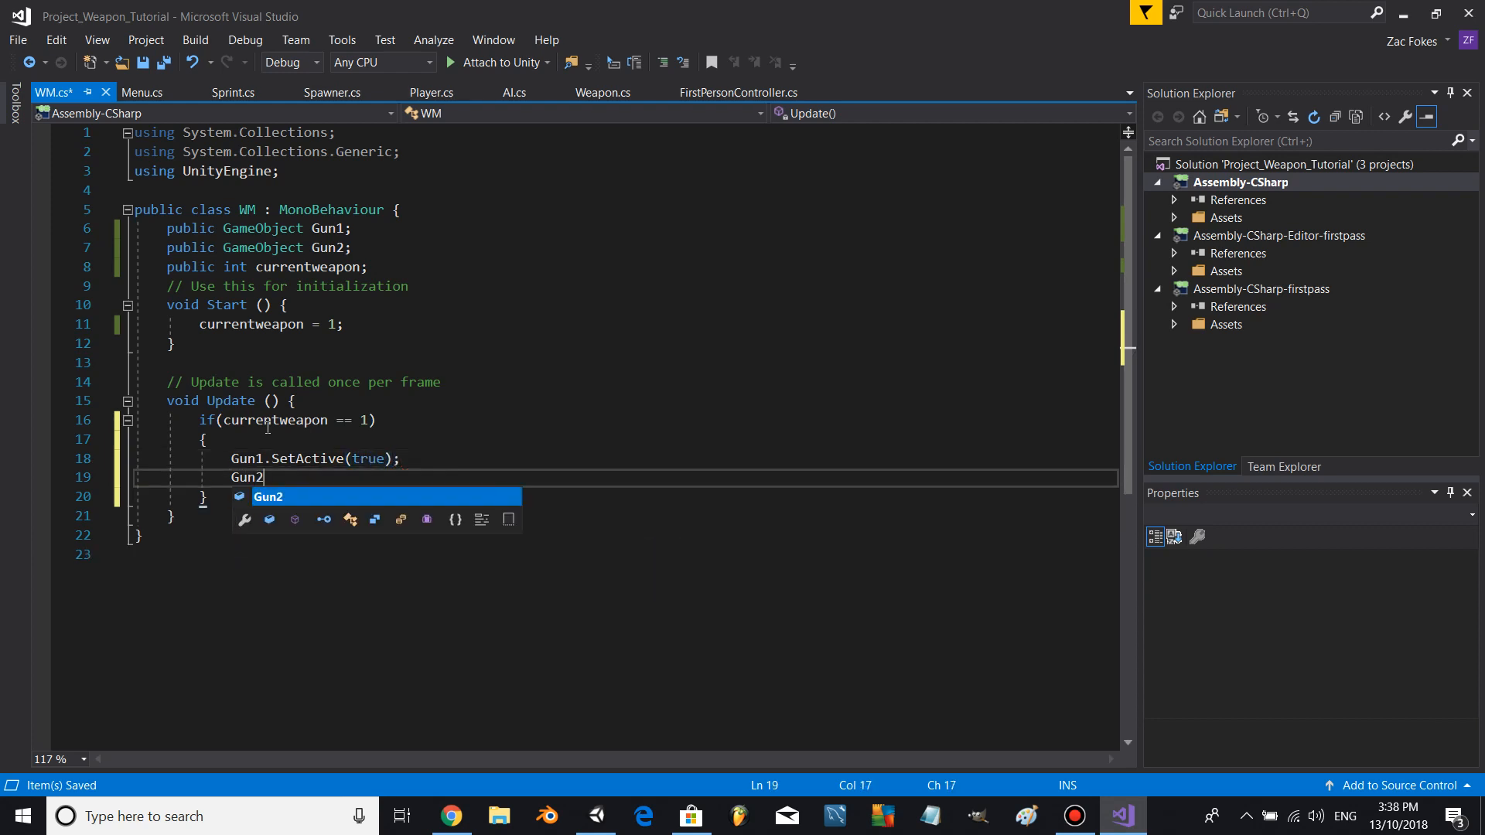
{"action": "type", "text": ".SetActive(false);"}
{"action": "type", "text": "if(Inpu"}
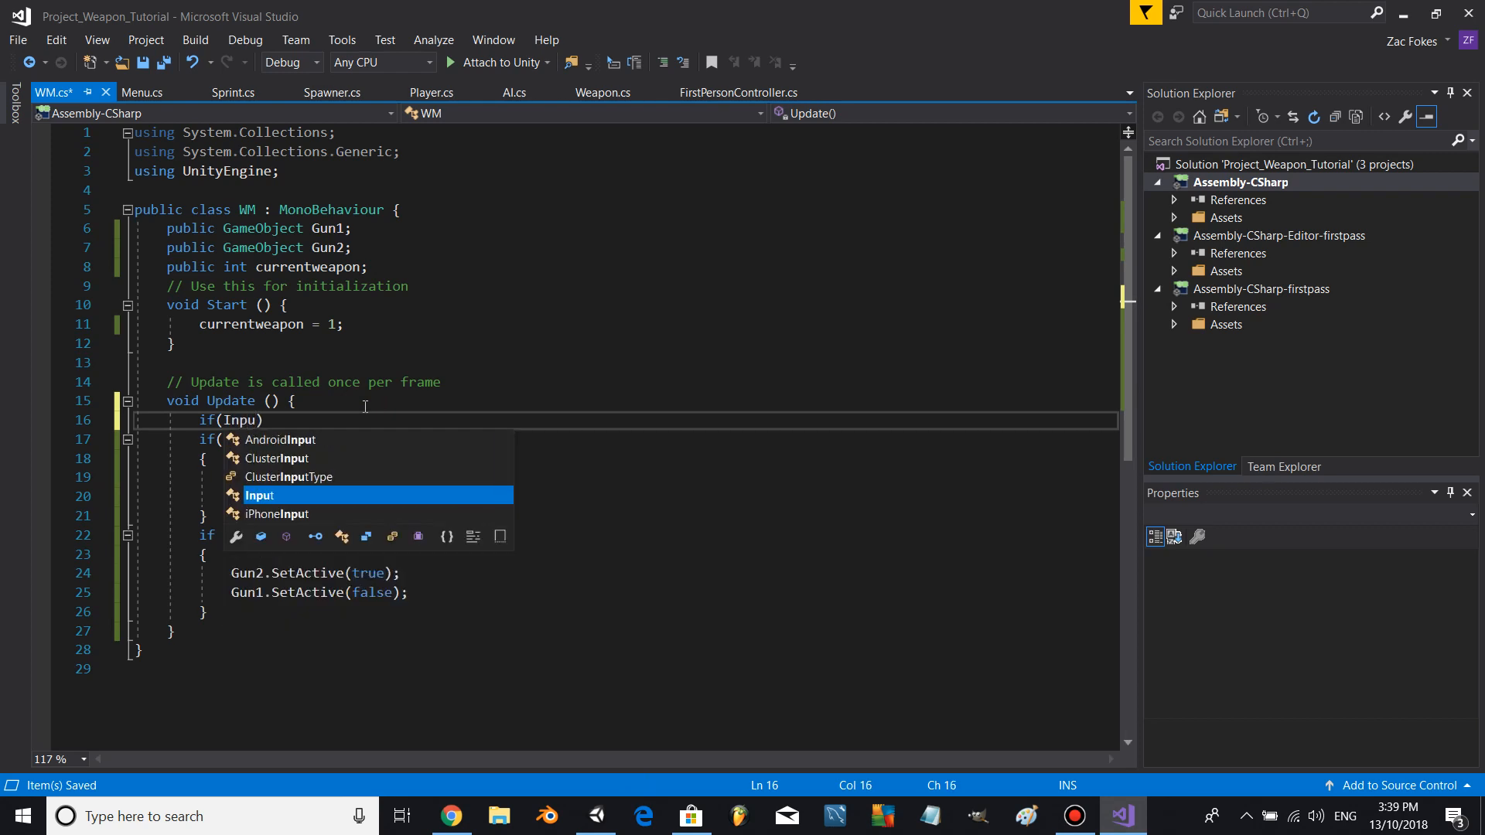
- Add an Input.GetKeyDown(KeyCode.Q) check to Update
{"action": "type", "text": "t."}
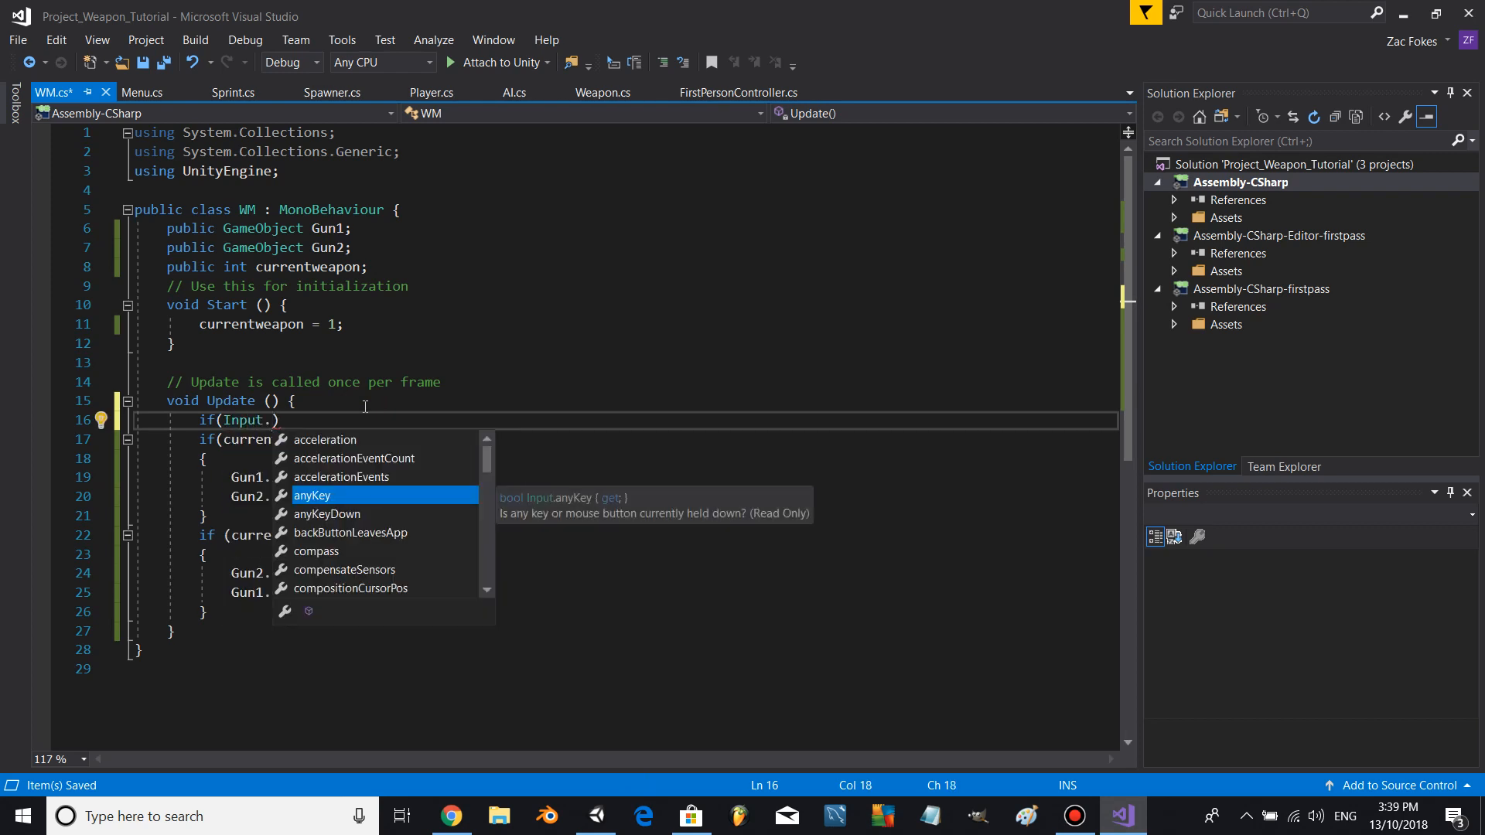
{"action": "type", "text": "GetKeyDown(Keycode"}
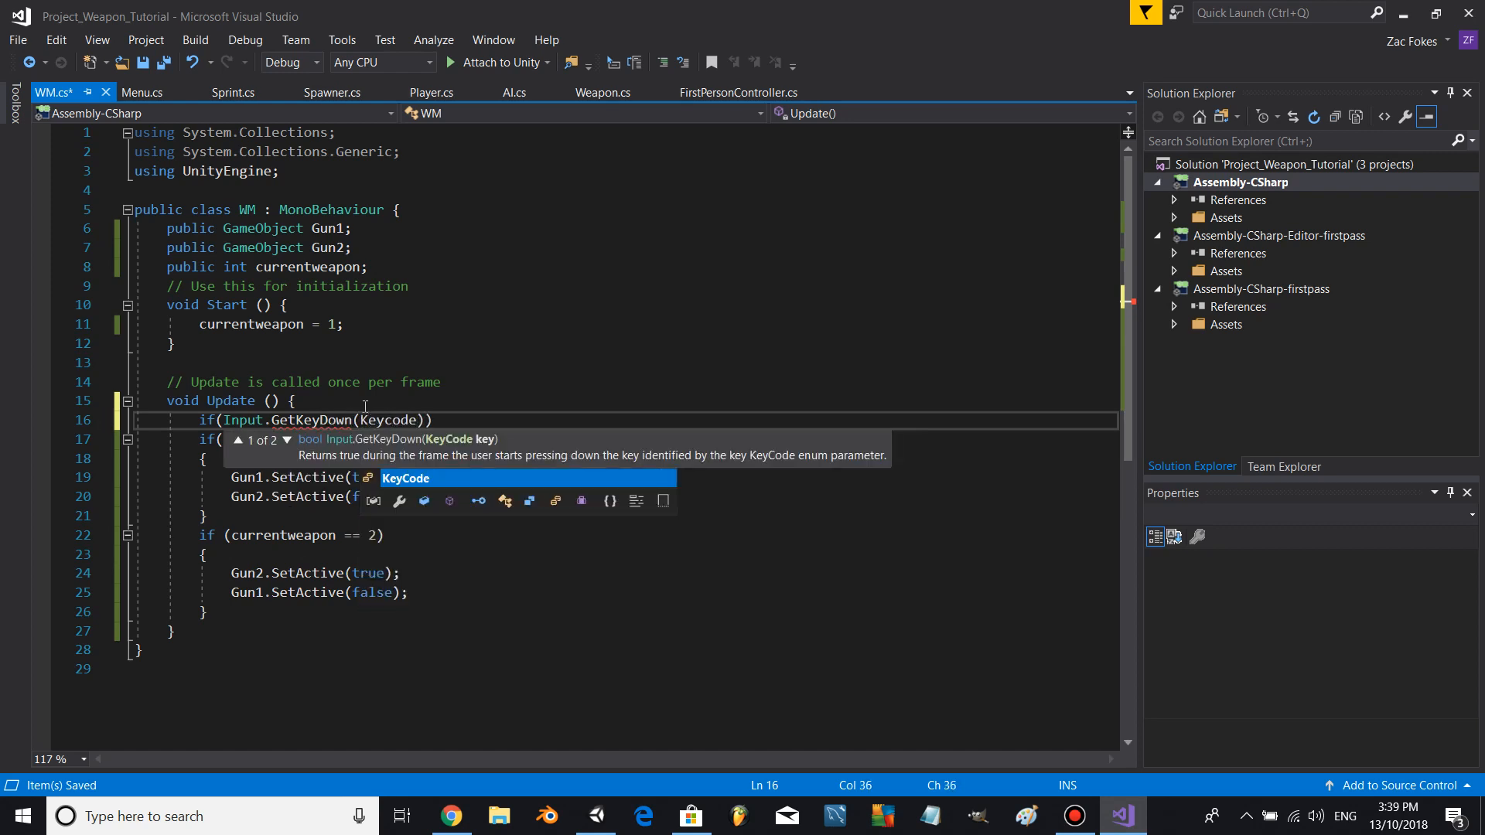
{"action": "type", "text": ".al"}
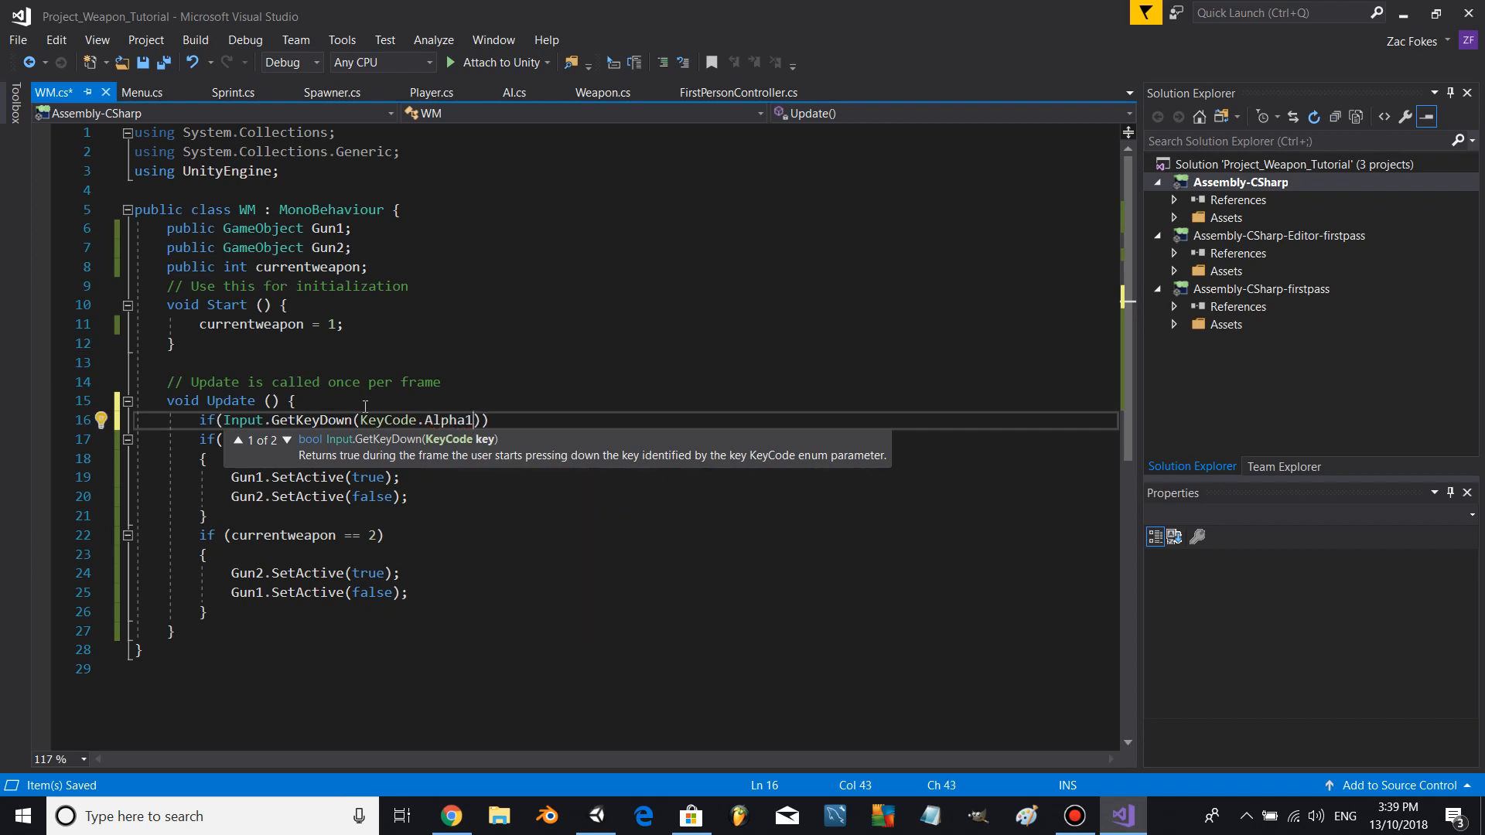
{"action": "key", "text": "BackSpace"}
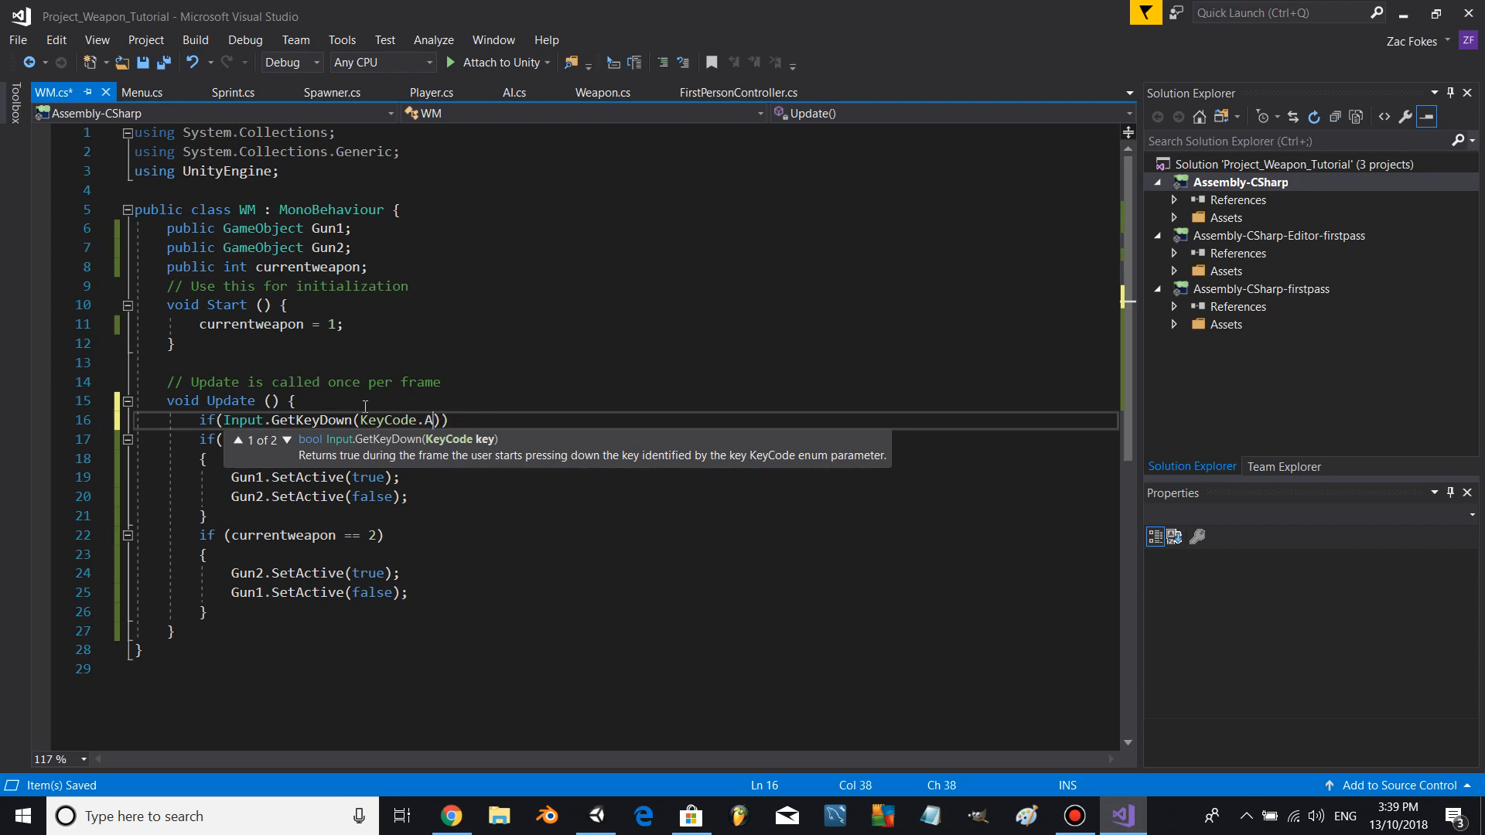
{"action": "type", "text": "Q"}
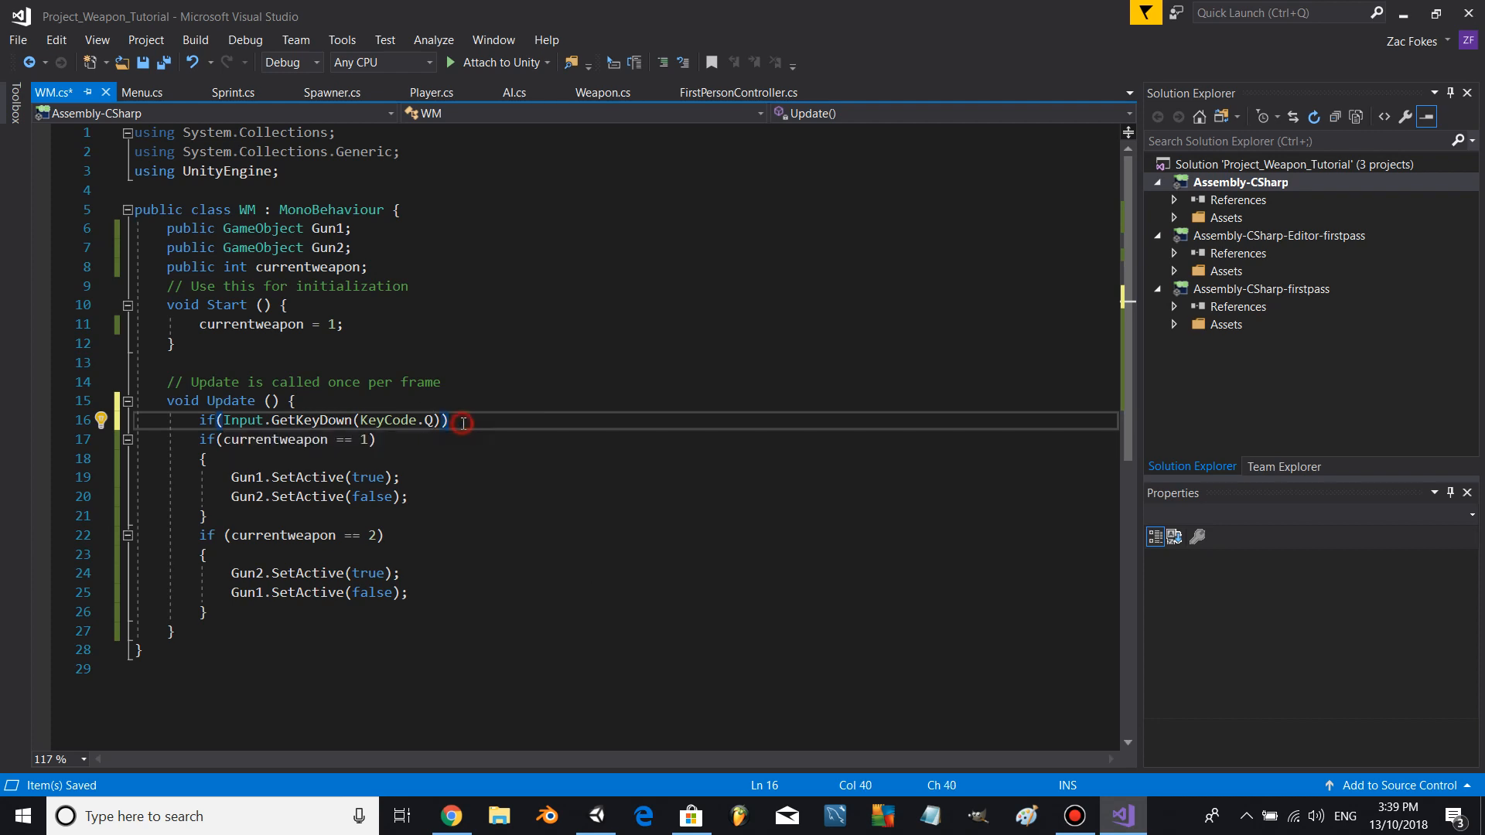
- Inside the Q check, advance currentweapon from 1 to 2 and reset 2 to 1
{"action": "type", "text": "curr"}
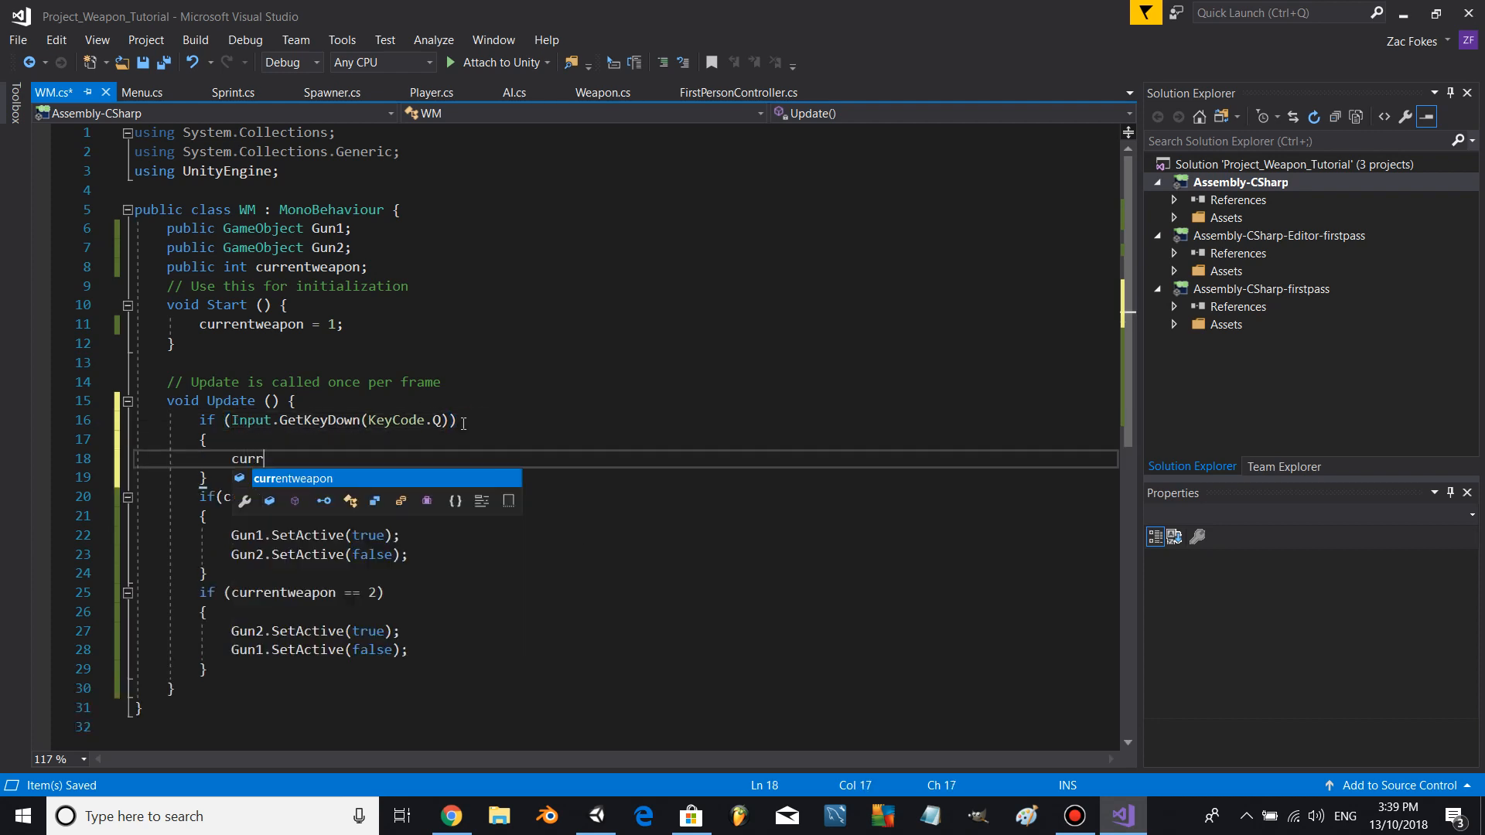
{"action": "key", "text": "Backspace"}
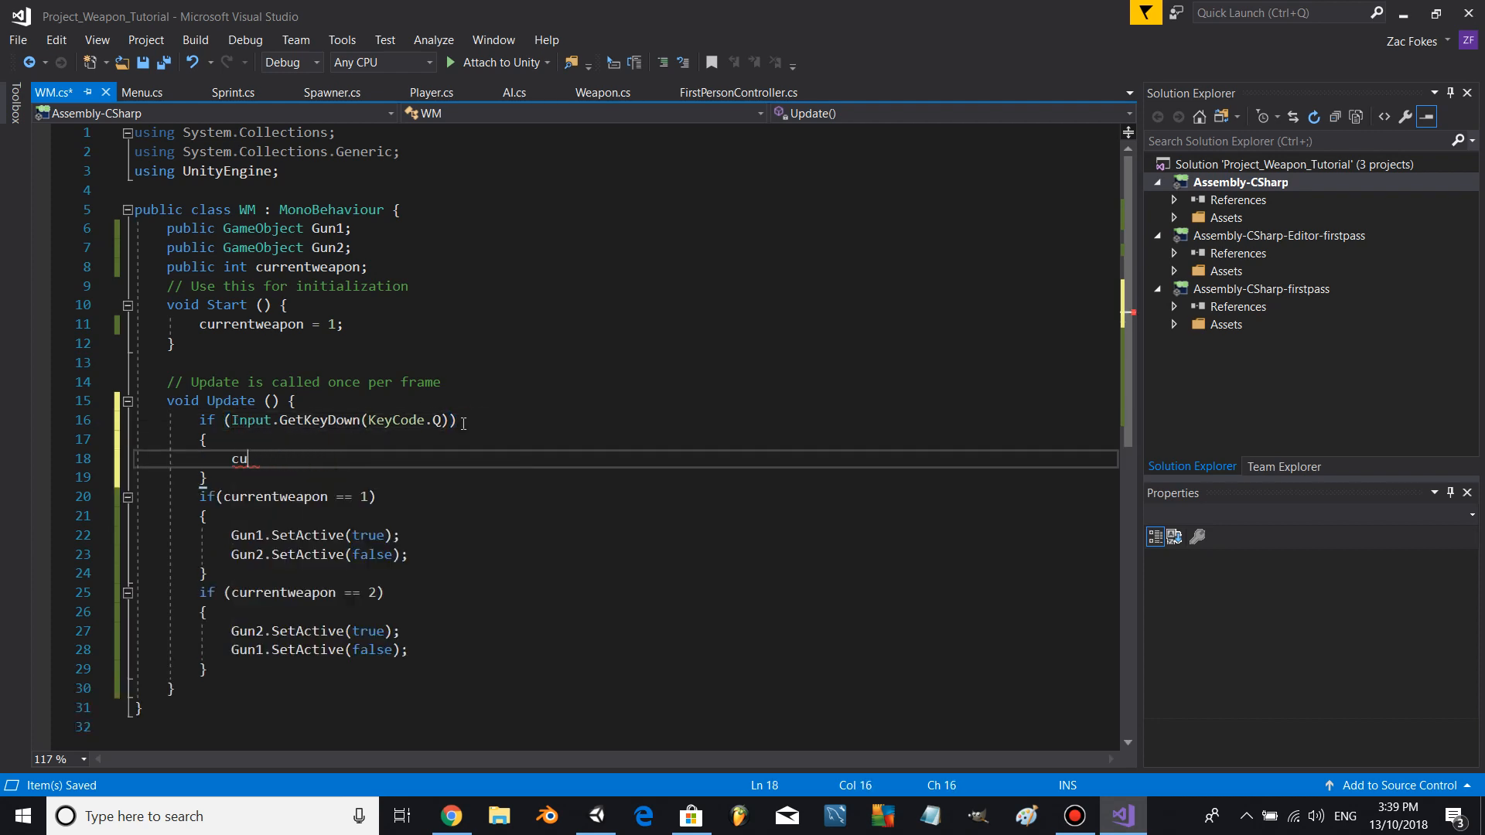
{"action": "type", "text": "fcurrentweapon == 1)"}
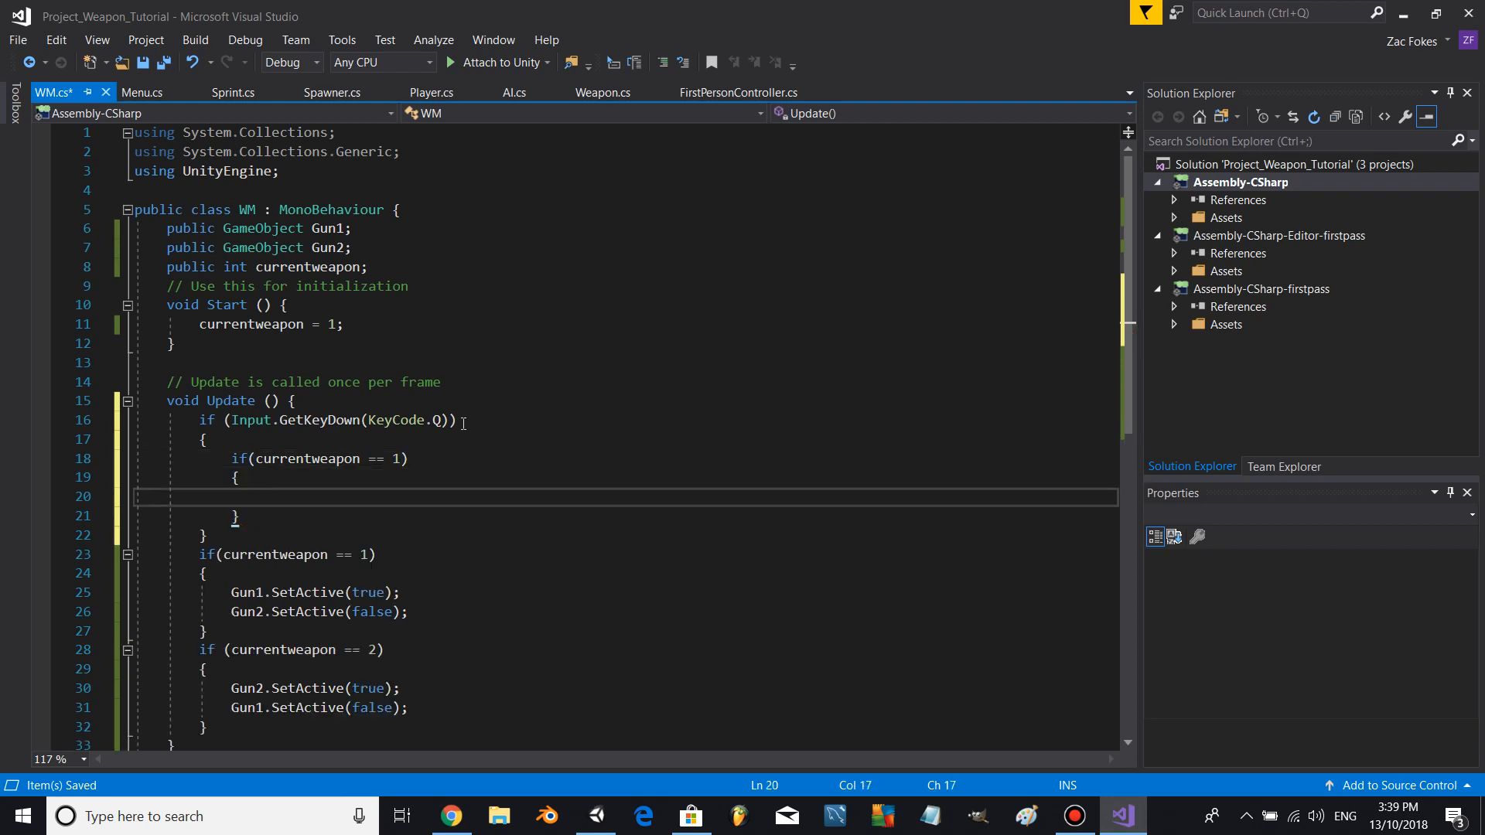
{"action": "type", "text": "currentweapon +="}
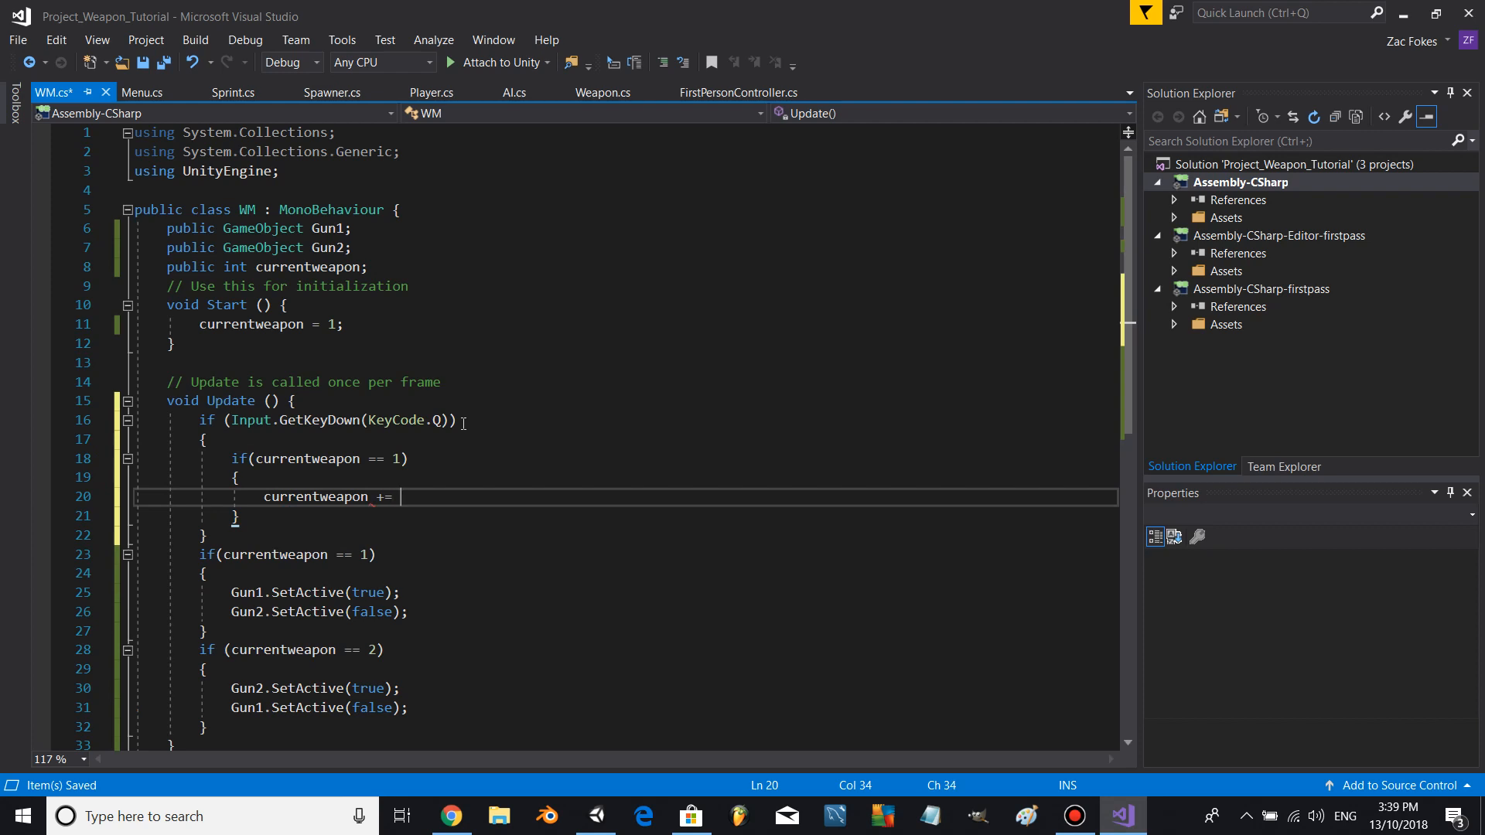
{"action": "type", "text": "1;"}
{"action": "type", "text": "return;"}
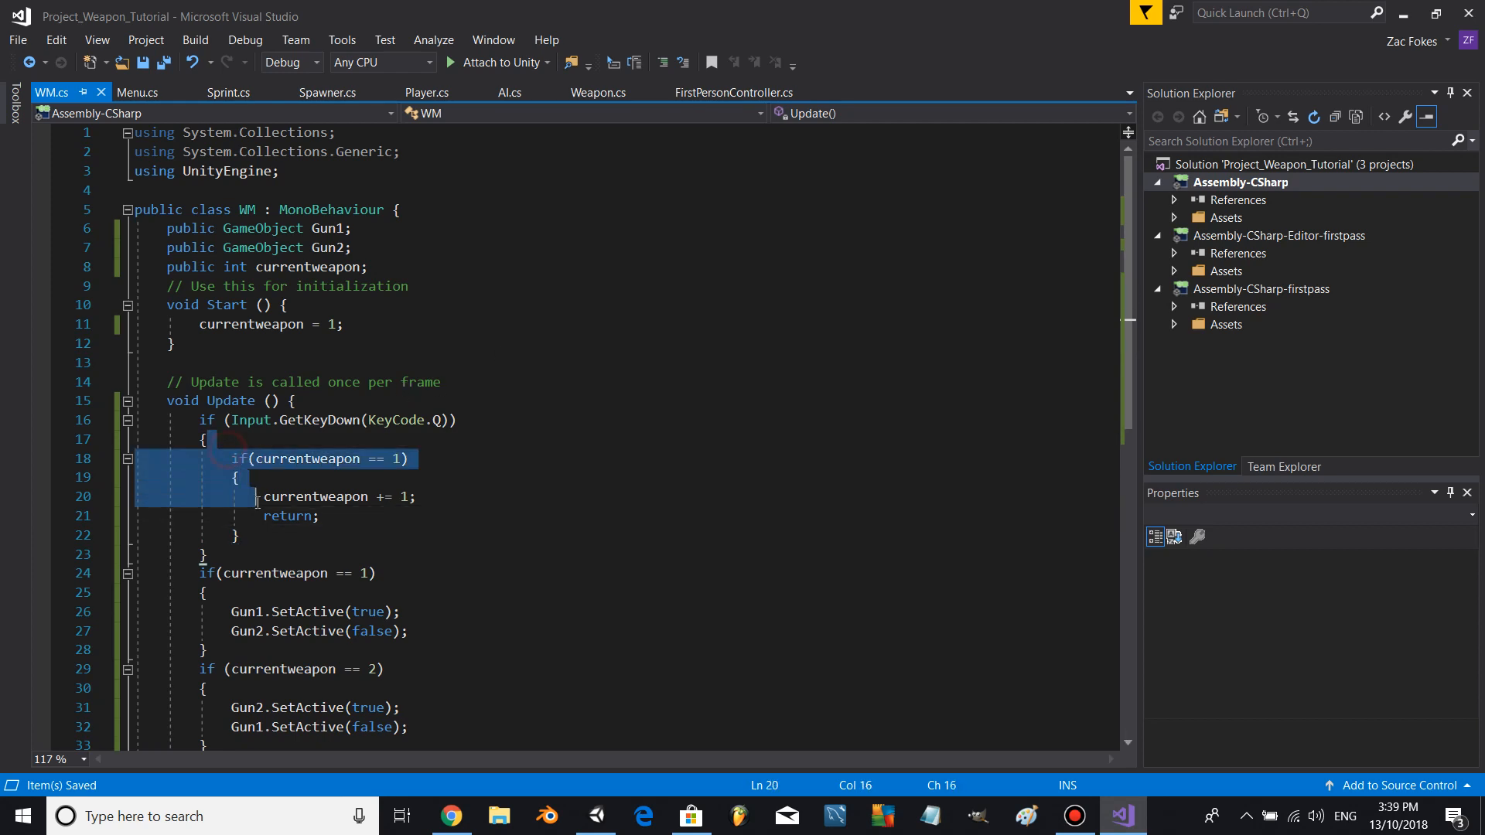
{"action": "key", "text": "ctrl+v"}
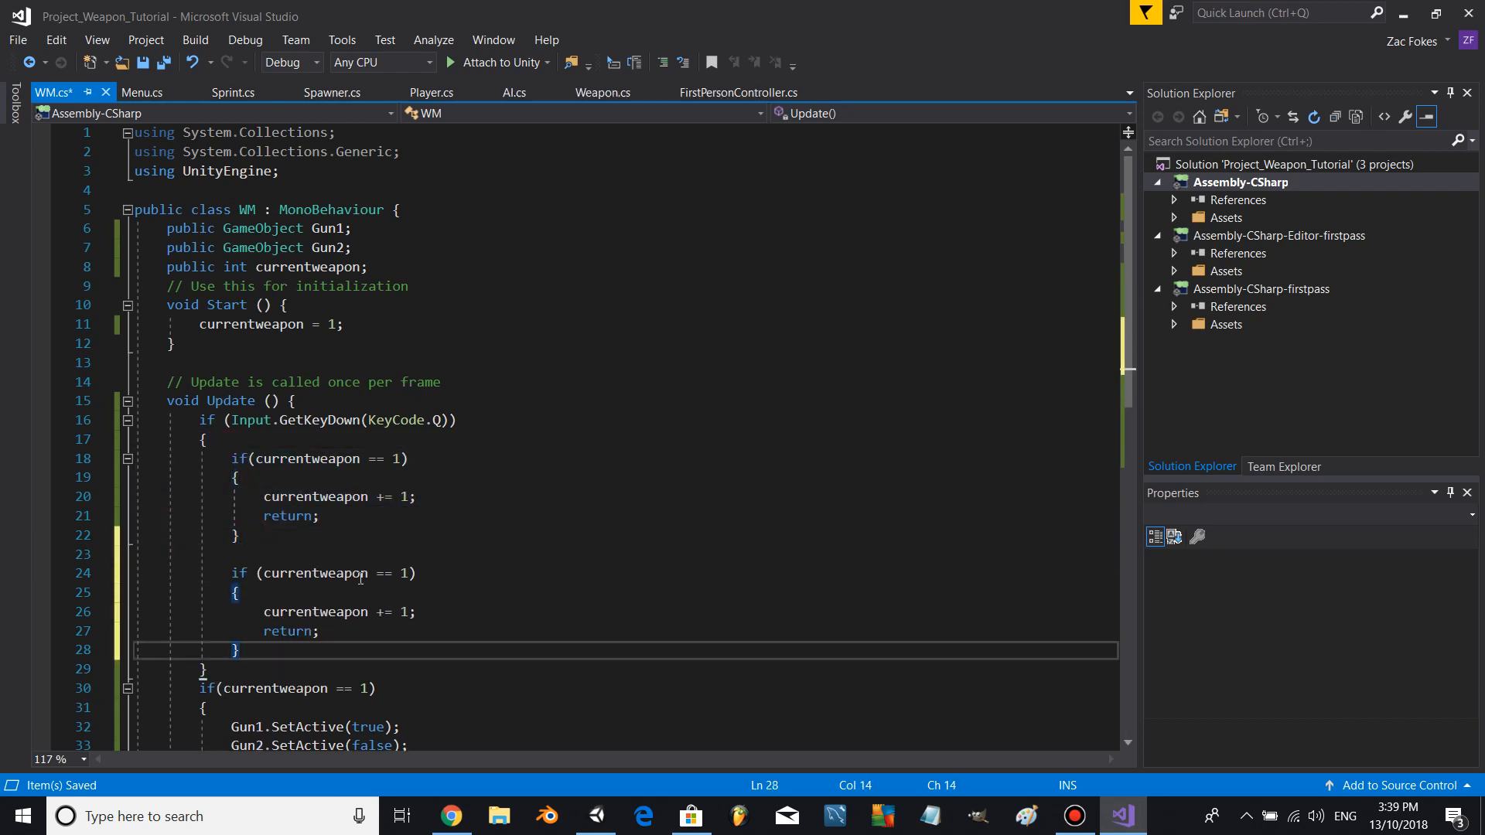
{"action": "type", "text": "2"}
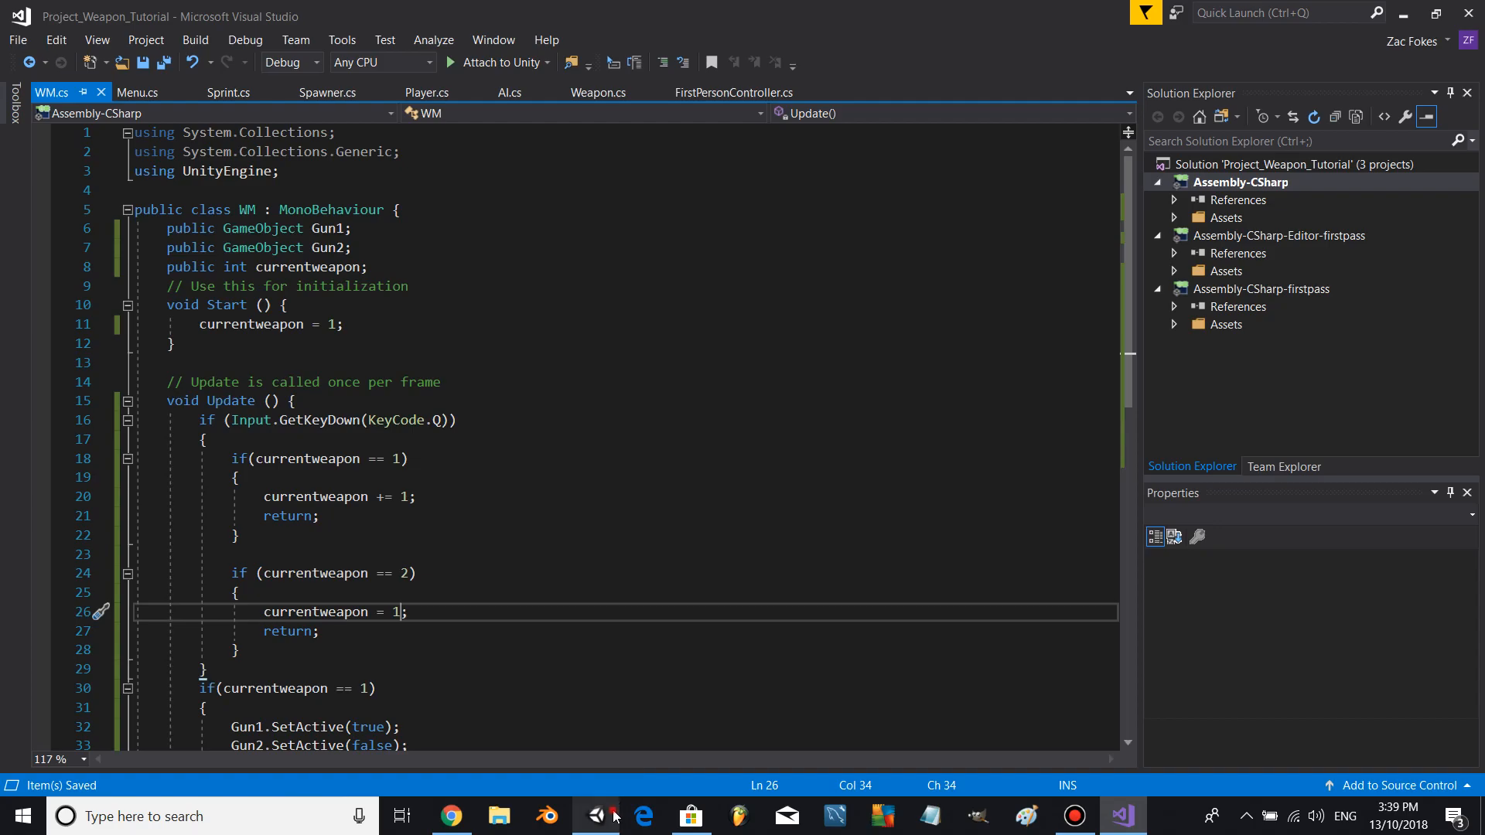
- Inspect WeaponManager's WM component with ACR and Deagle assigned, and play the scene
{"action": "left_click", "coordinate": [595, 816]}
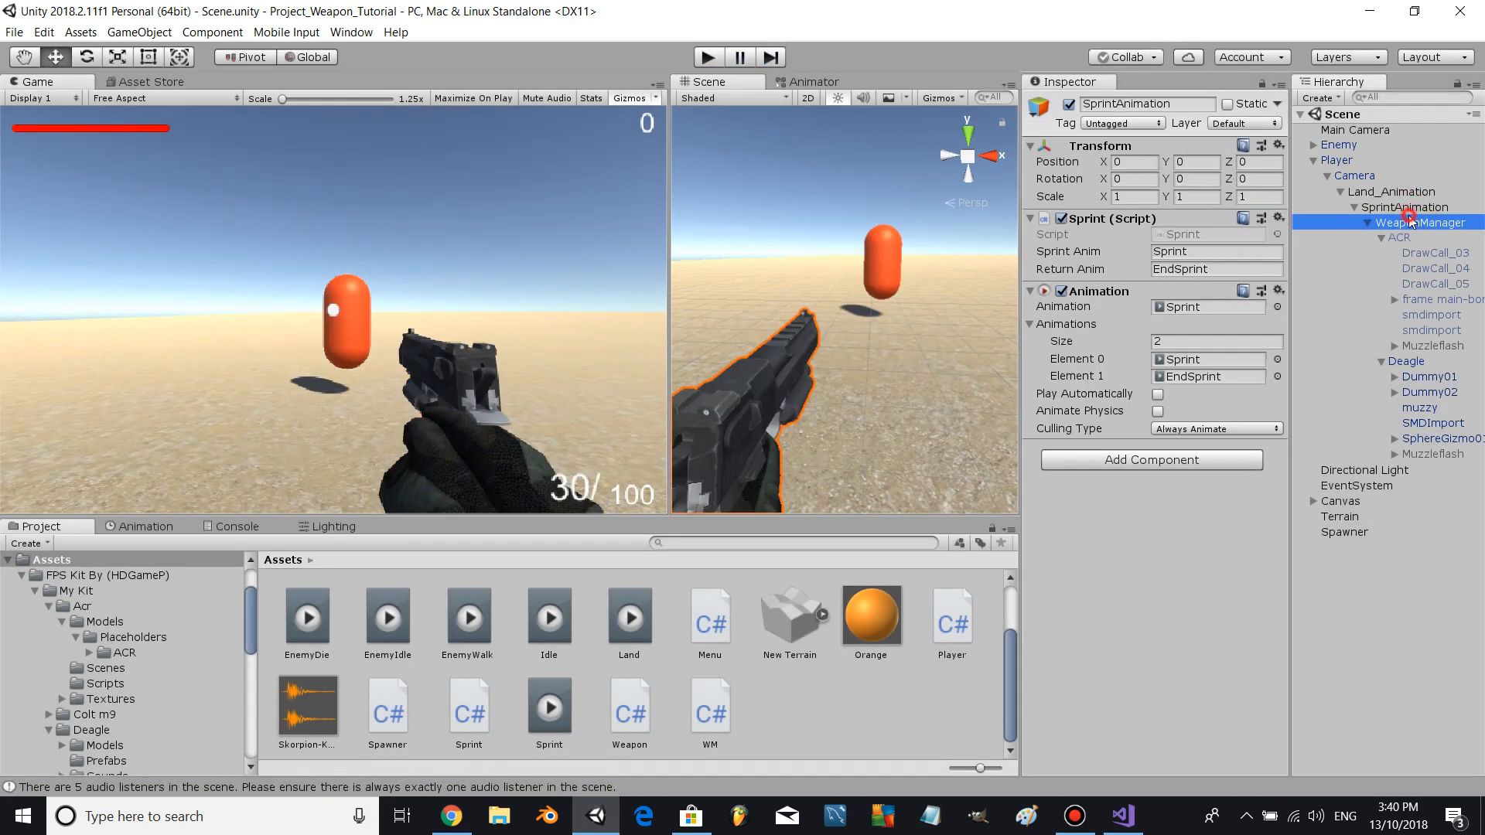
{"action": "left_click", "coordinate": [1418, 223]}
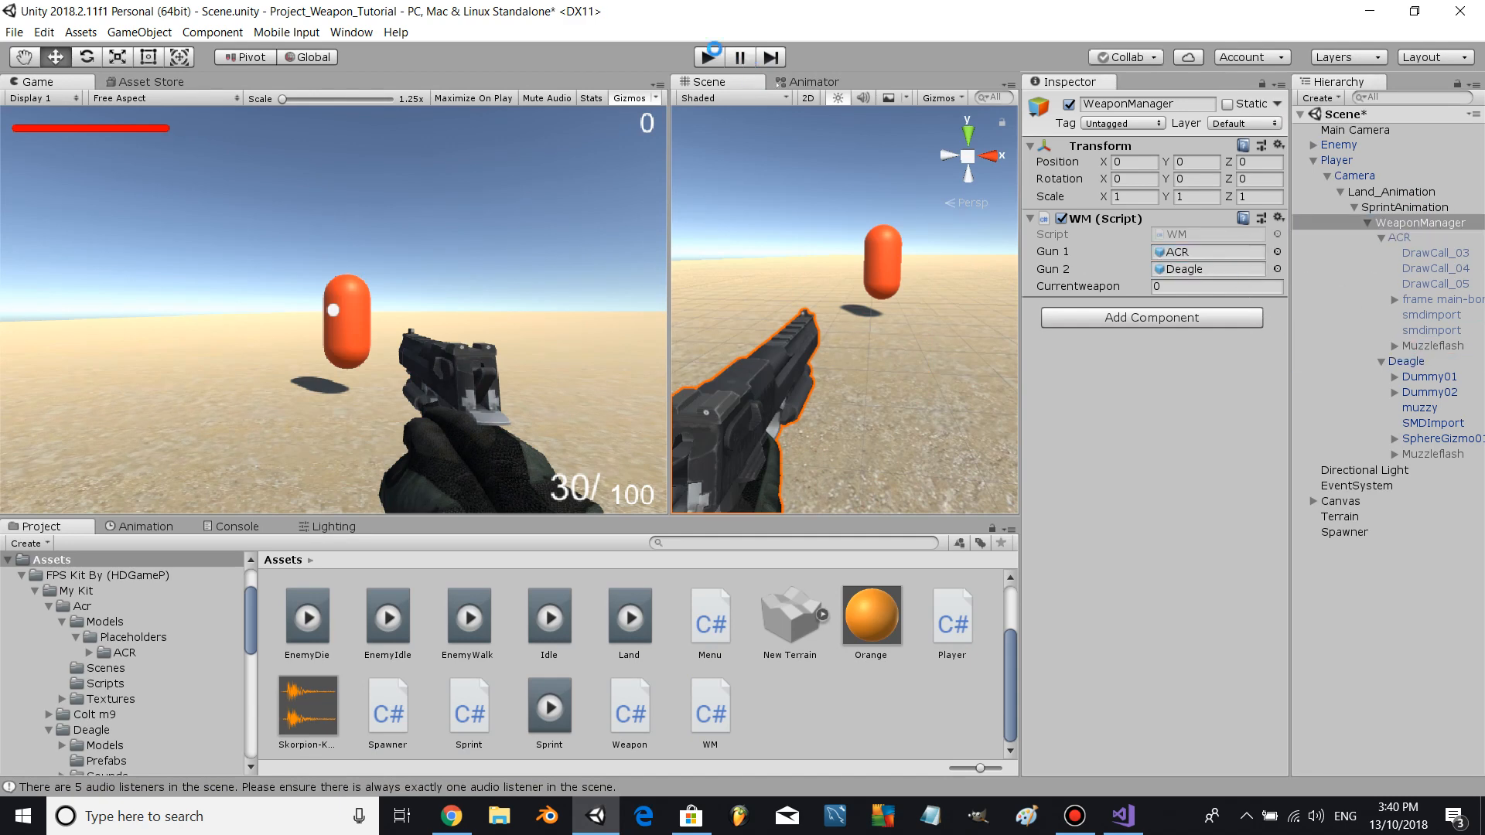
{"action": "left_click", "coordinate": [708, 56]}
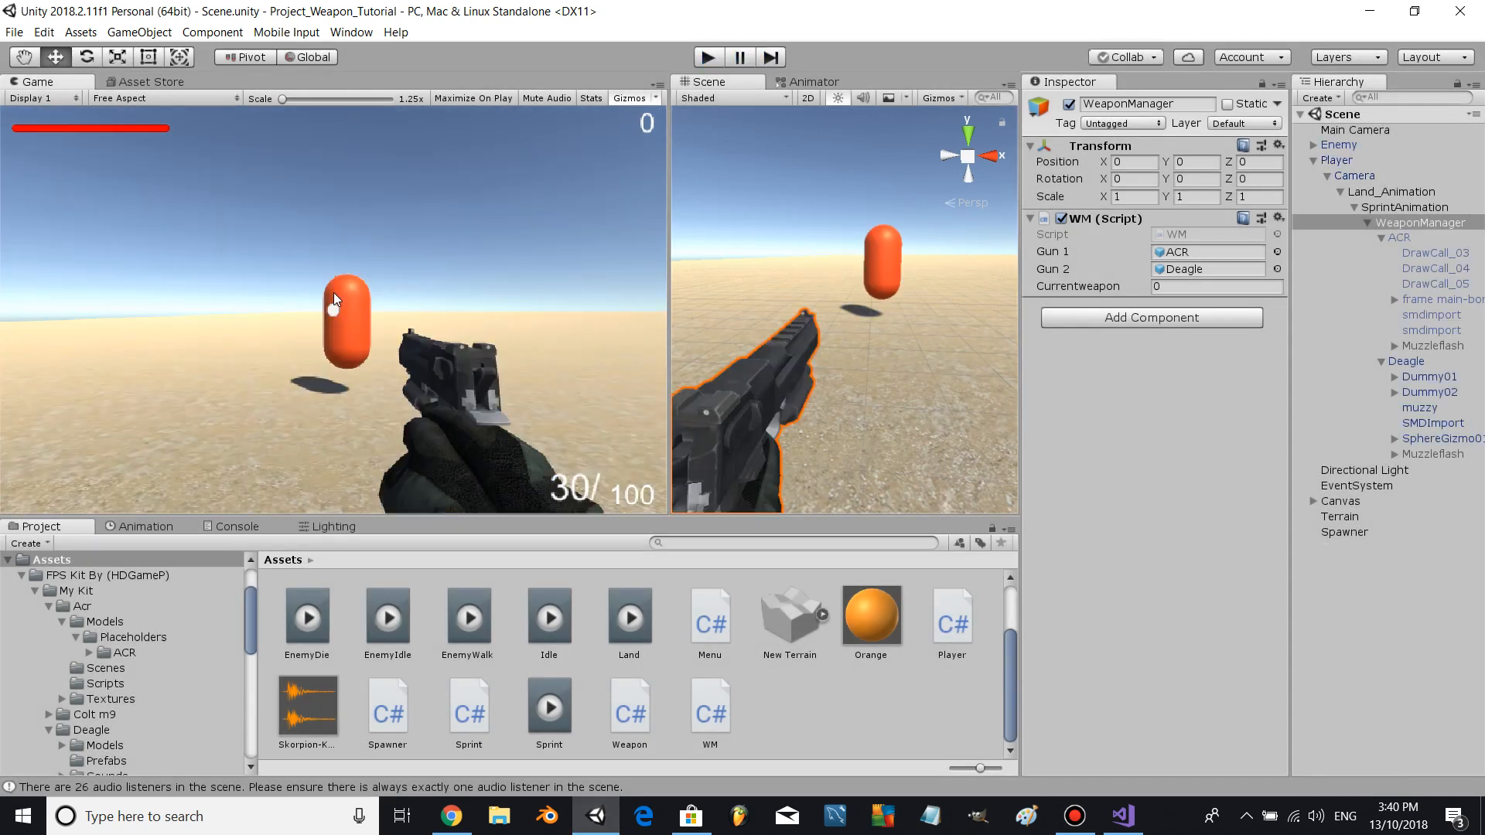
{"action": "mouse_move", "coordinate": [872, 624]}
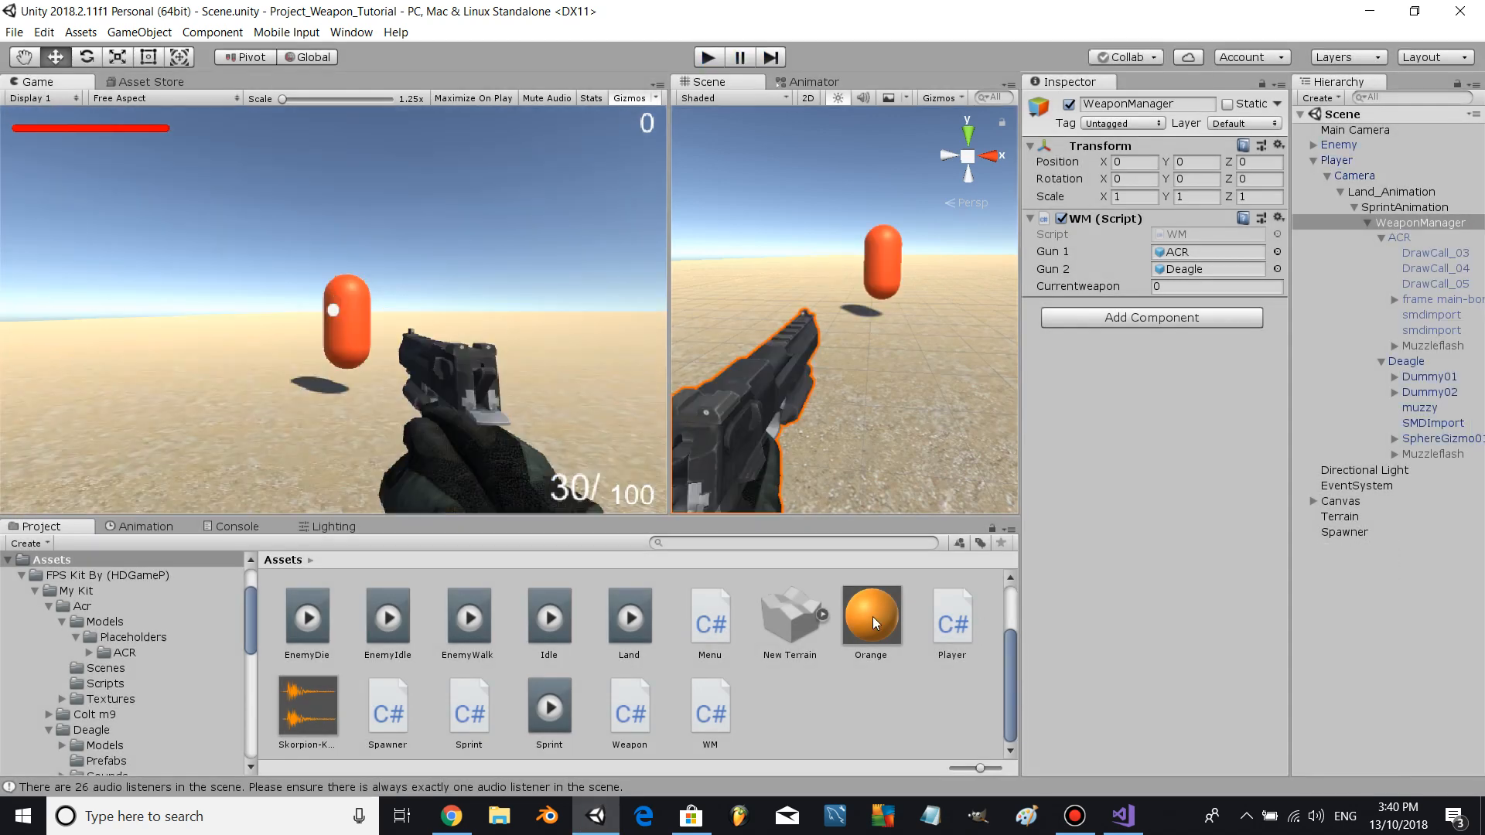
{"action": "left_click", "coordinate": [628, 708]}
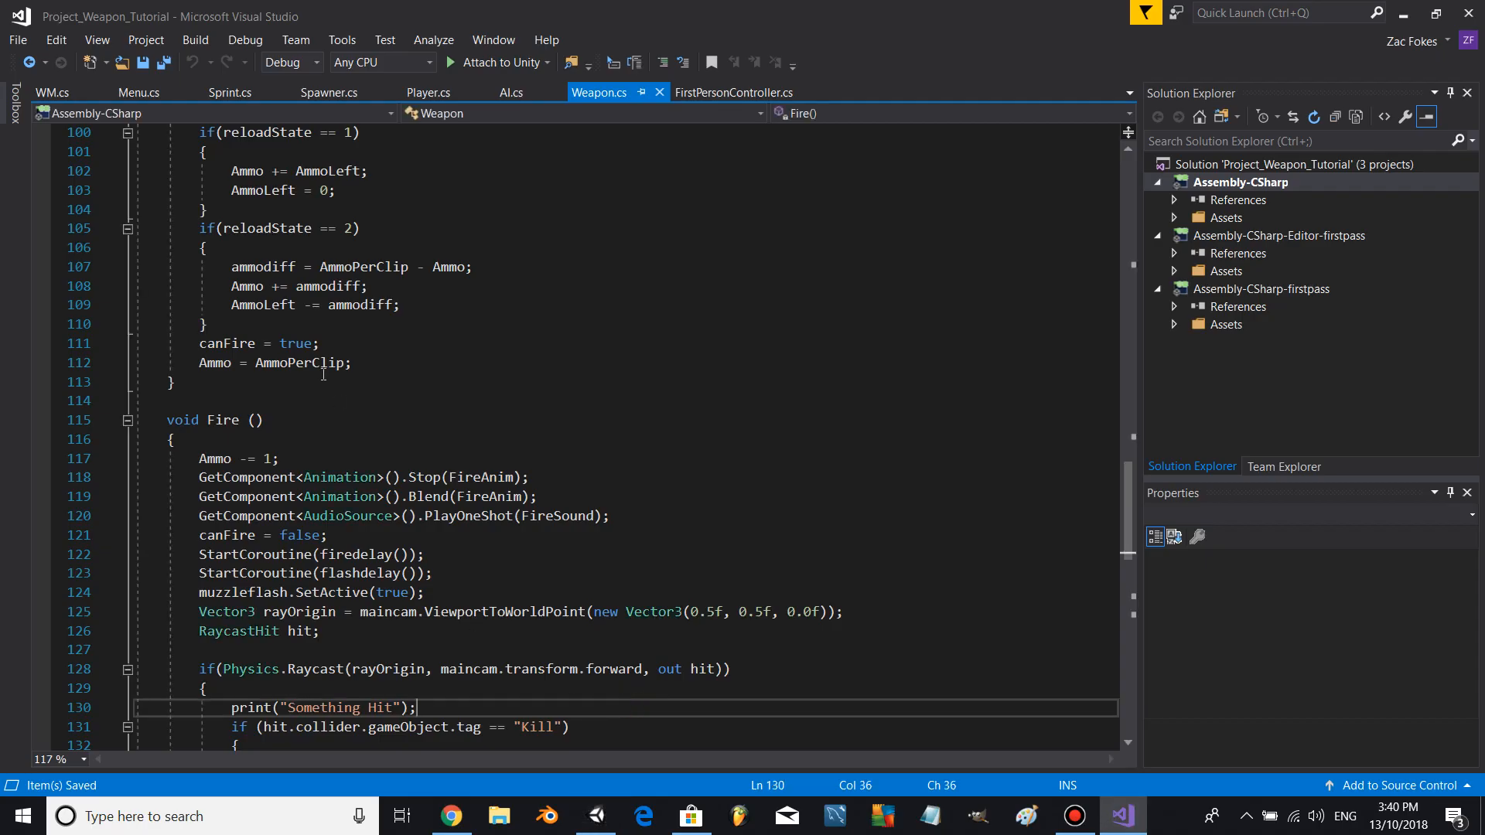
- In Weapon.cs Update, set canFire to false while LeftShift is held
{"action": "scroll", "scroll_direction": "up", "scroll_amount": 3}
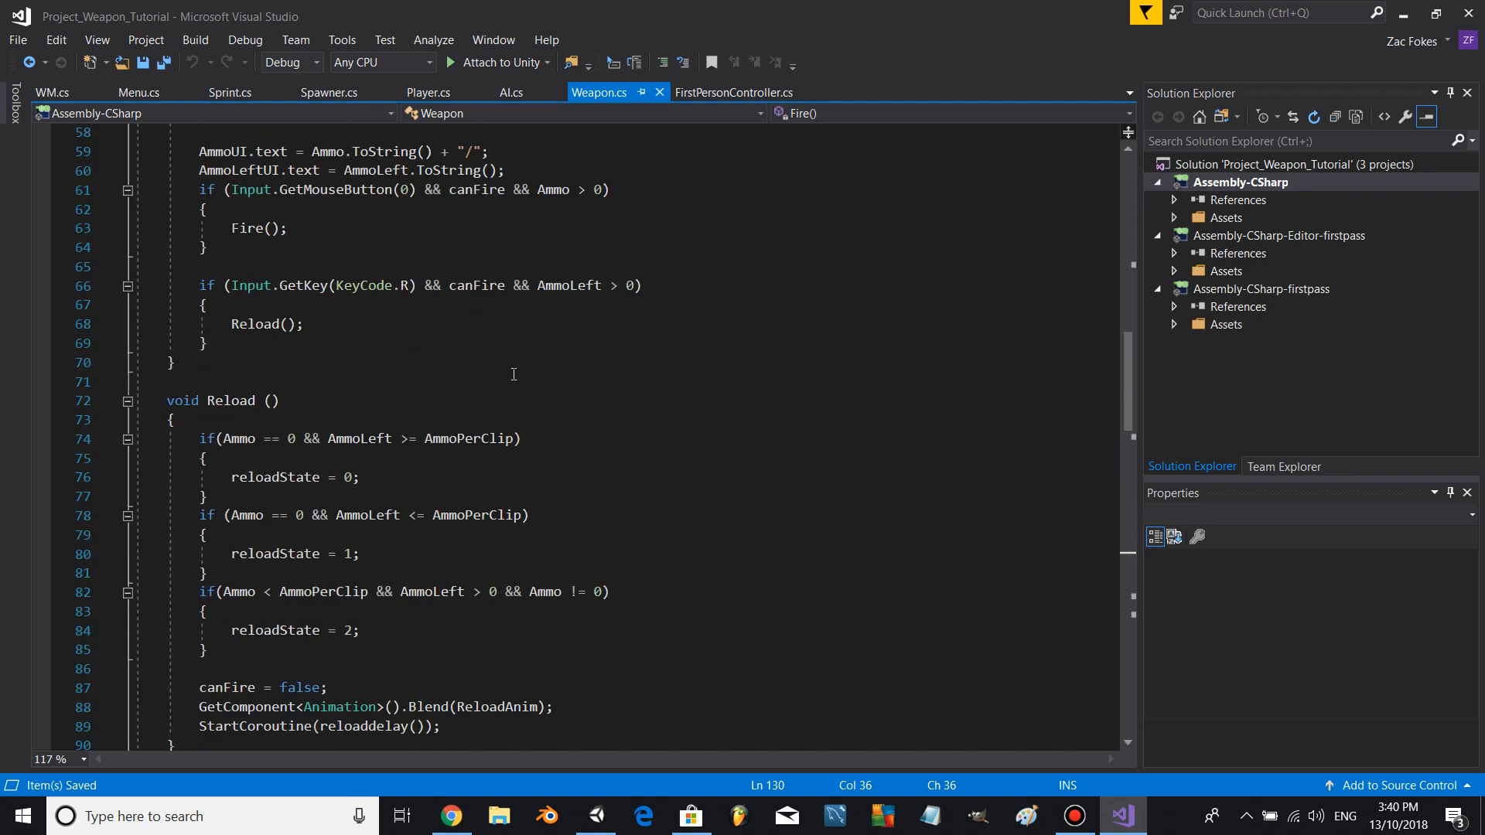
{"action": "scroll", "scroll_direction": "up", "scroll_amount": 3}
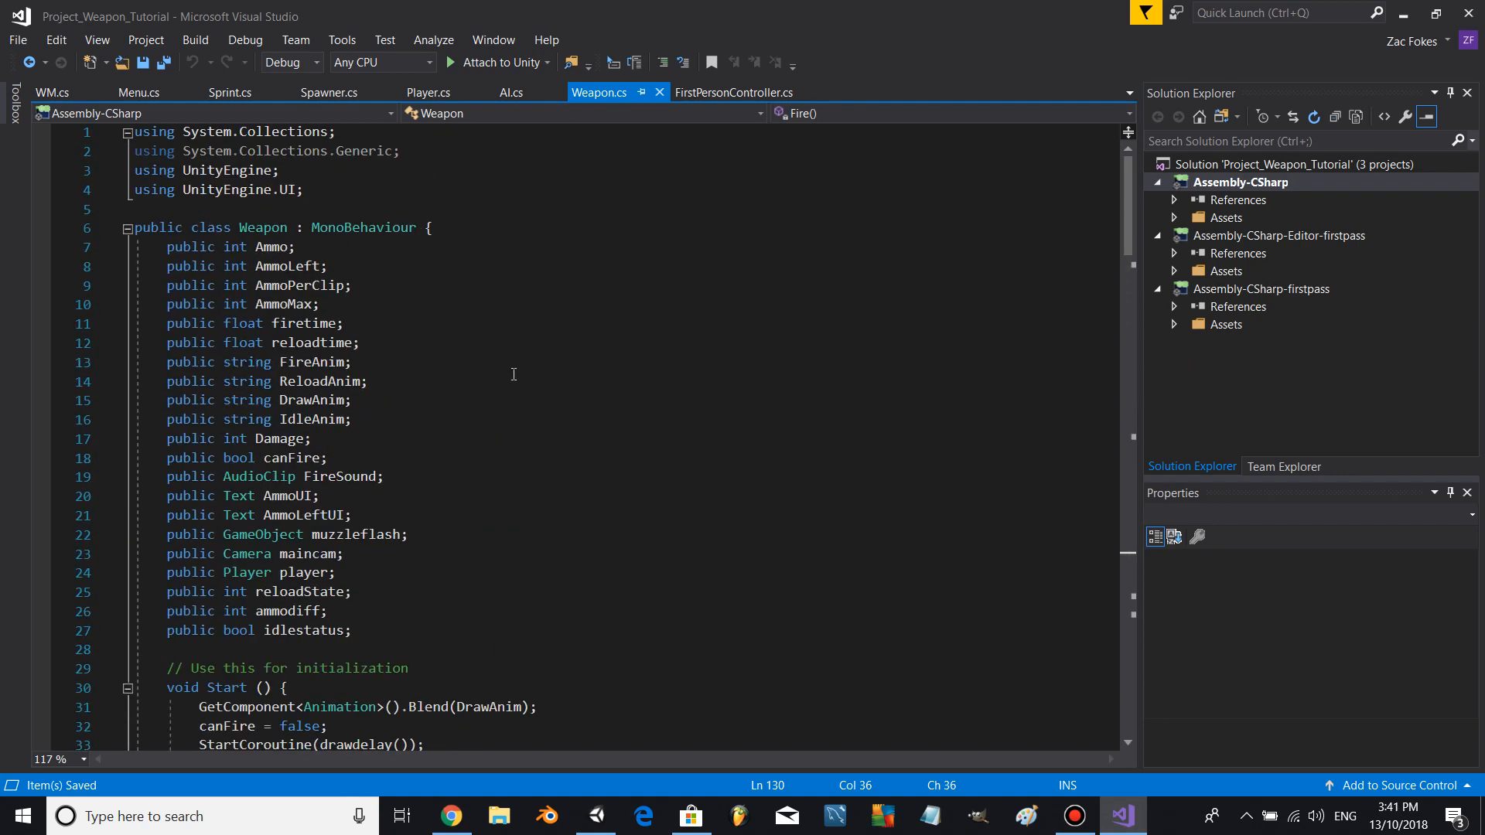
{"action": "scroll", "scroll_direction": "down", "scroll_amount": 3}
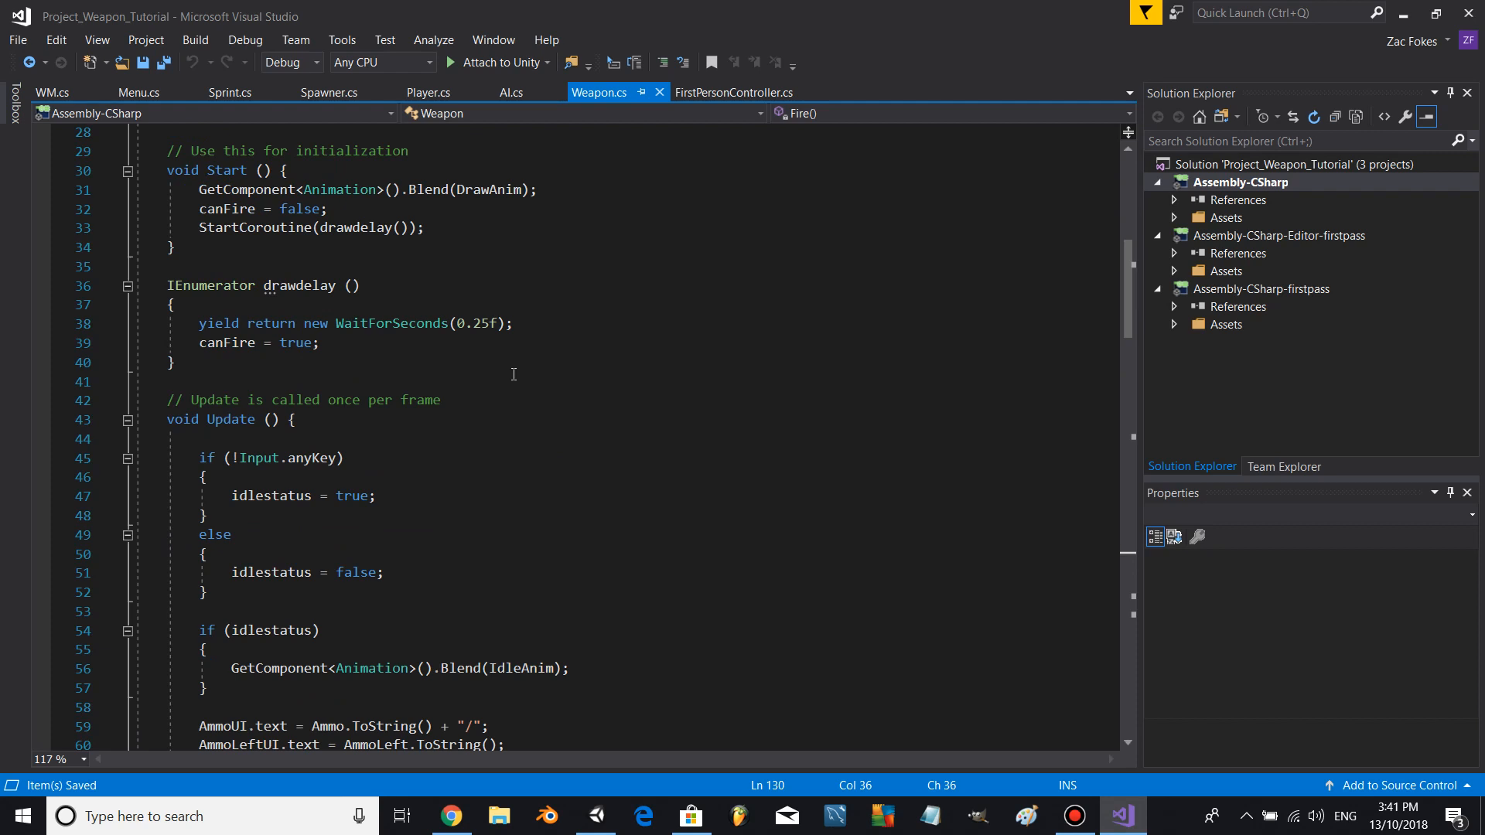
{"action": "right_click", "coordinate": [376, 426]}
{"action": "type", "text": "if("}
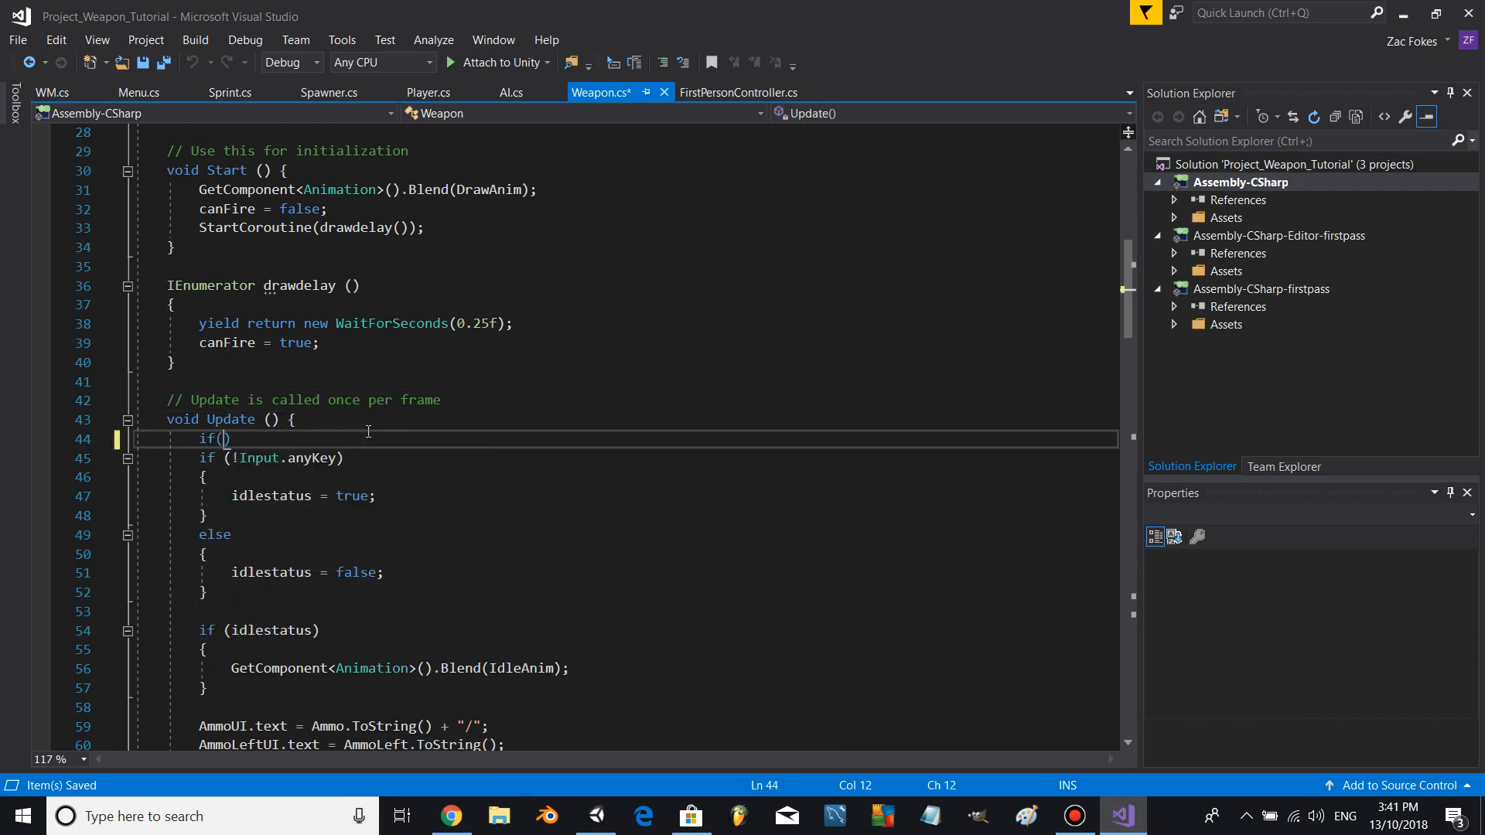
{"action": "type", "text": "If"}
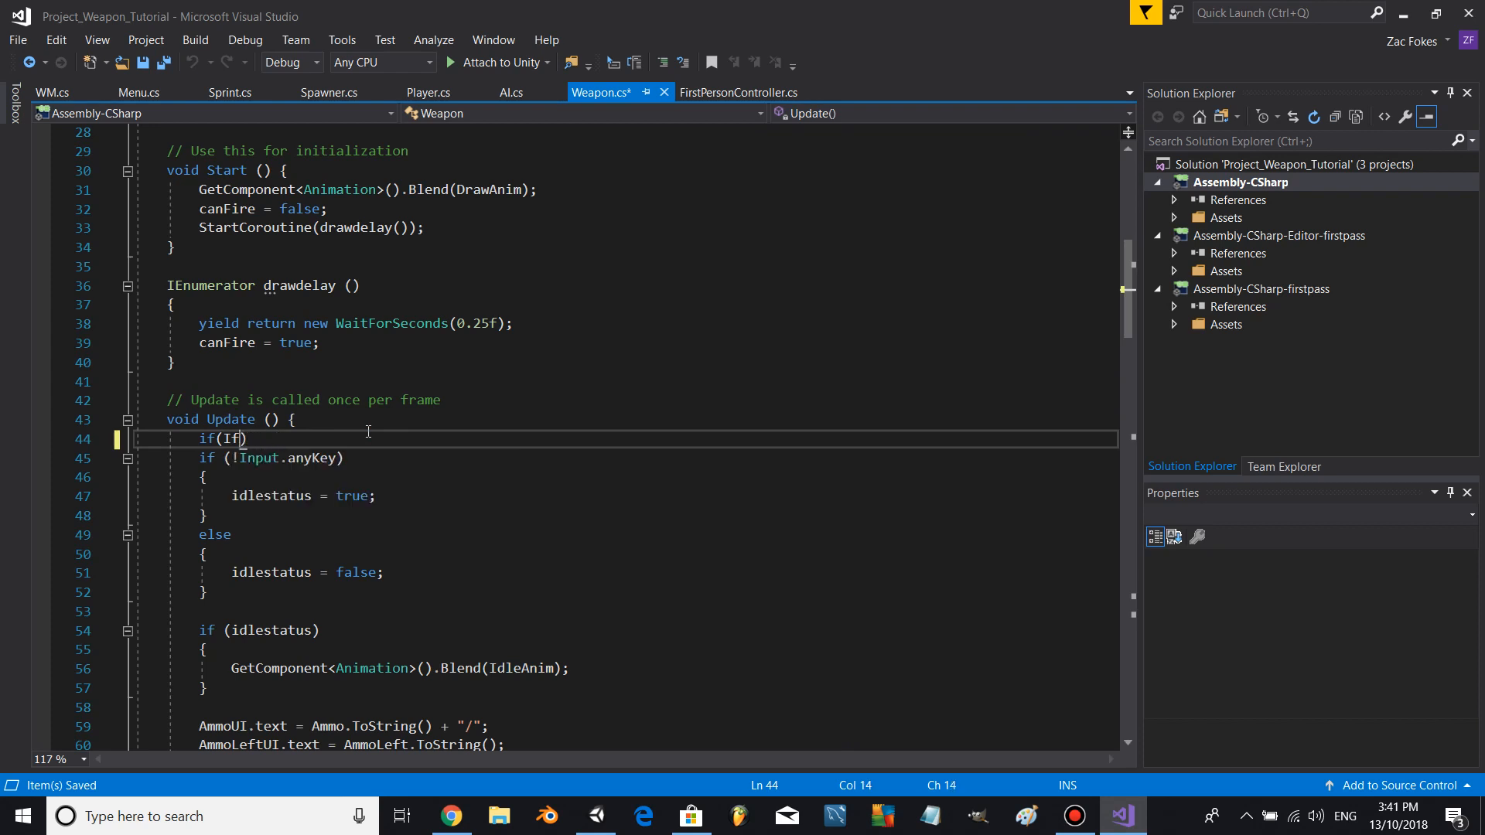
{"action": "type", "text": "nput."}
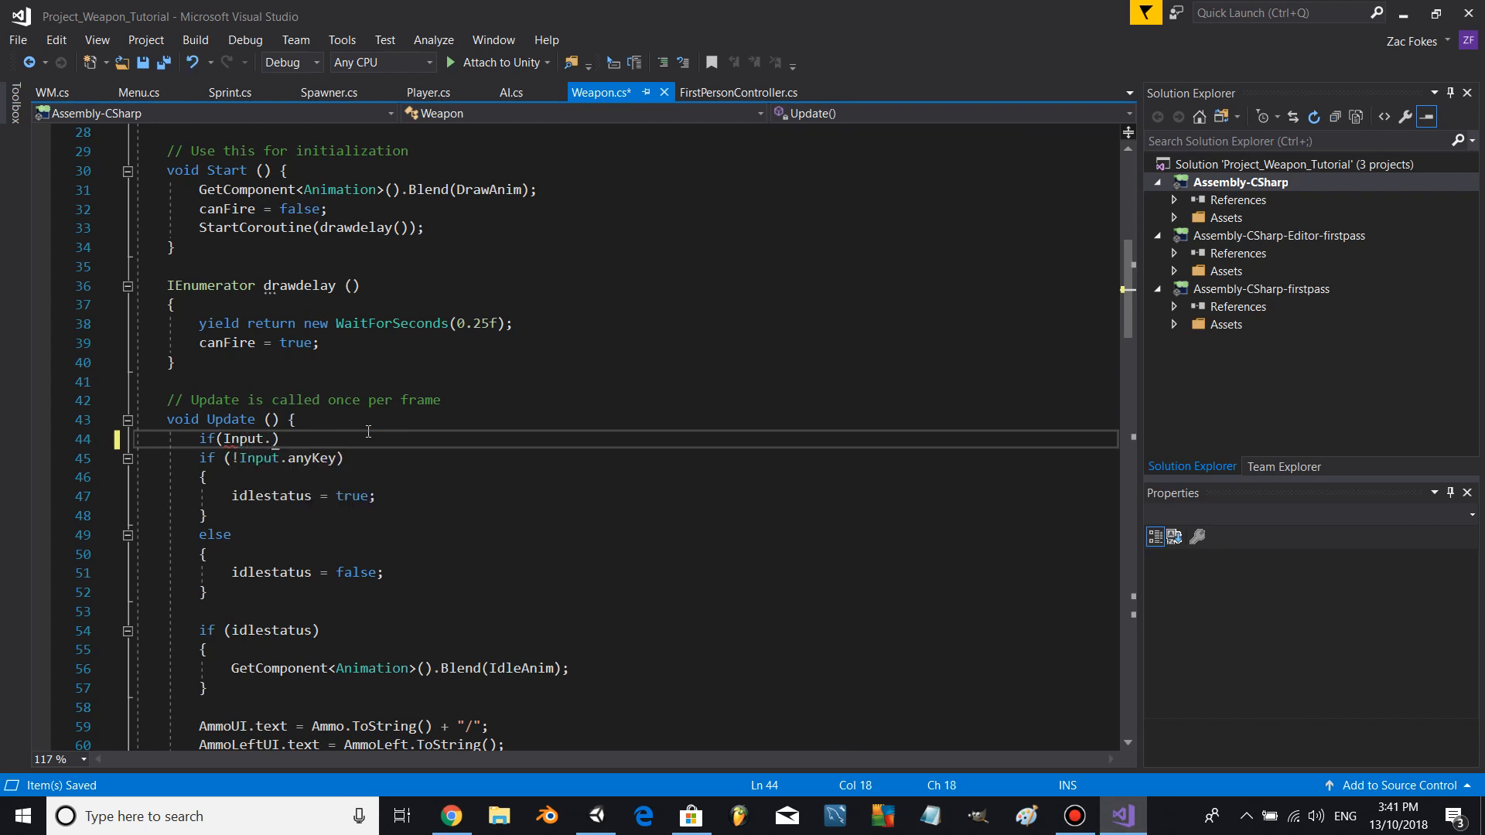
{"action": "type", "text": "GEtKey("}
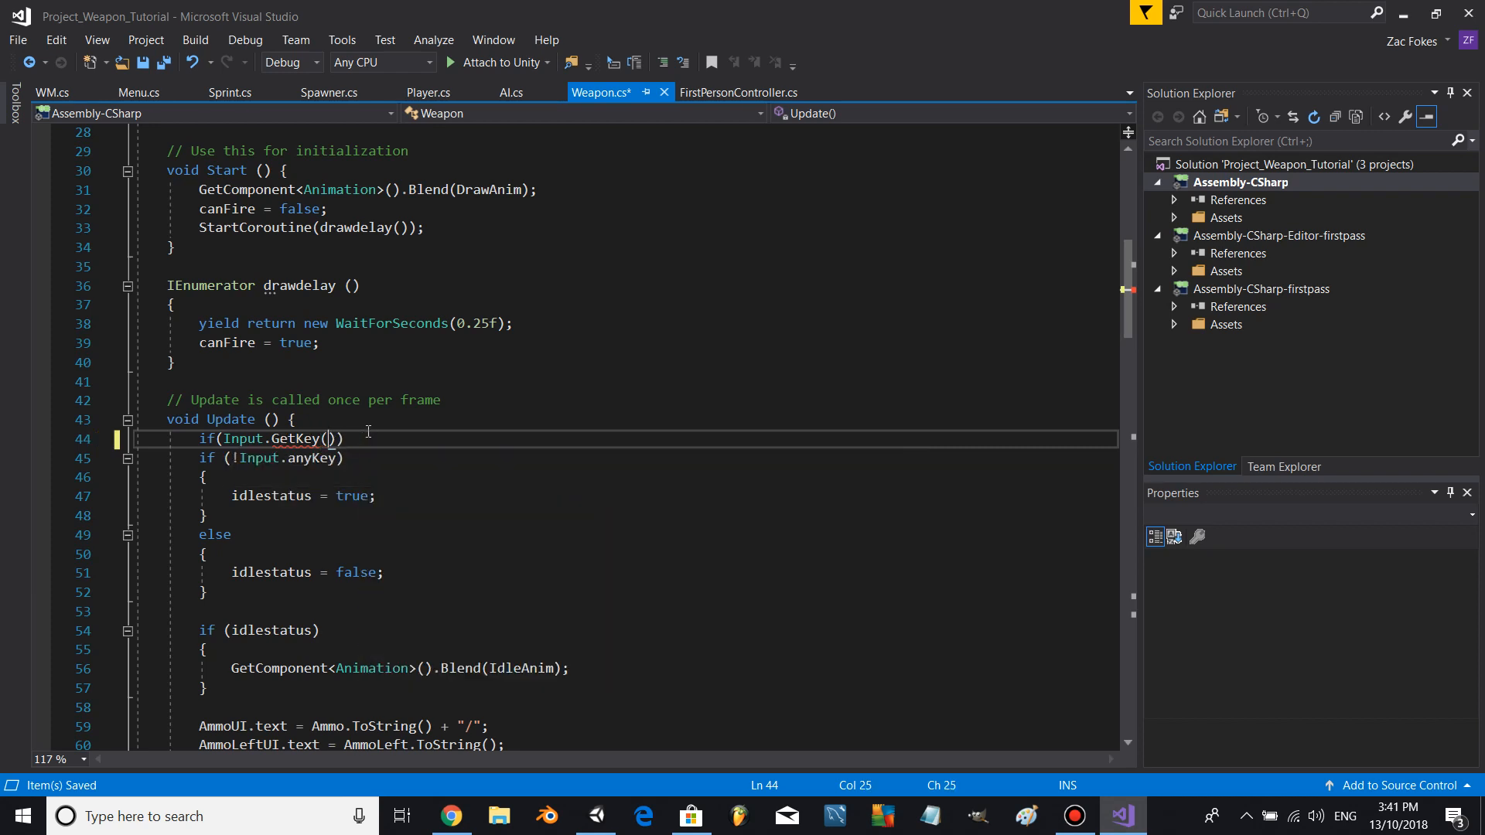
{"action": "type", "text": "KeyCode,Lef"}
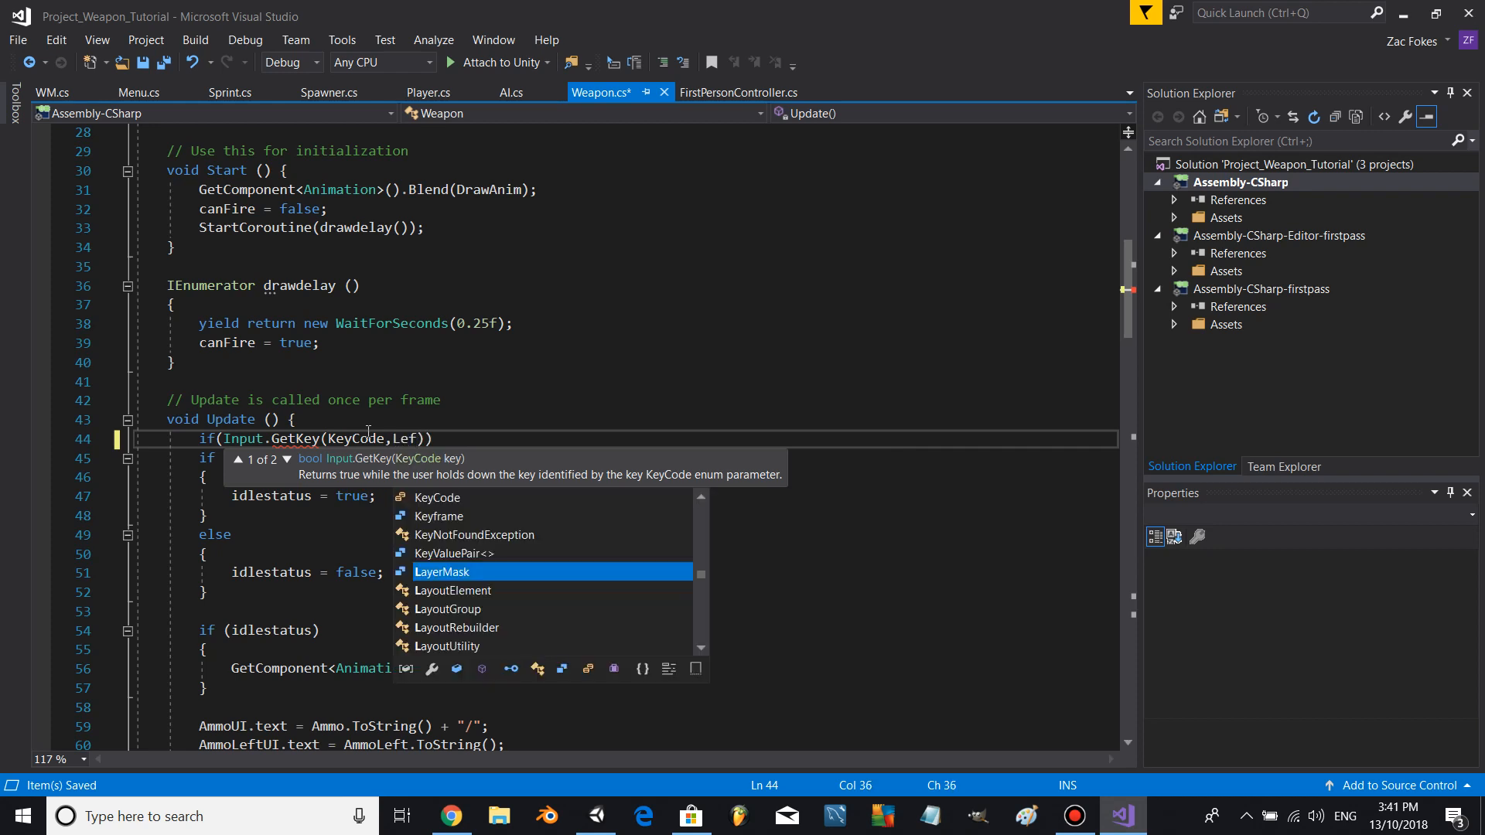
{"action": "type", "text": "A"}
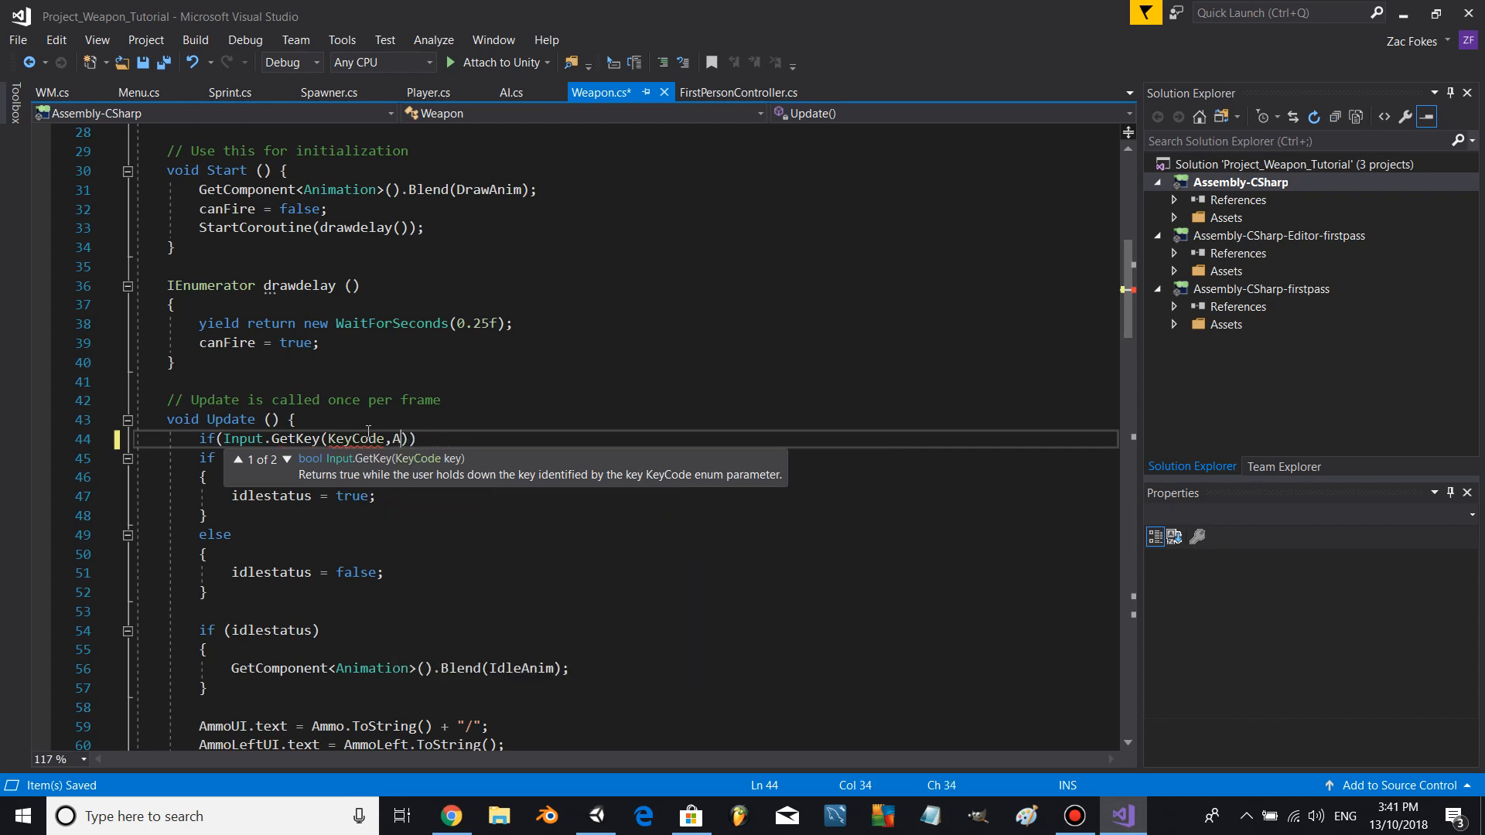
{"action": "type", "text": "LeftShift"}
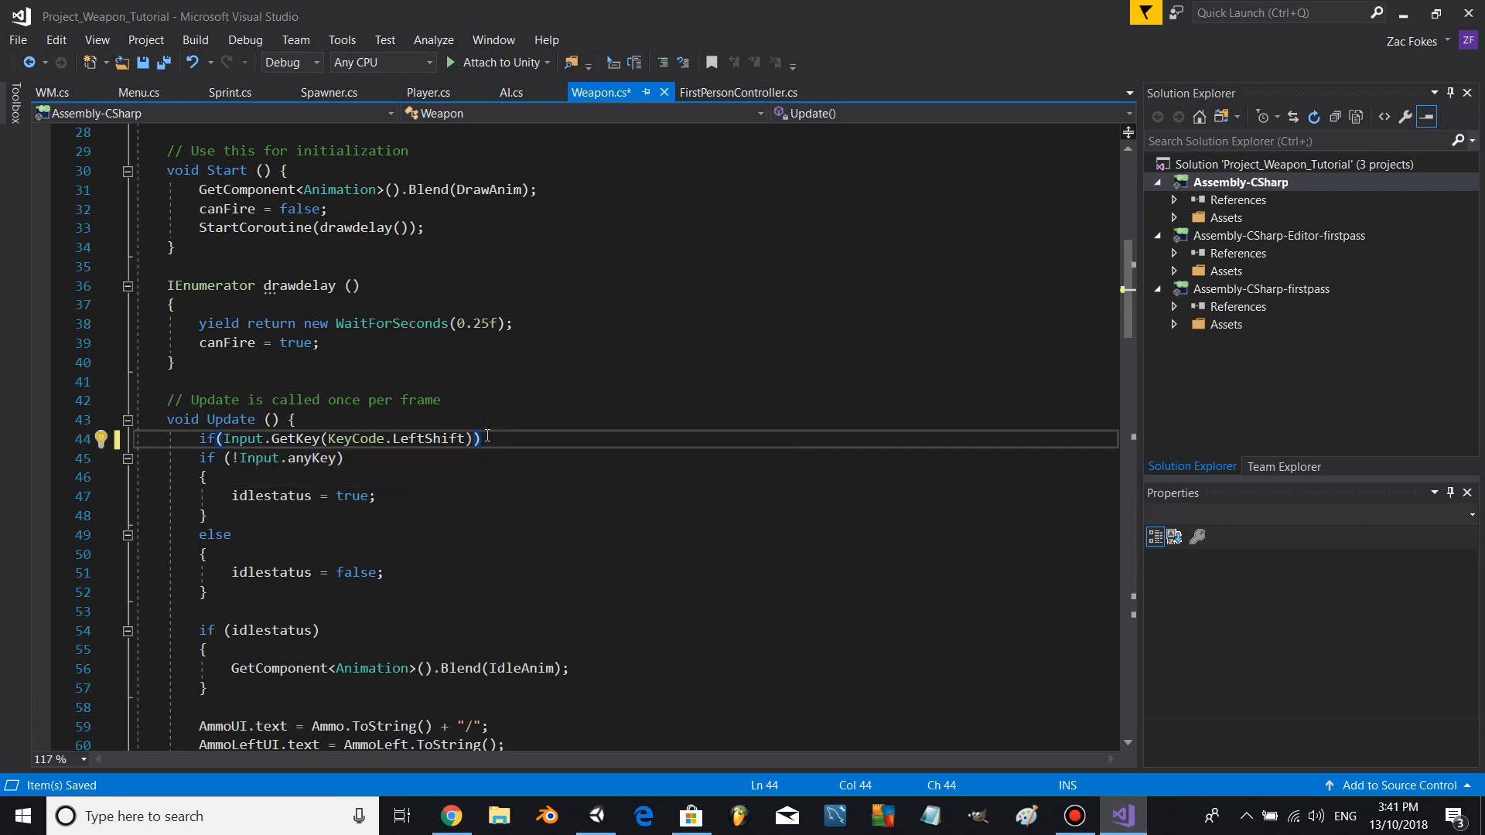
{"action": "type", "text": "canFire = false;"}
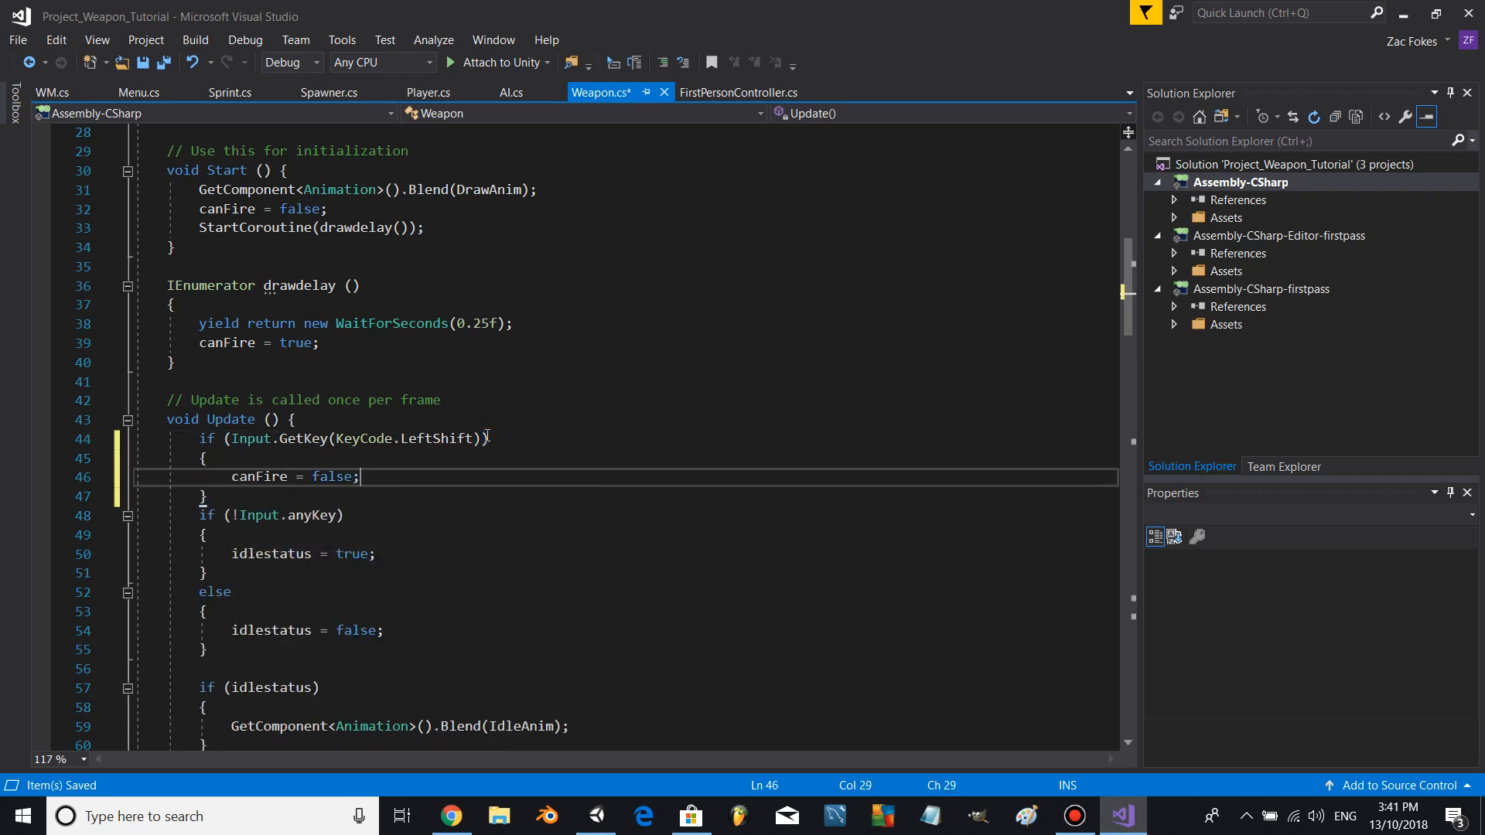
- Set canFire back to true on LeftShift release and begin an if(!reloading) block
{"action": "left_click", "coordinate": [241, 495]}
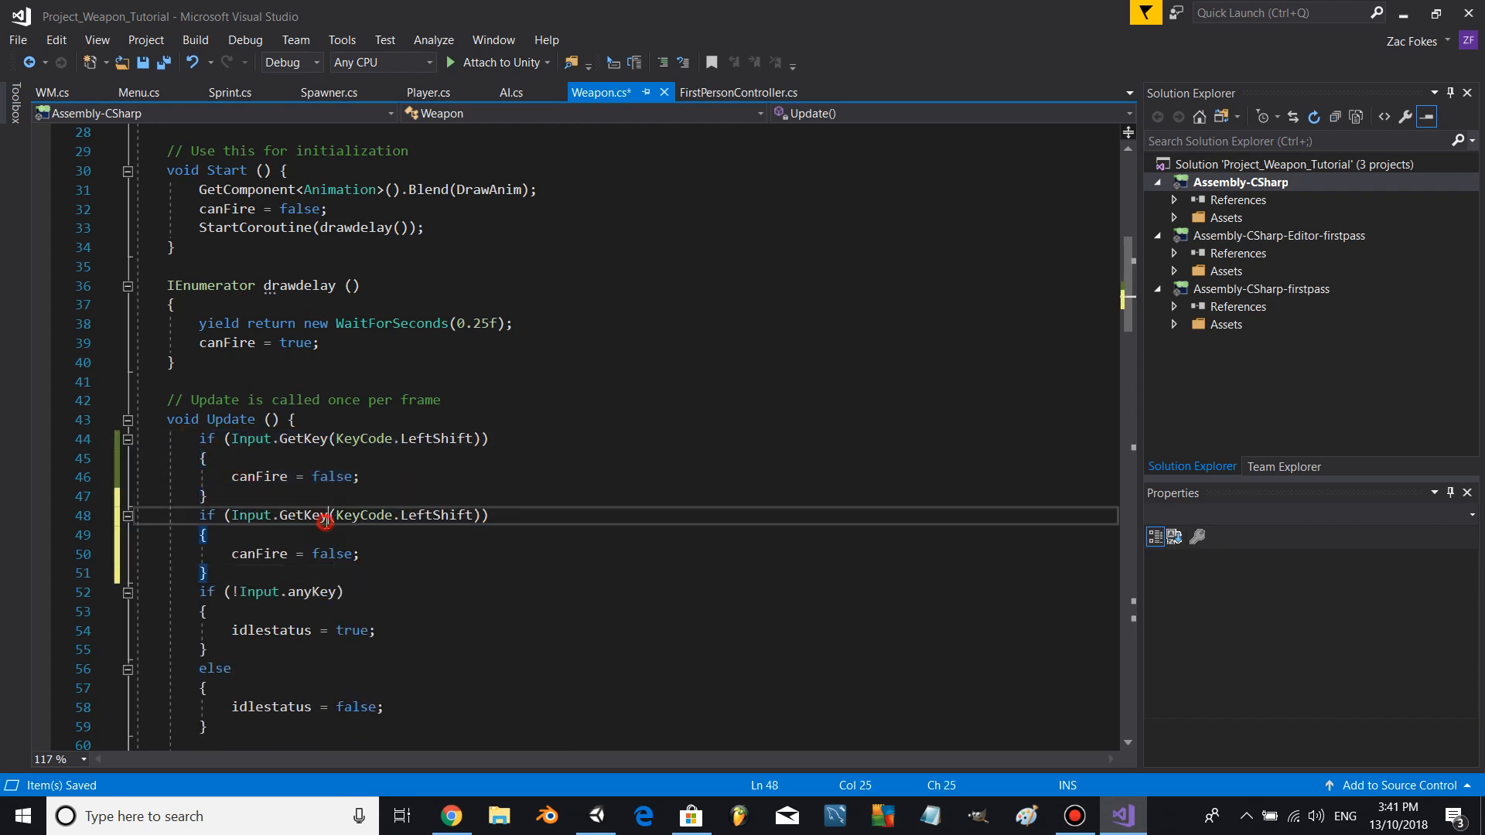
{"action": "type", "text": "Up"}
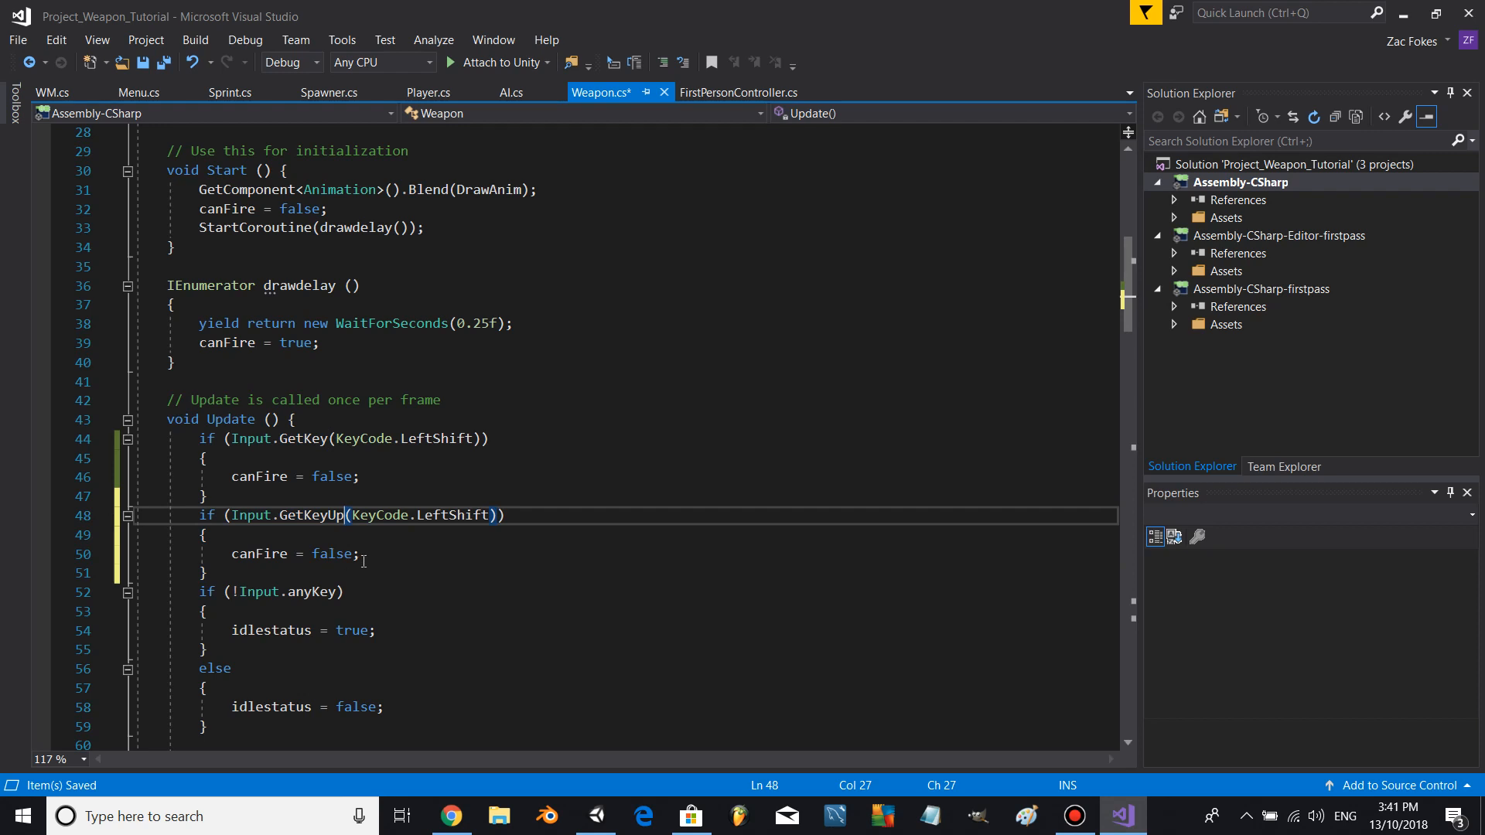
{"action": "type", "text": "true"}
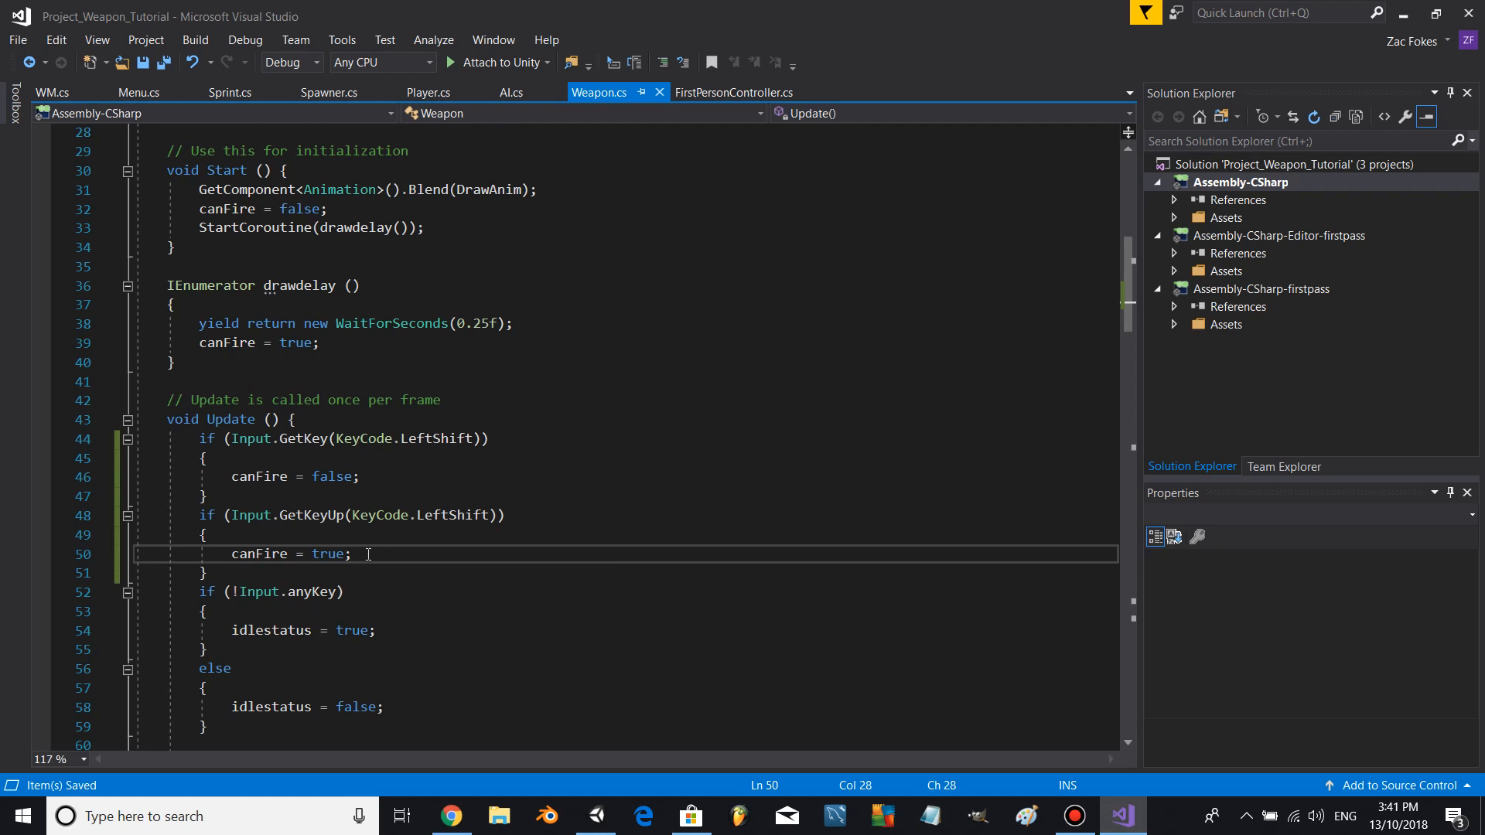
{"action": "type", "text": "if()"}
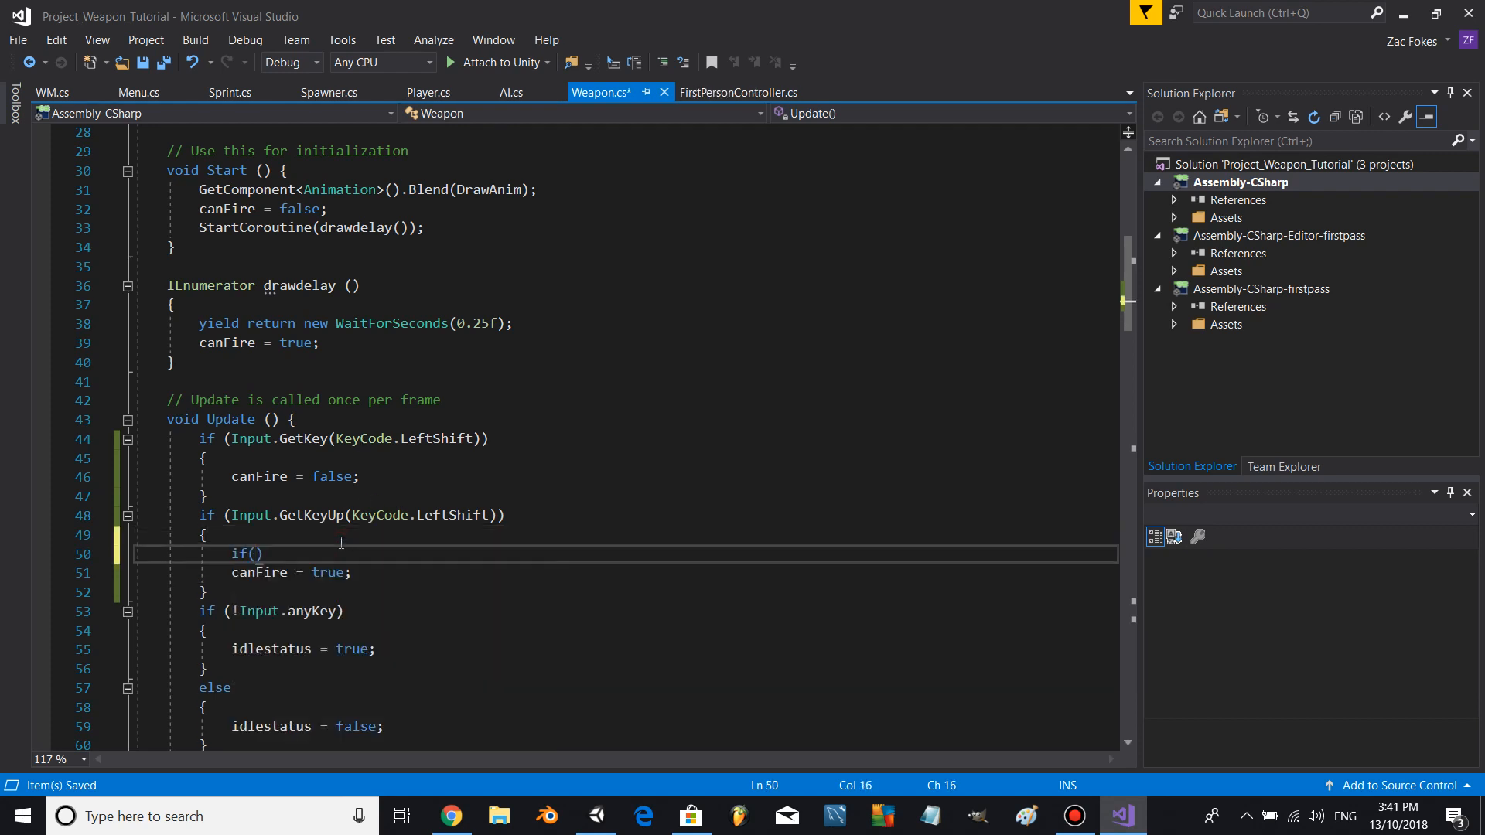
{"action": "type", "text": "!reloading"}
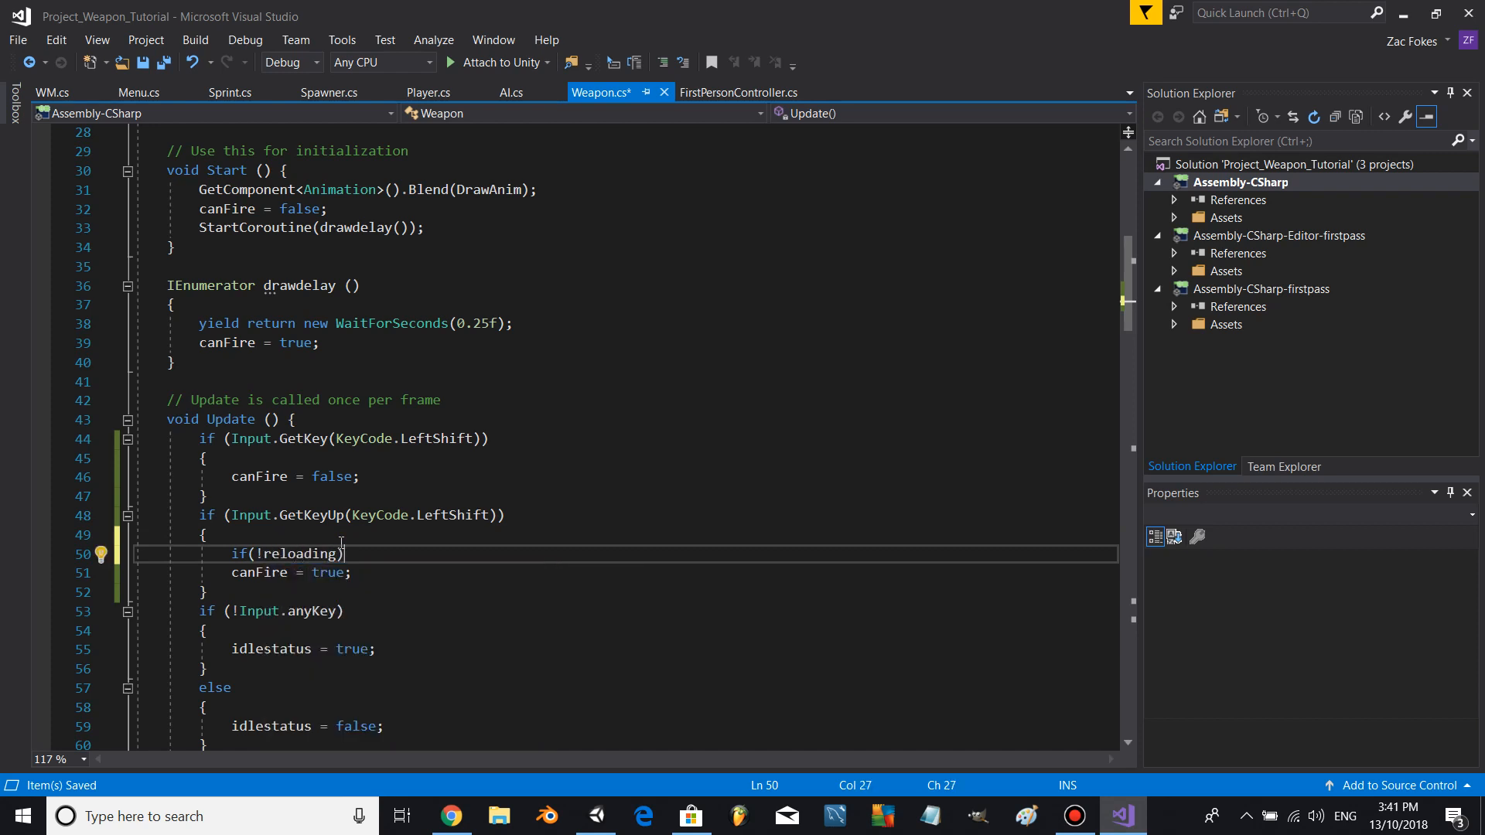
{"action": "type", "text": "{"}
{"action": "type", "text": "p"}
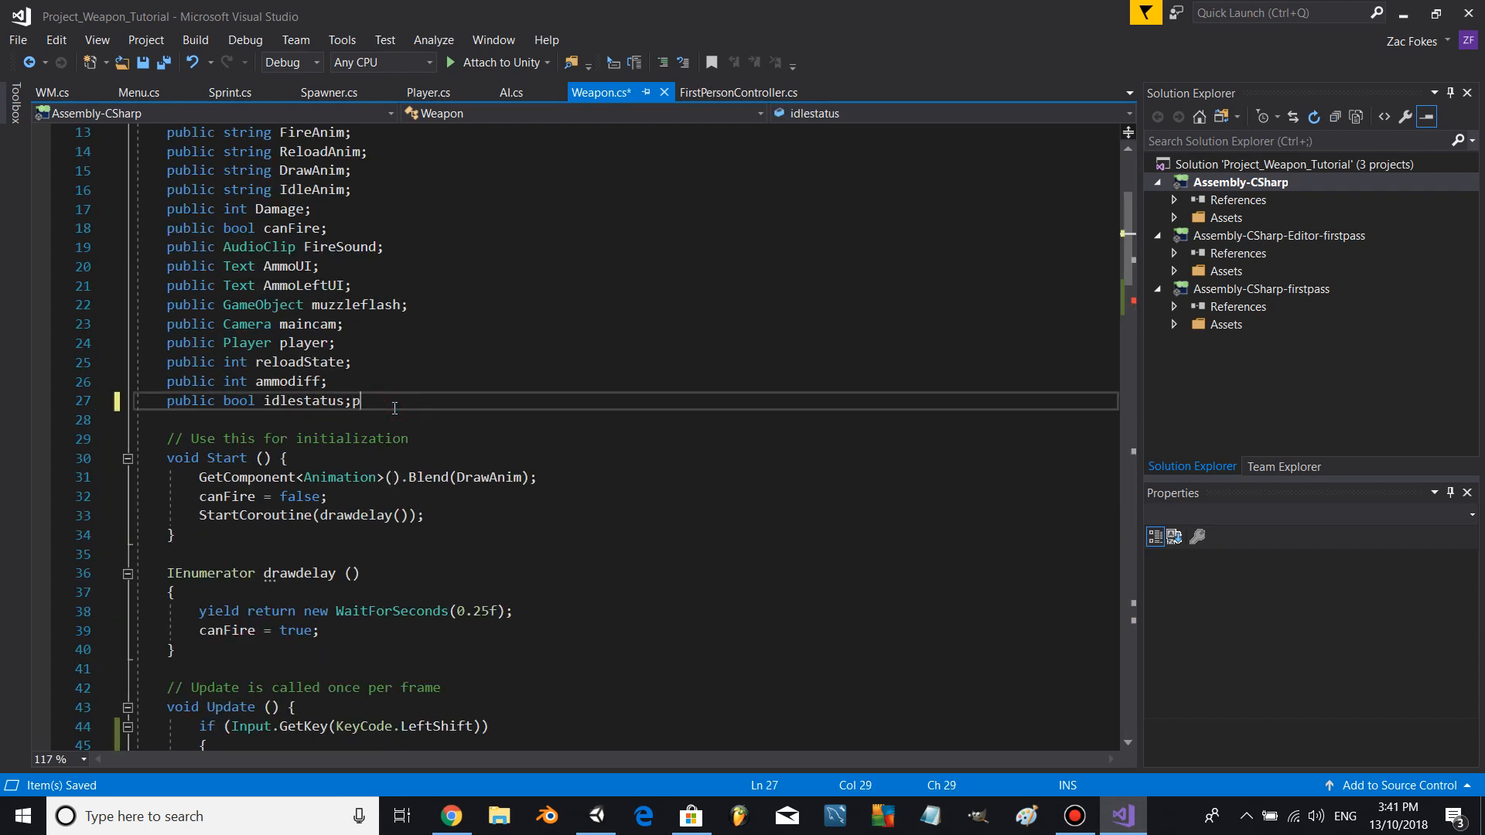
- Add a public reloading bool, true in Reload() and false after reloaddelay, then play
{"action": "type", "text": "ublic bool reloading;"}
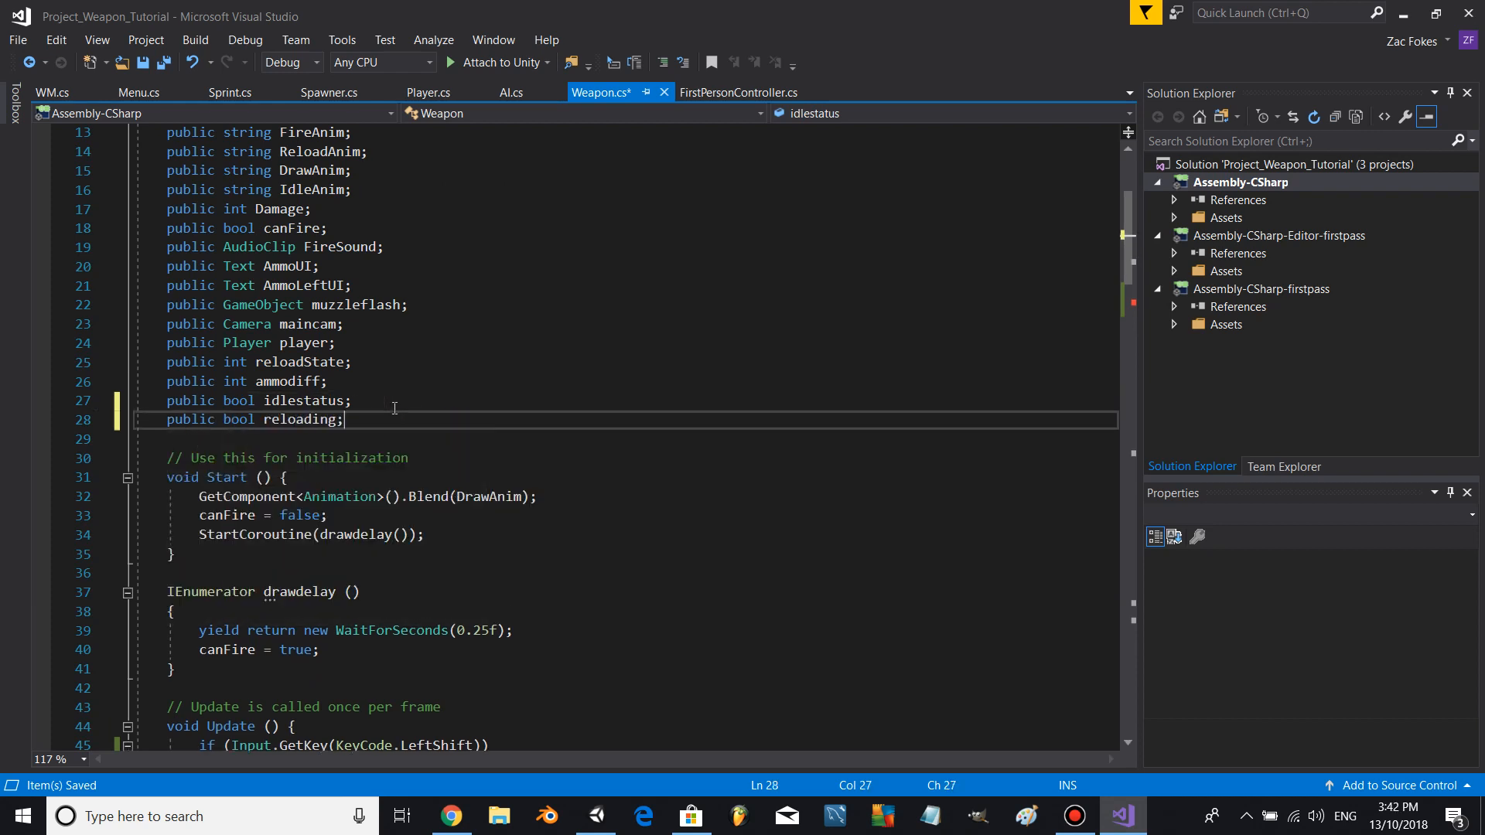
{"action": "left_click", "coordinate": [287, 476]}
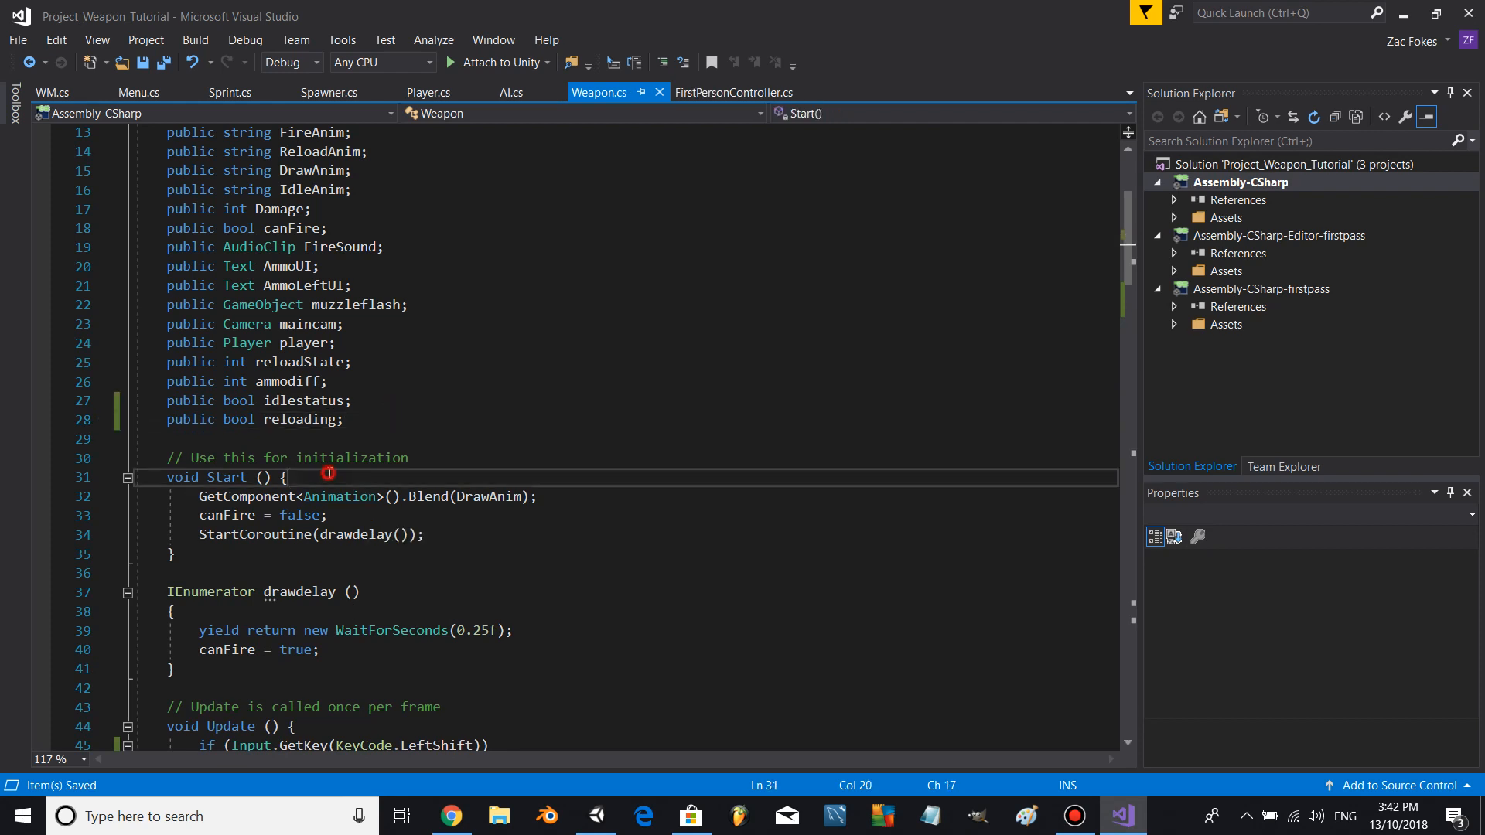
{"action": "type", "text": "reloading = fals"}
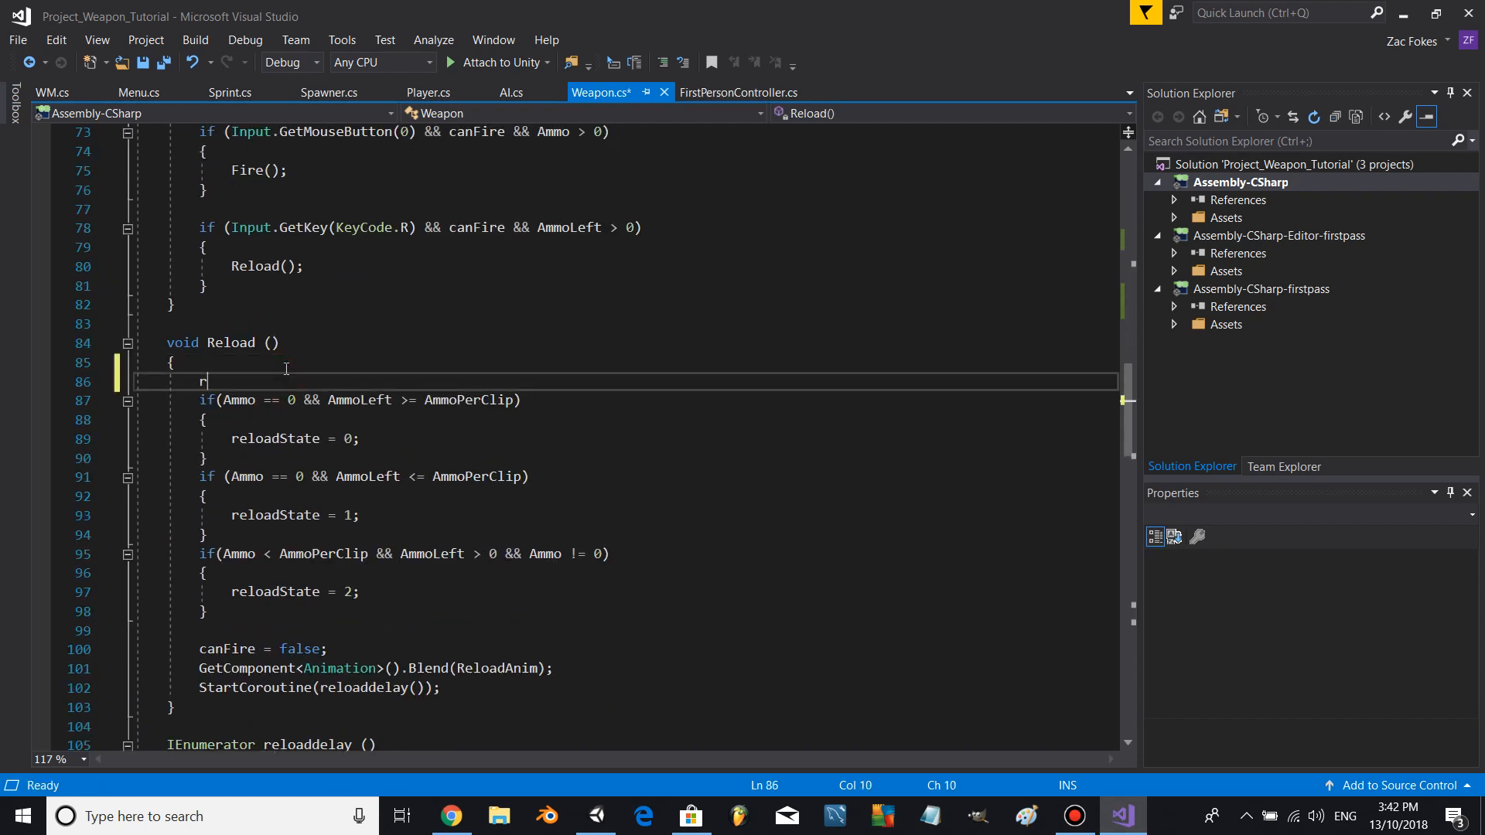
{"action": "type", "text": "eloading = true"}
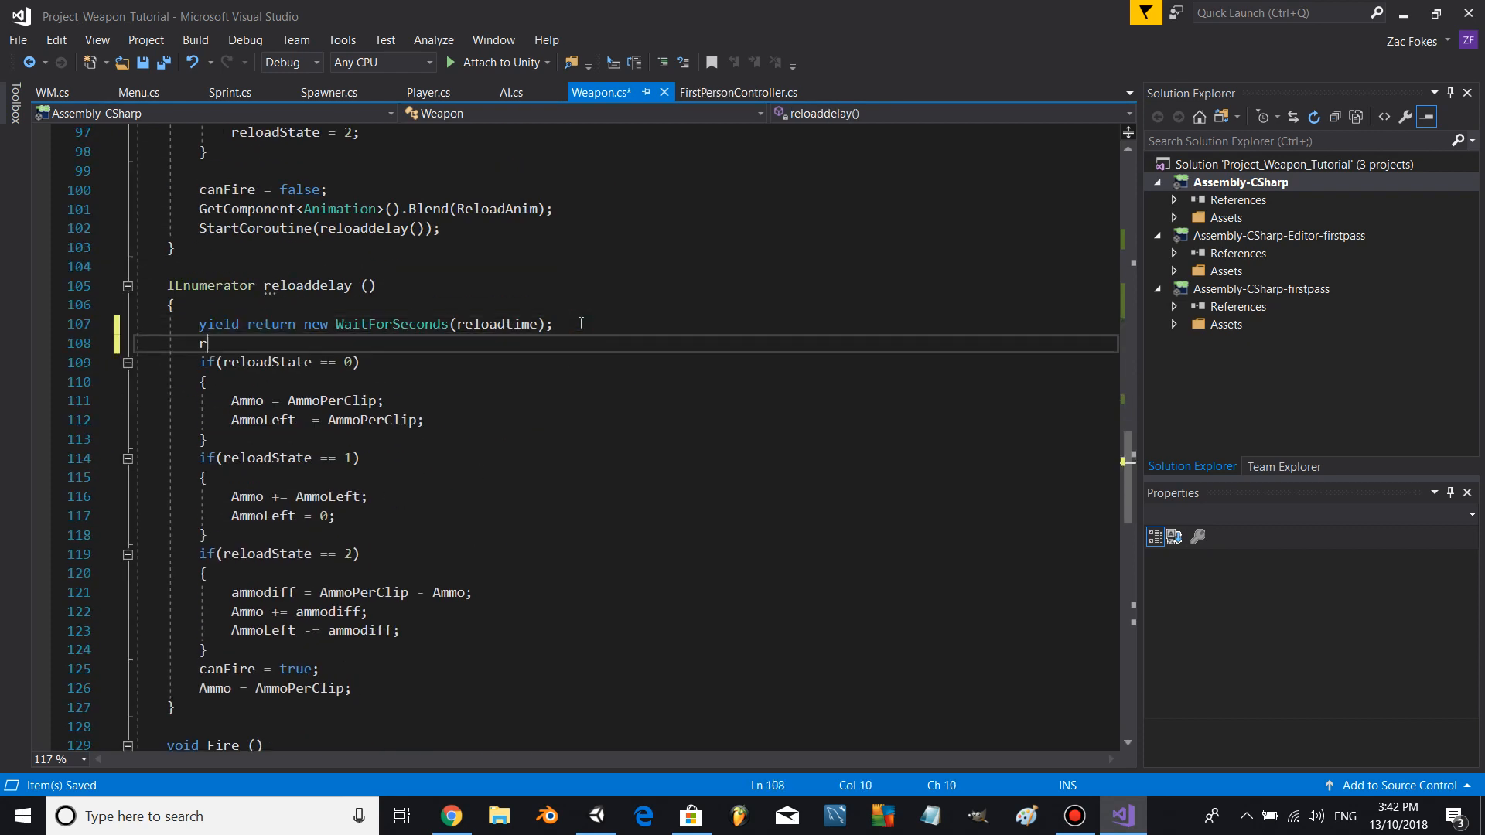
{"action": "type", "text": "reloading = false;"}
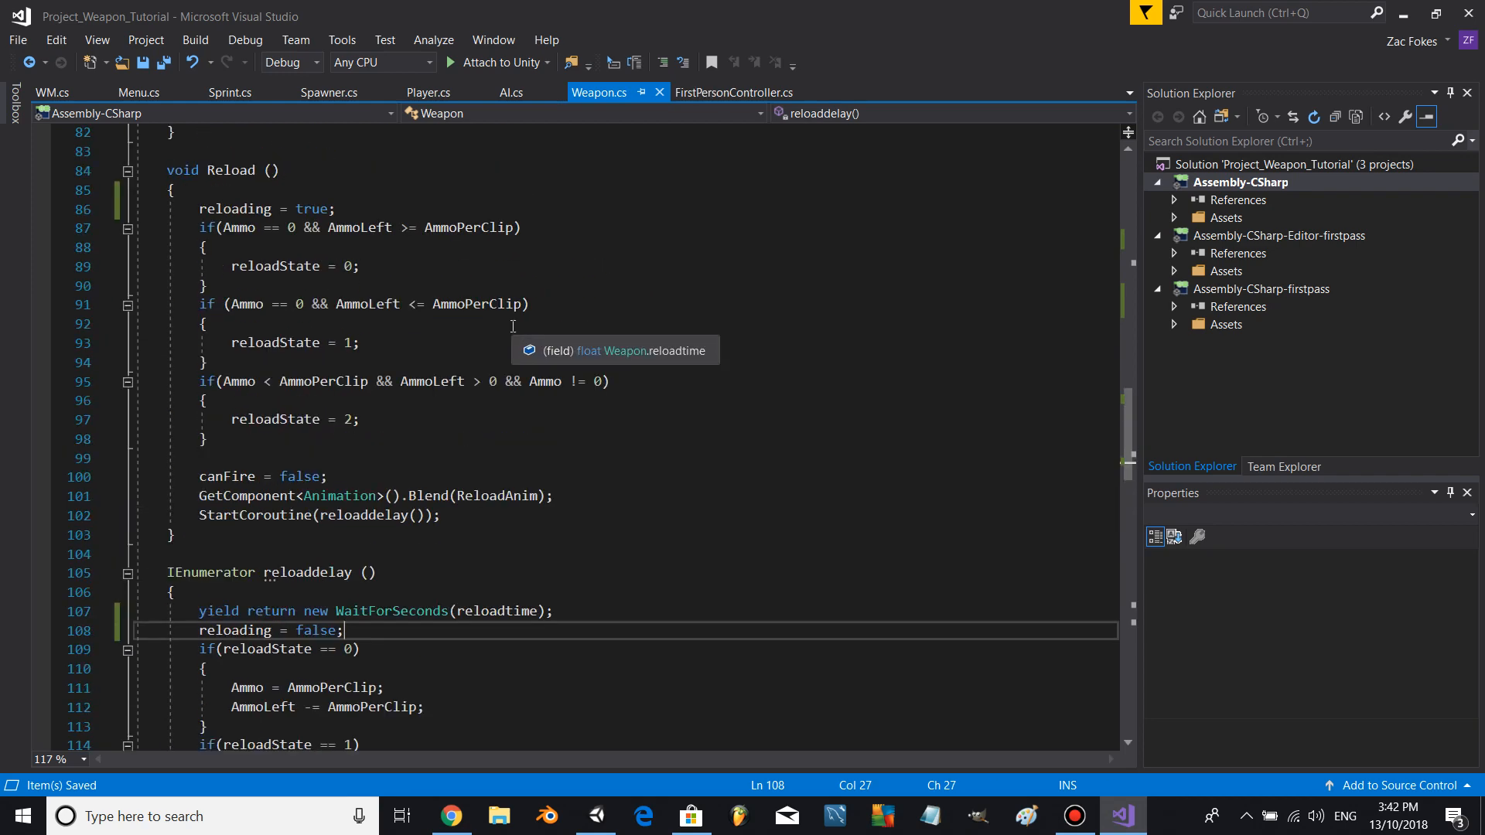
{"action": "scroll", "scroll_direction": "up", "scroll_amount": 3}
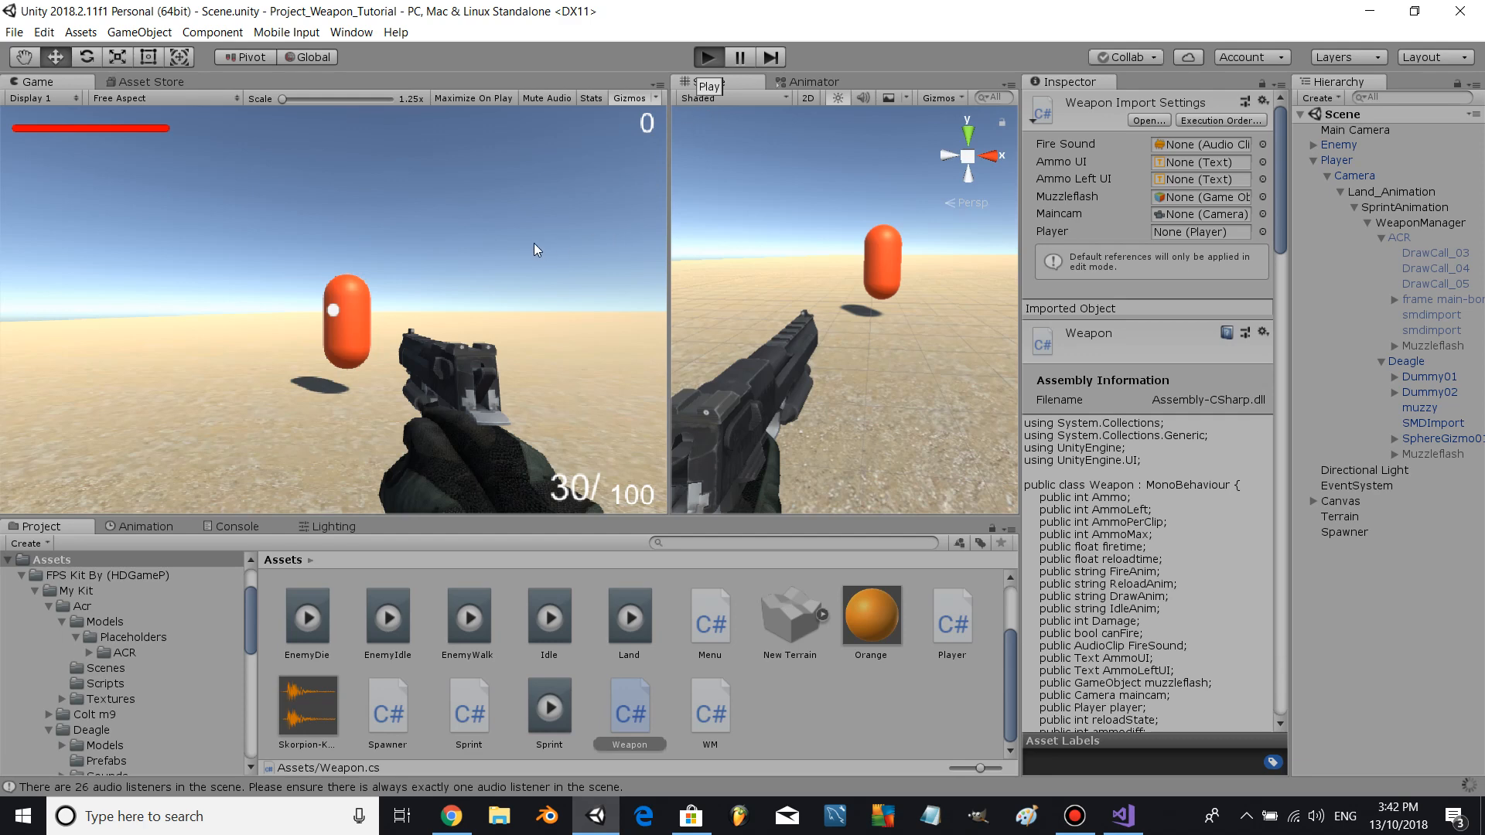
{"action": "left_click", "coordinate": [708, 56]}
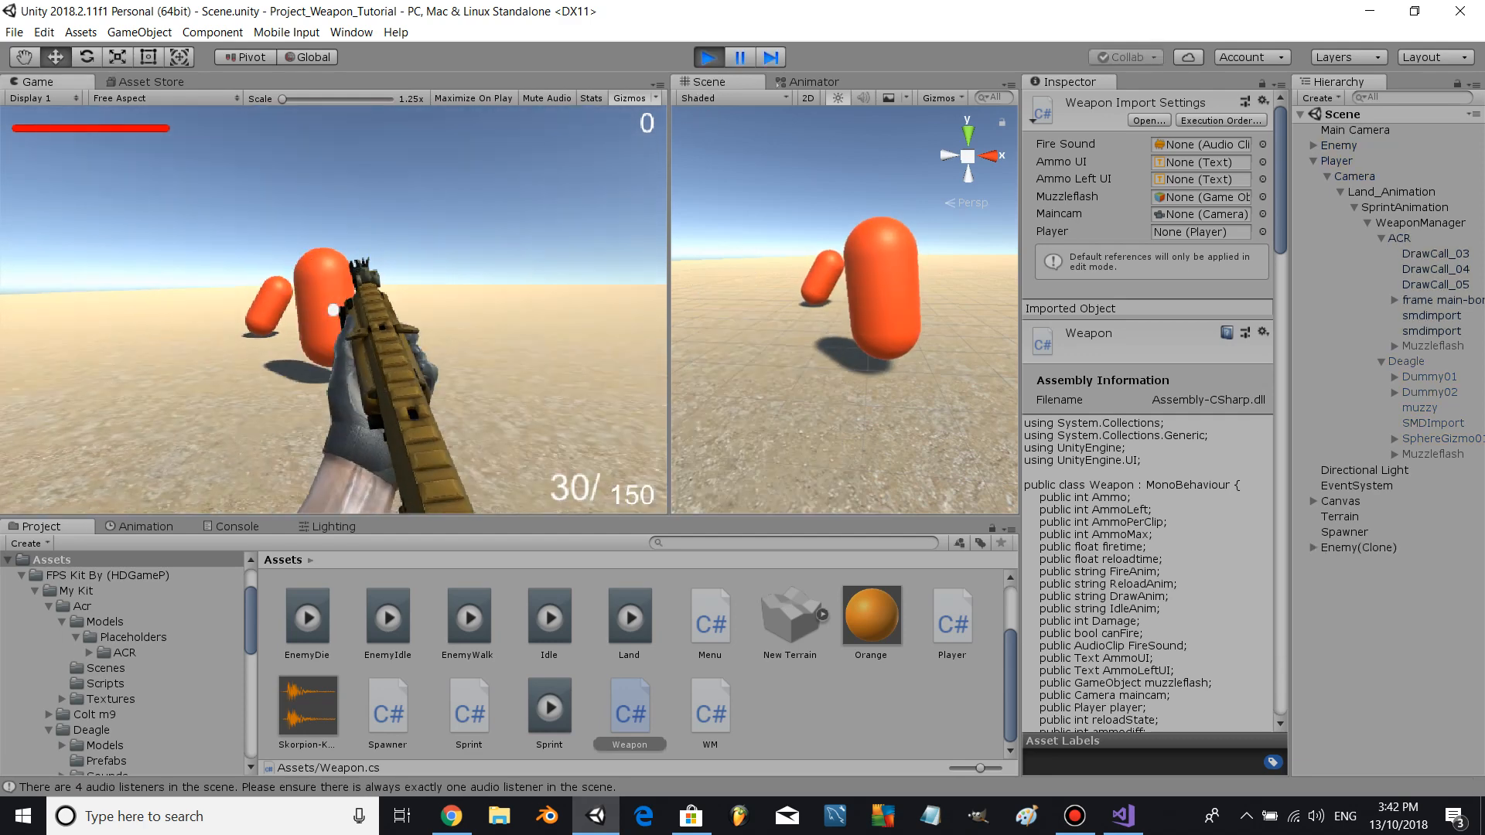